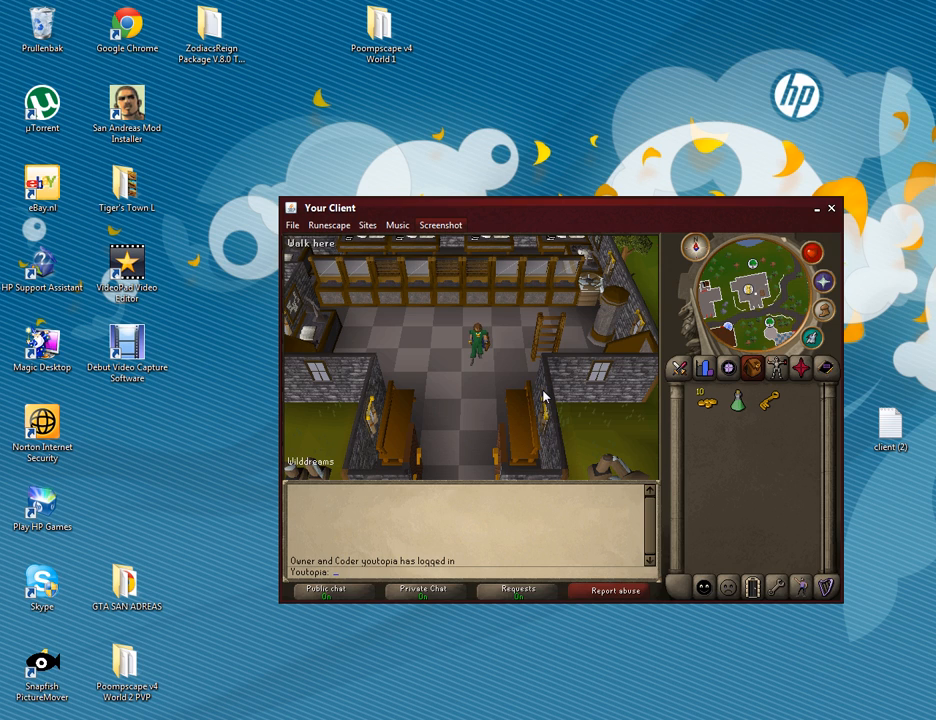
{"action": "mouse_move", "coordinate": [549, 404]}
{"action": "type", "text": "hel"}
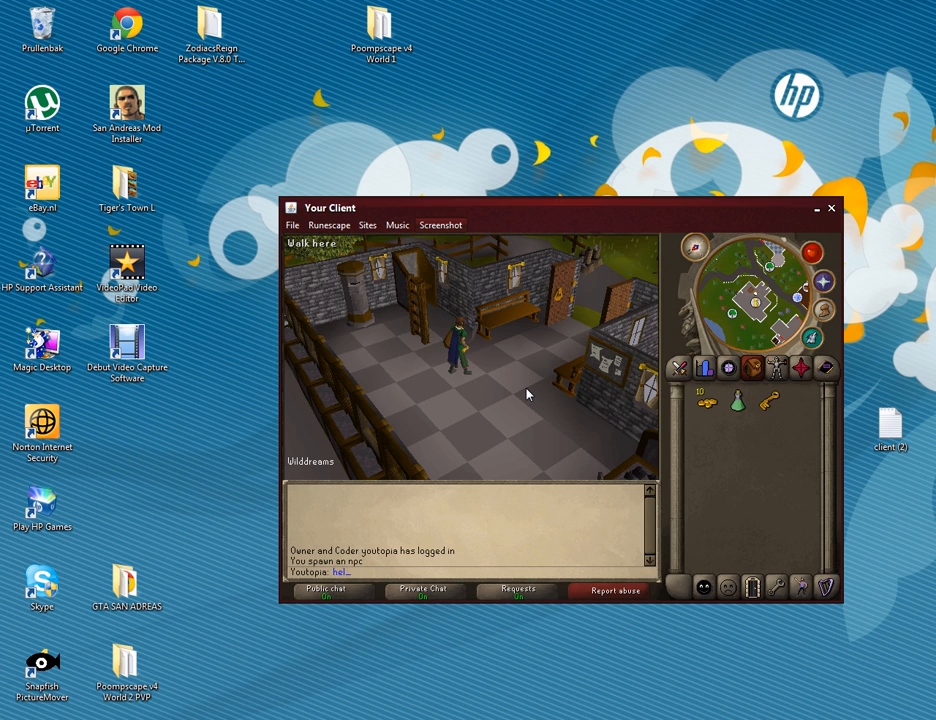
- Try talking to the spawned Lumbridge Guide, then display the character's current coordinates
{"action": "right_click", "coordinate": [461, 318]}
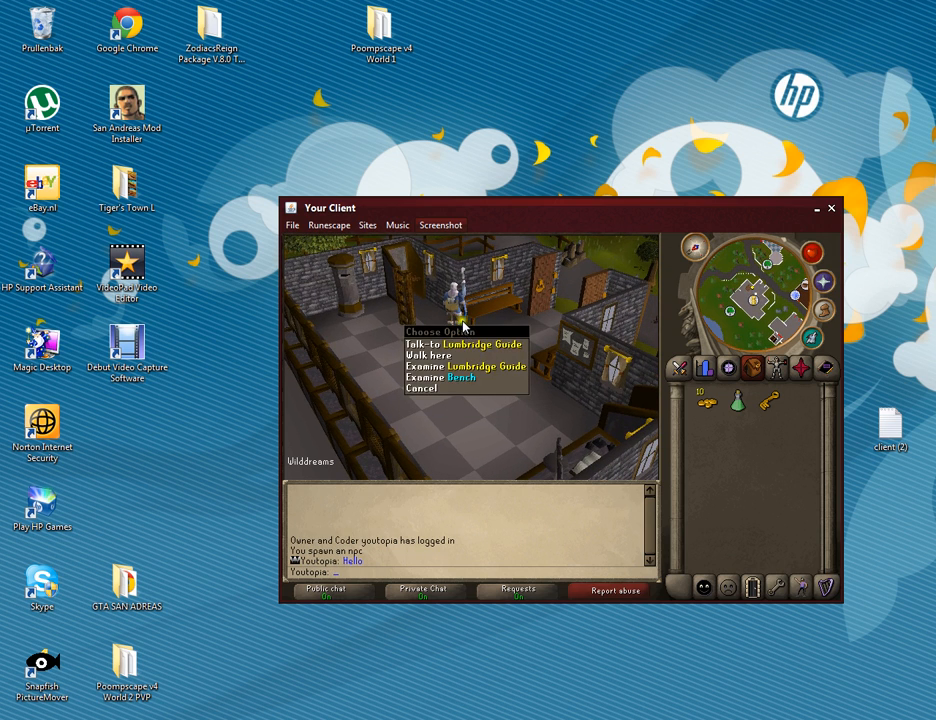
{"action": "left_click", "coordinate": [449, 355]}
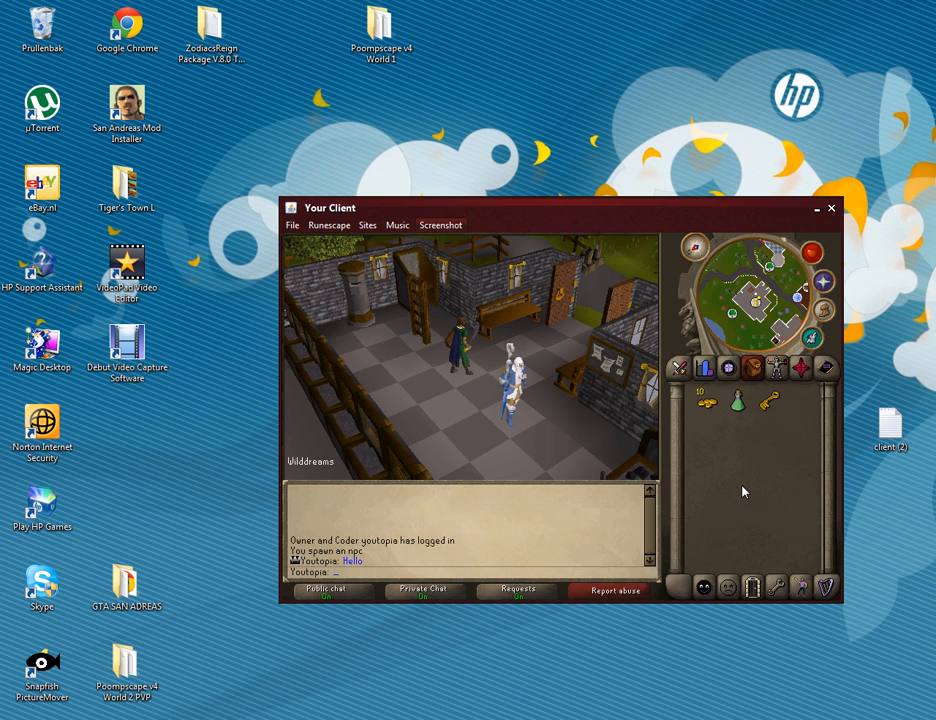
{"action": "left_click", "coordinate": [804, 587]}
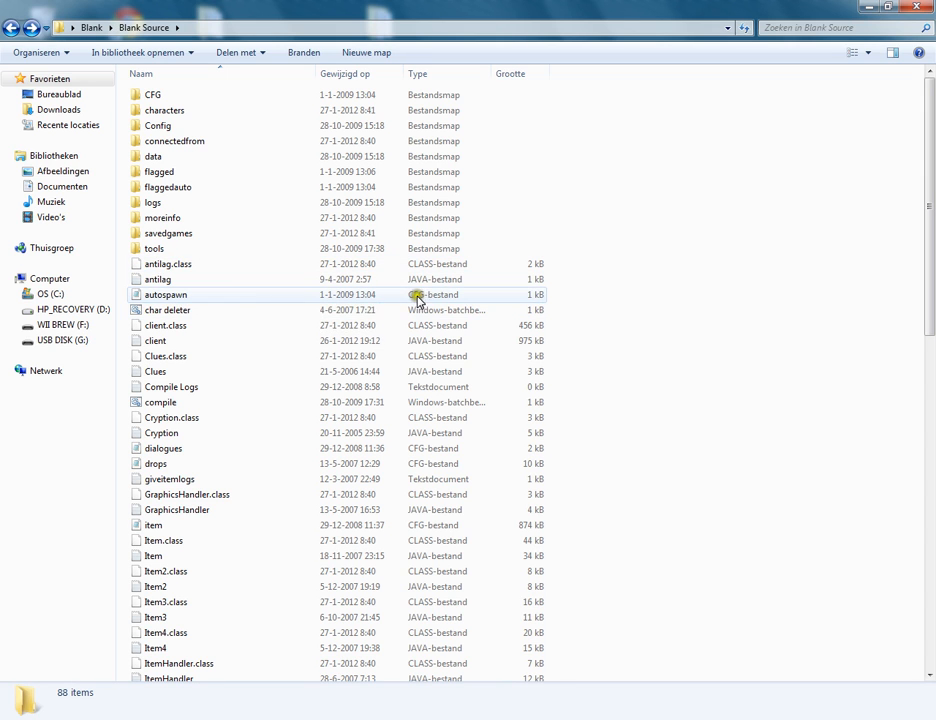
{"action": "double_click", "coordinate": [165, 294]}
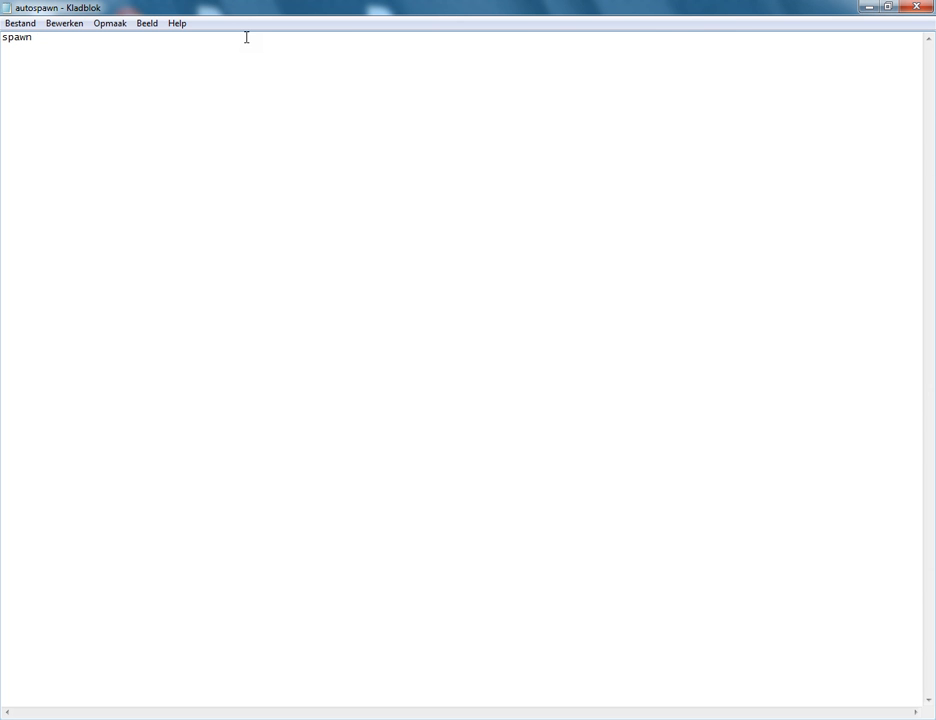
{"action": "type", "text": "="}
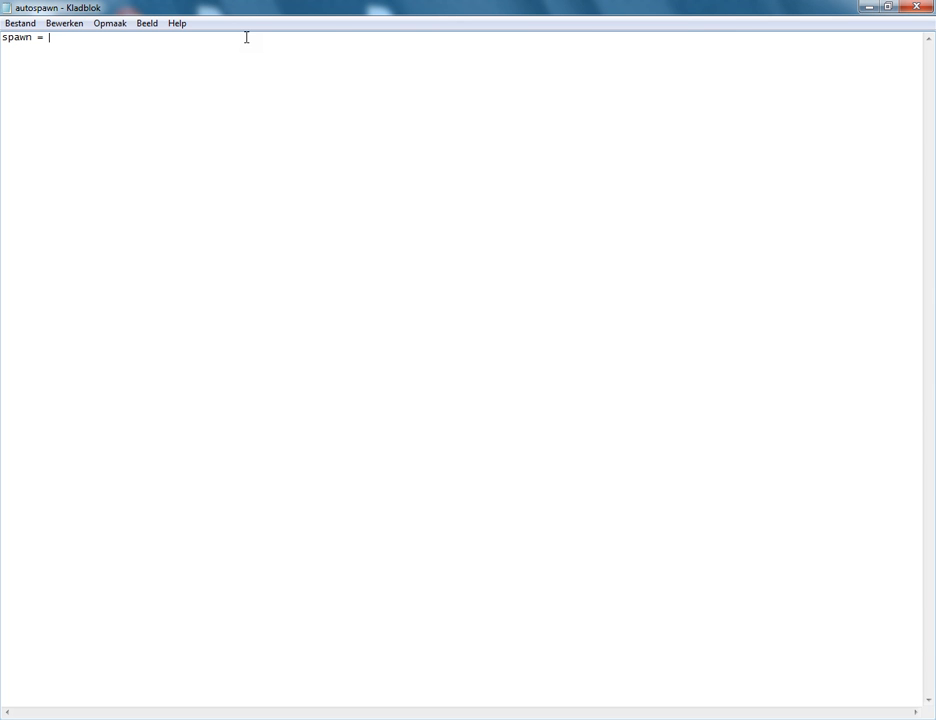
{"action": "mouse_move", "coordinate": [273, 63]}
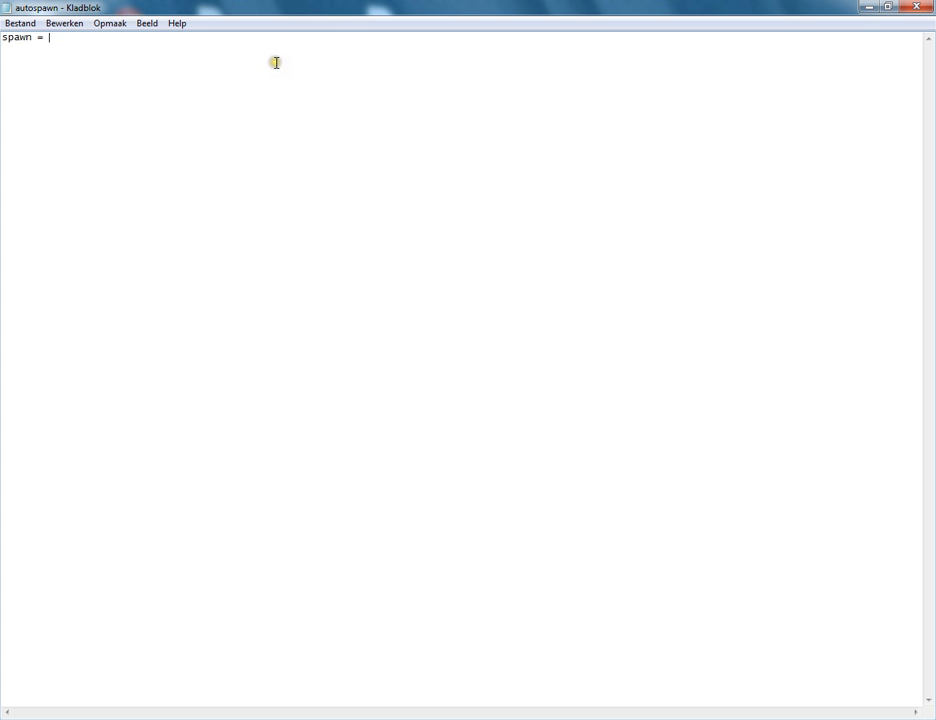
{"action": "type", "text": "223"}
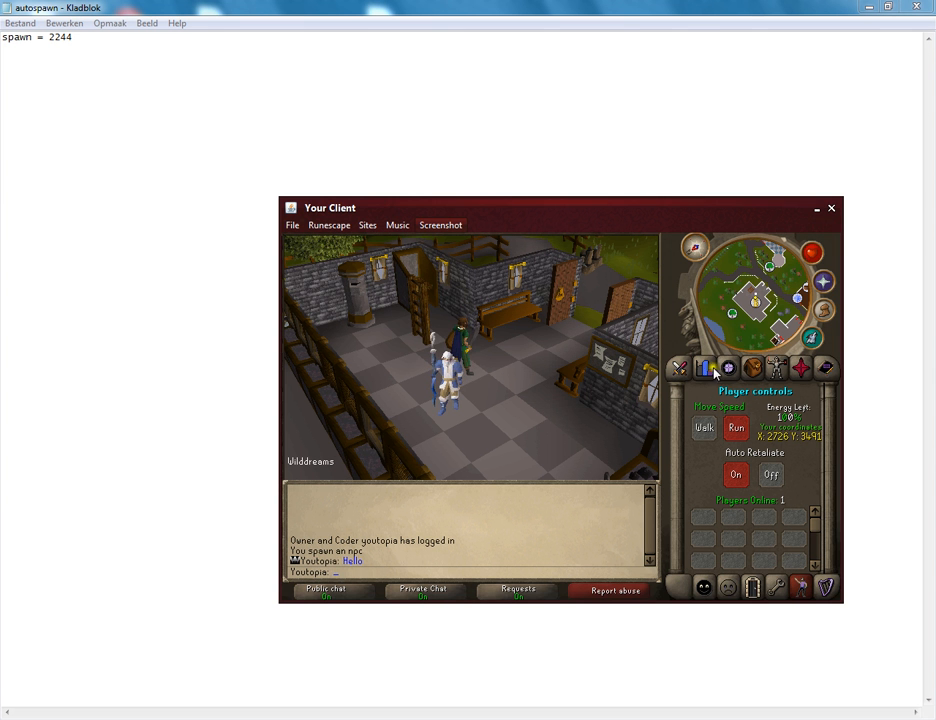
{"action": "type", "text": "2726"}
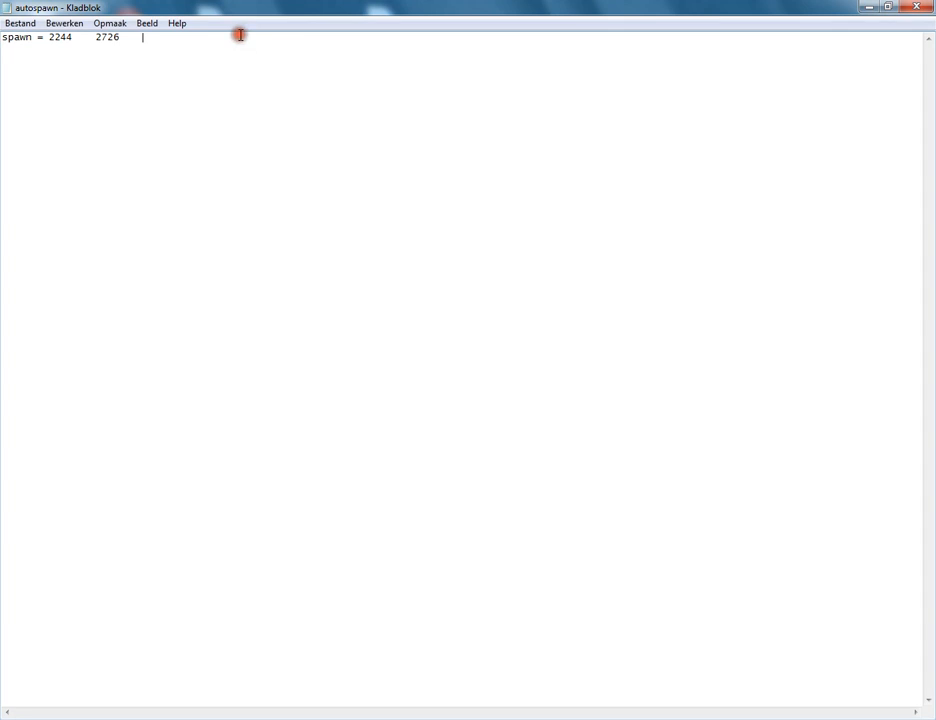
{"action": "type", "text": "3491"}
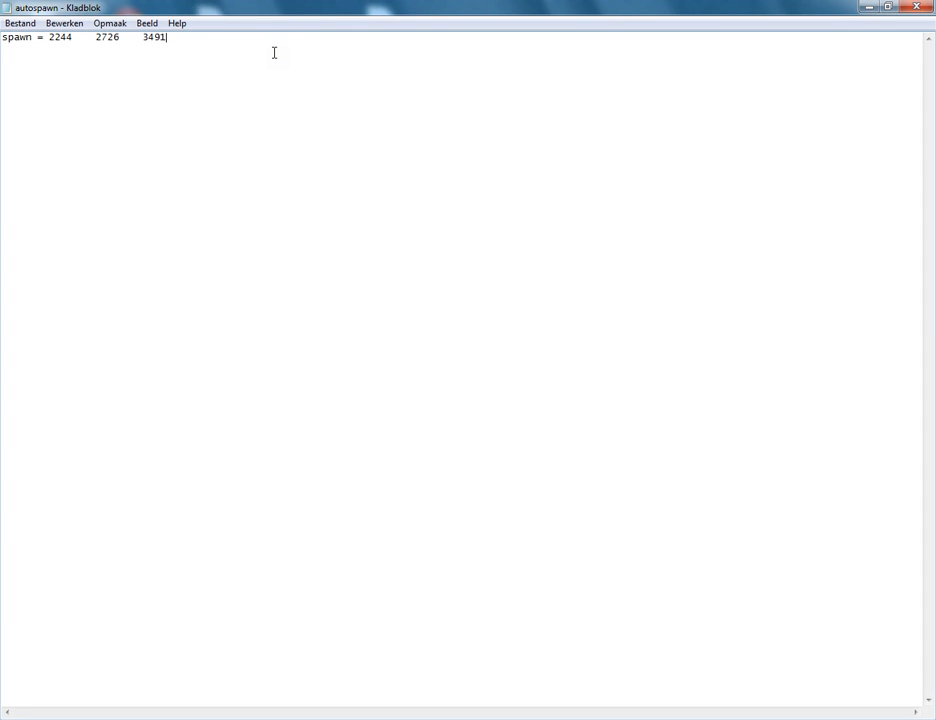
{"action": "type", "text": "\" \""}
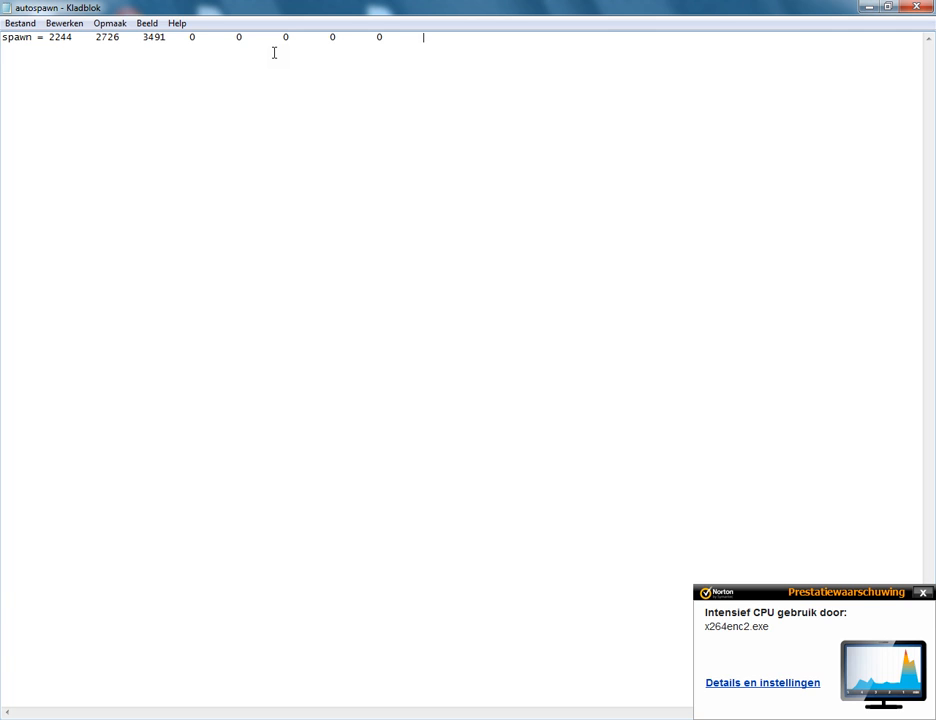
{"action": "type", "text": "1"}
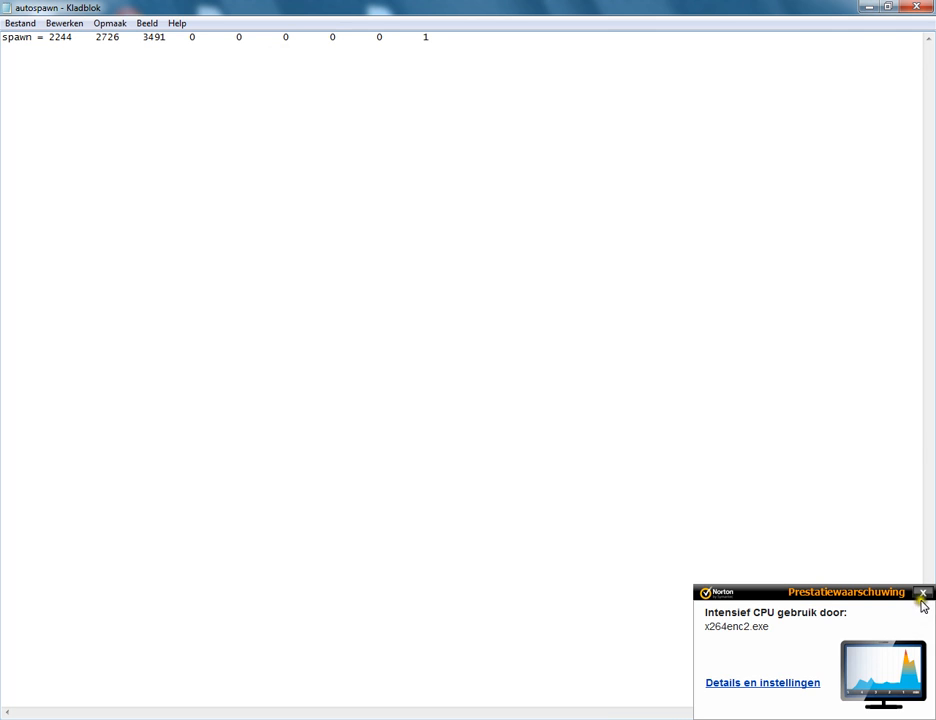
{"action": "left_click", "coordinate": [922, 593]}
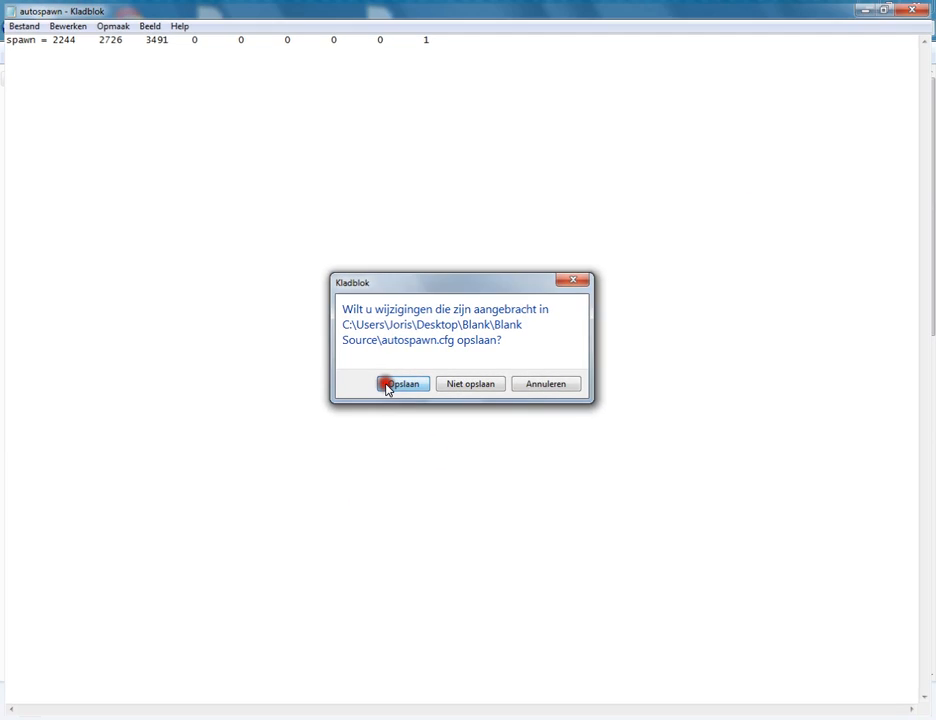
- Save the autospawn changes and open client.java
{"action": "left_click", "coordinate": [401, 383]}
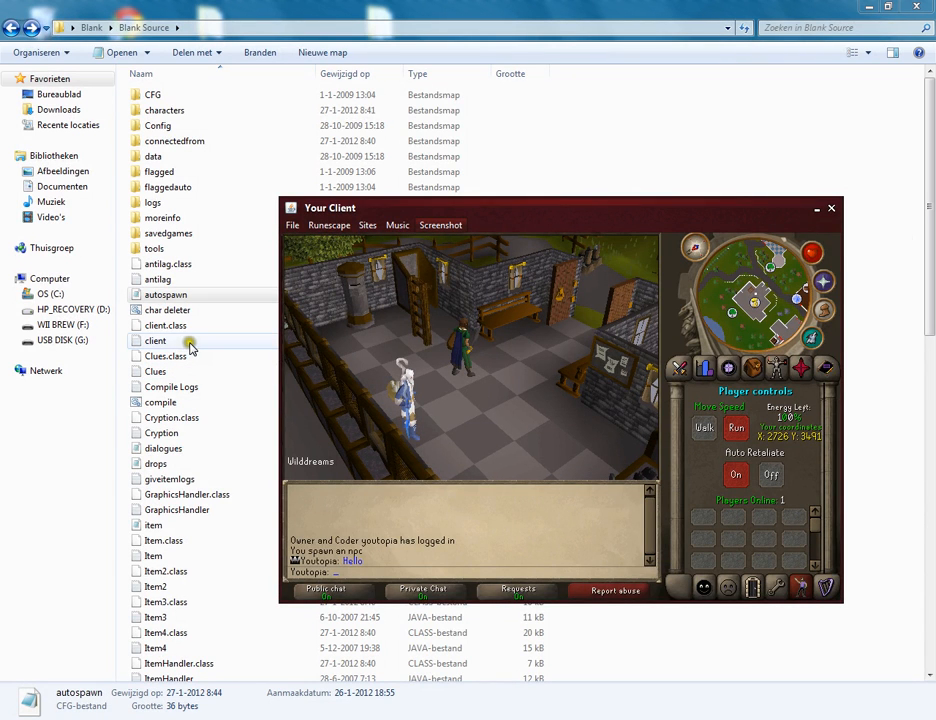
{"action": "double_click", "coordinate": [155, 340]}
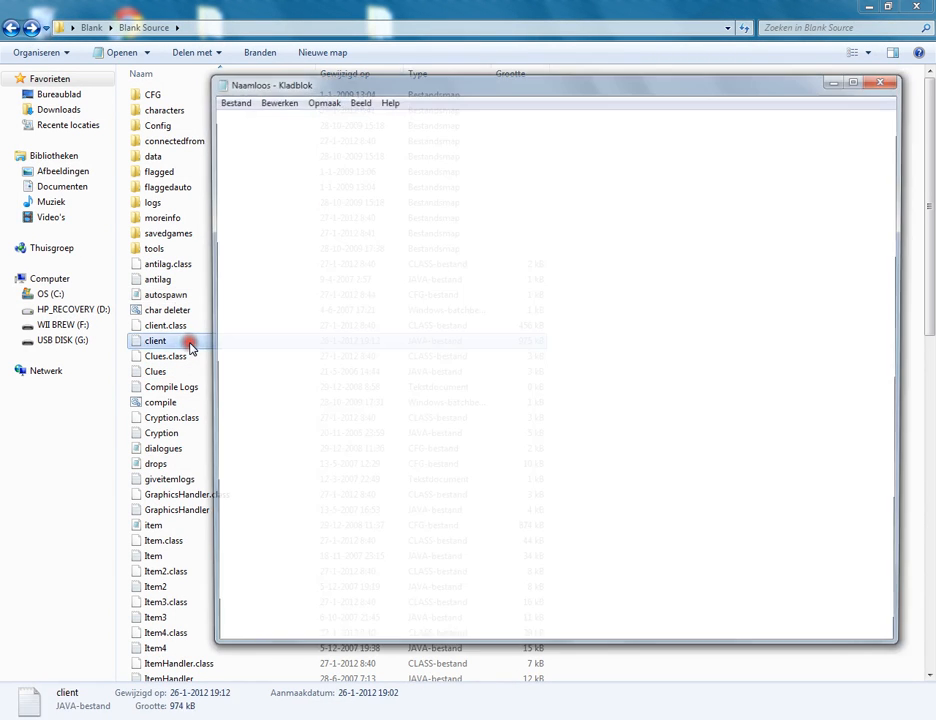
{"action": "double_click", "coordinate": [155, 340]}
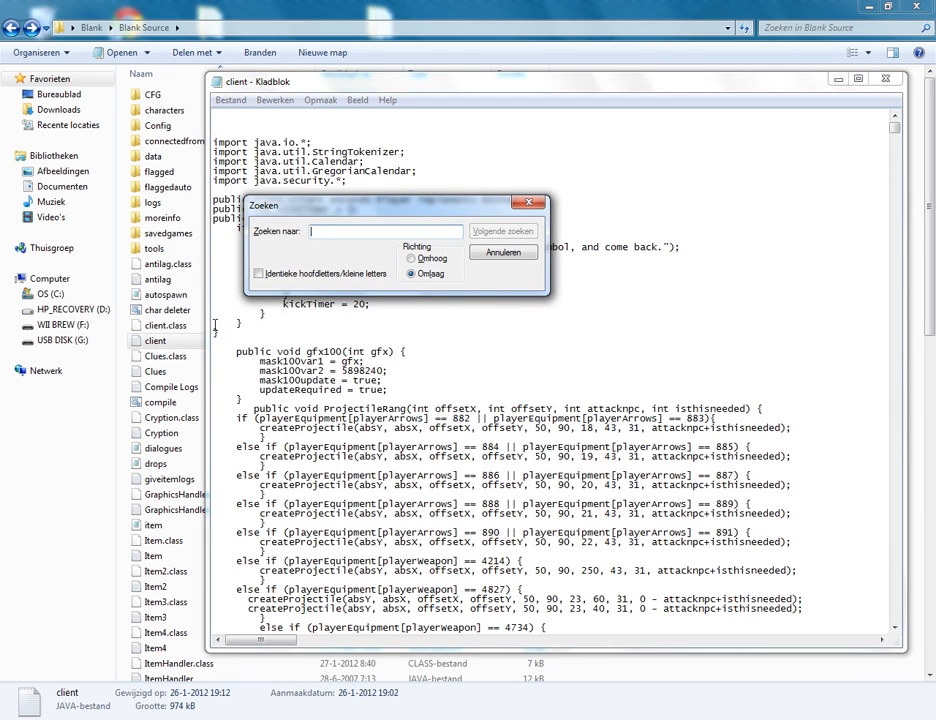
- Search for 'yo' through successive matches until reaching the make-over mage chat case 14600
{"action": "type", "text": "yo"}
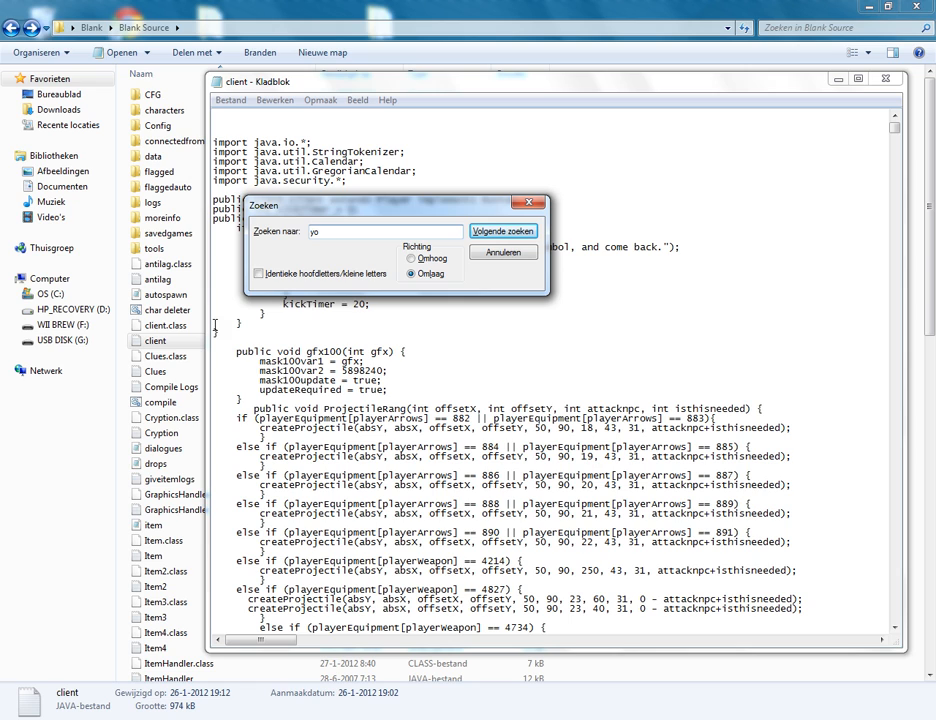
{"action": "left_click", "coordinate": [505, 231]}
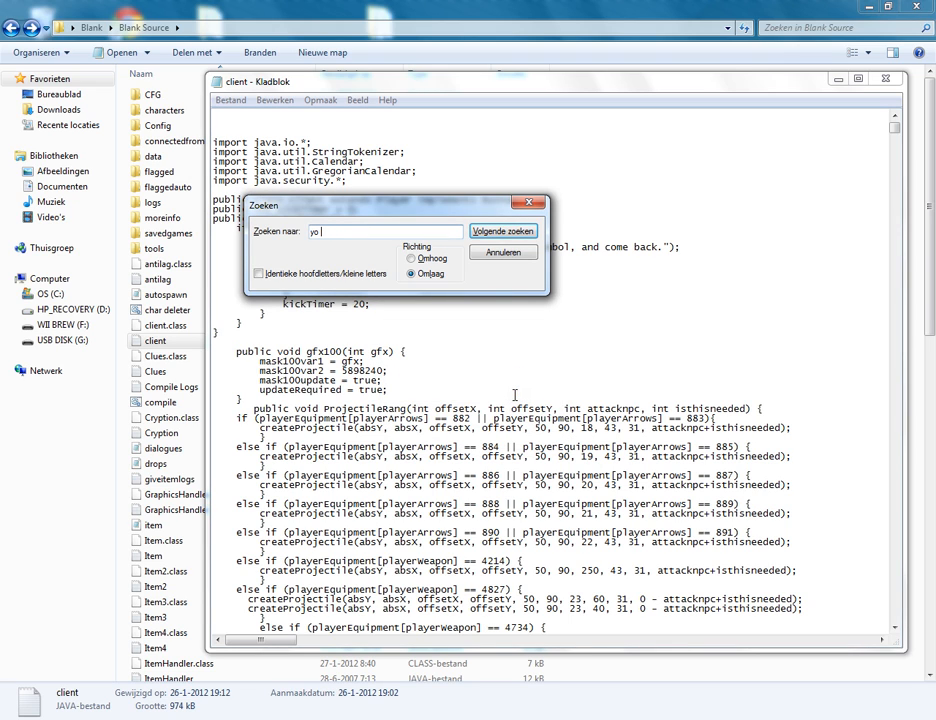
{"action": "left_click", "coordinate": [504, 231]}
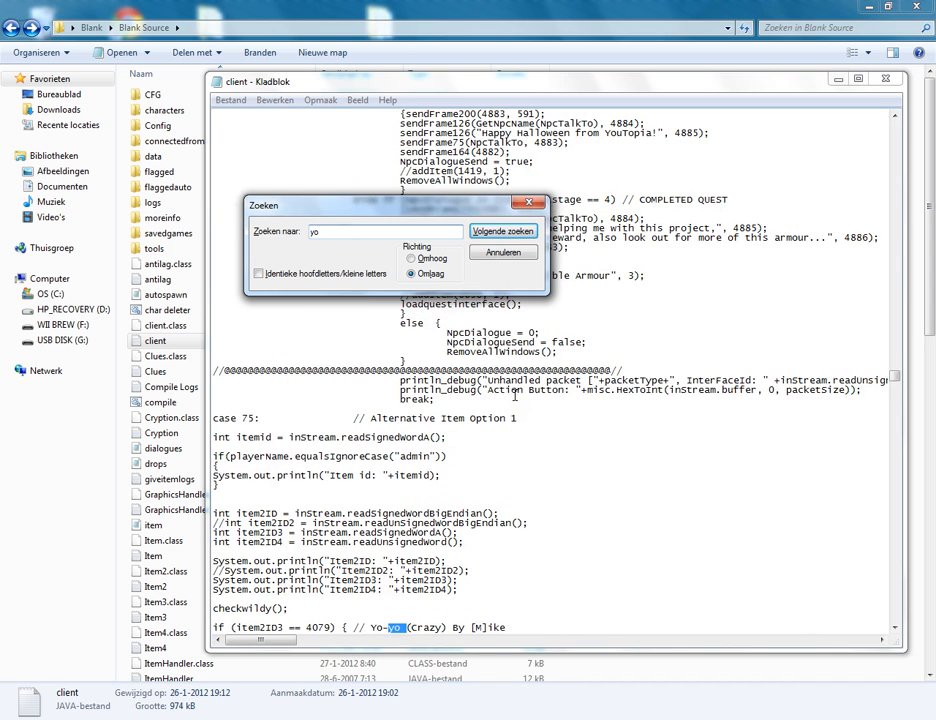
{"action": "left_click", "coordinate": [503, 231]}
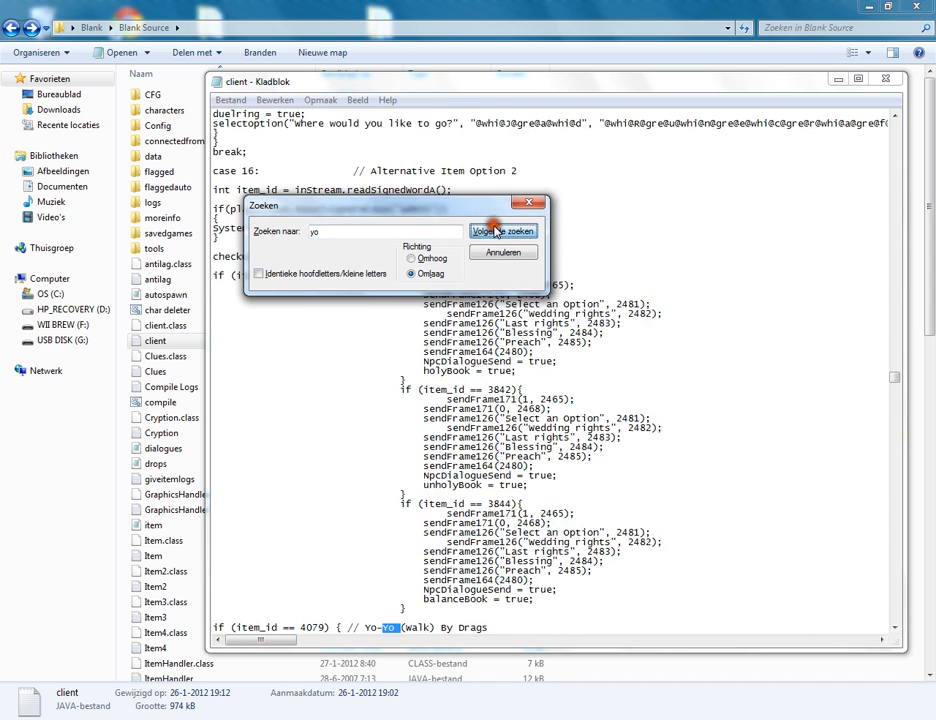
{"action": "left_click", "coordinate": [503, 231]}
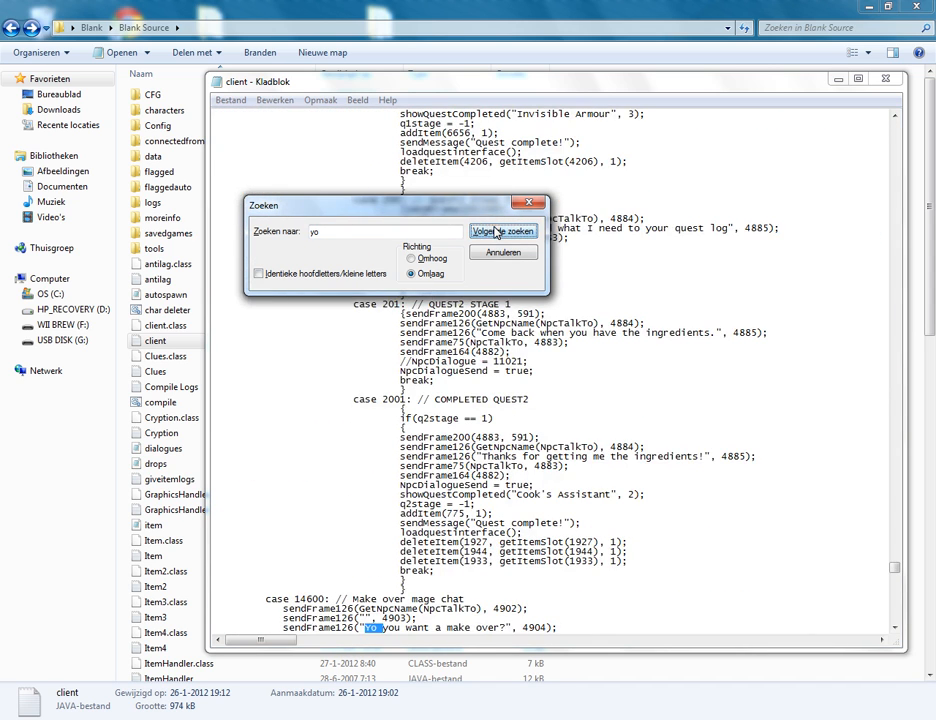
{"action": "left_click", "coordinate": [503, 231]}
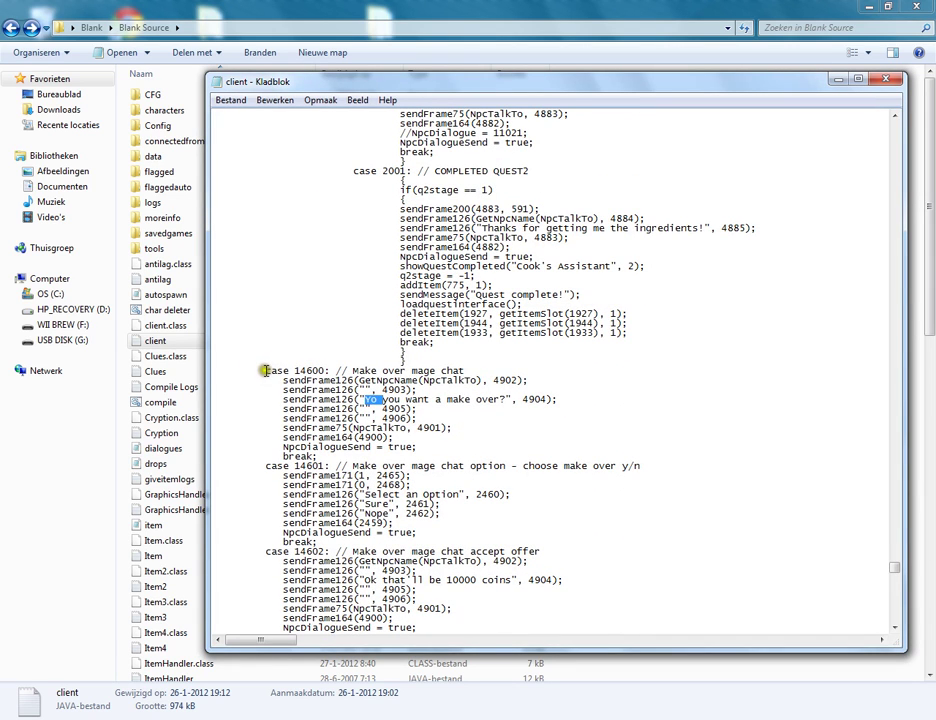
- Select and copy the case 14600 make-over mage chat block
{"action": "left_click_drag", "start_coordinate": [263, 370], "coordinate": [420, 465]}
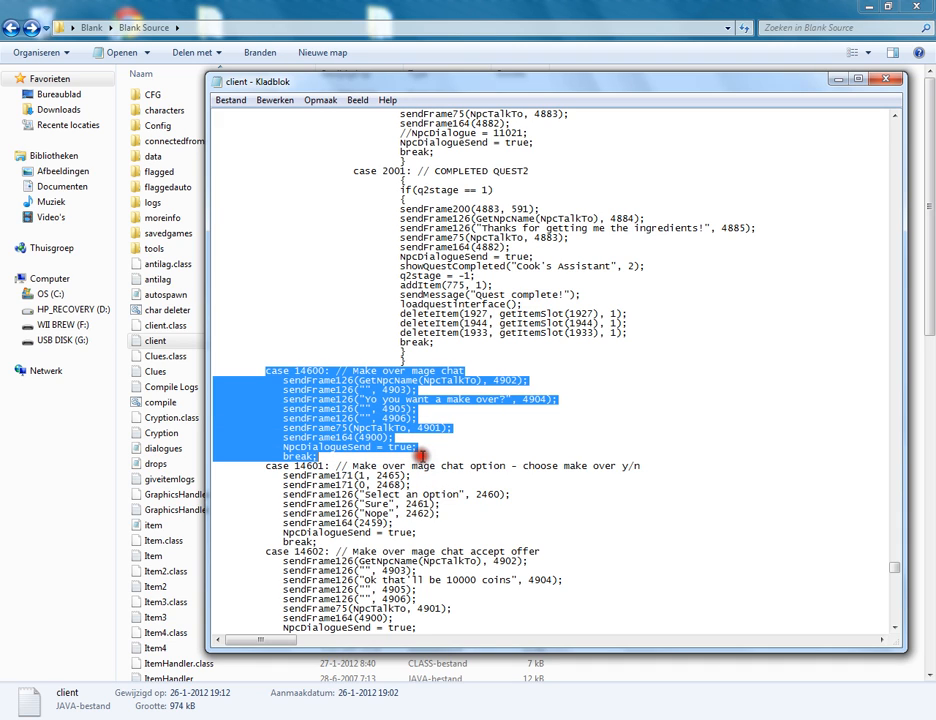
{"action": "mouse_move", "coordinate": [400, 398]}
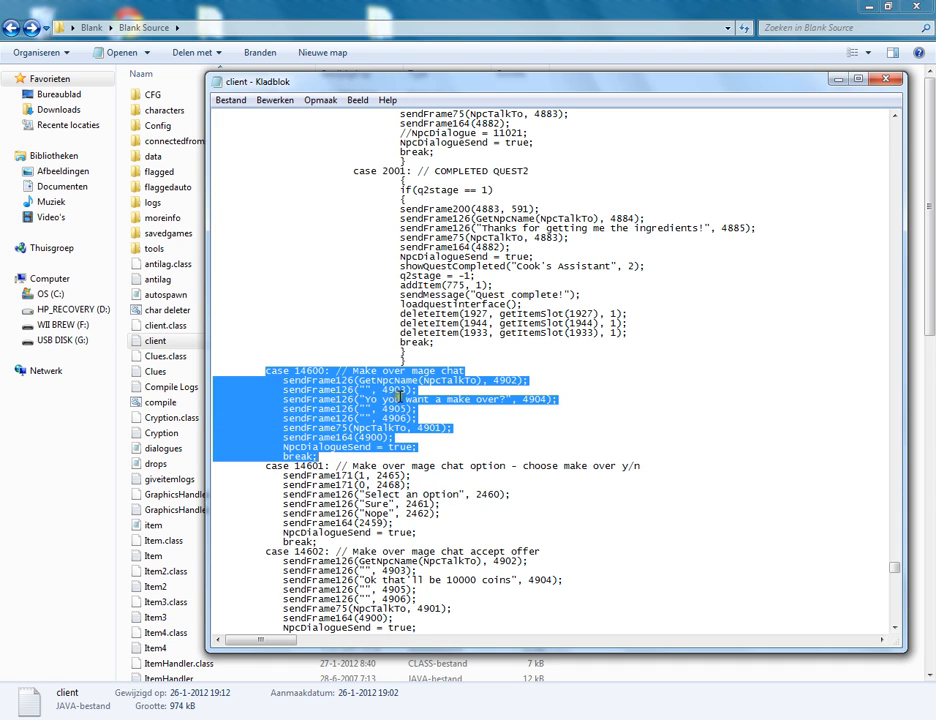
{"action": "right_click", "coordinate": [385, 398]}
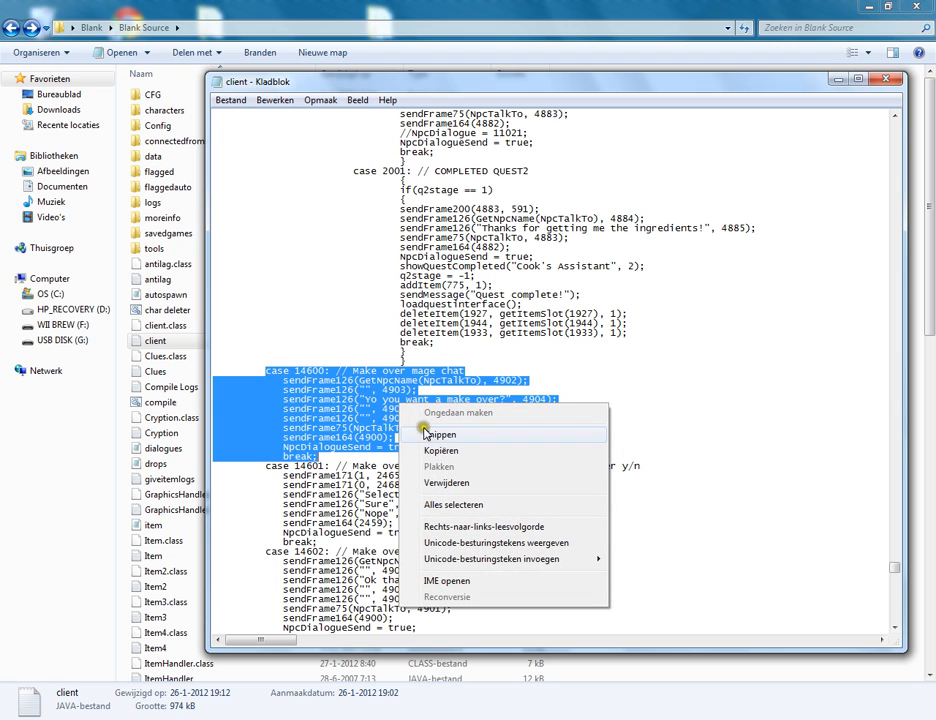
{"action": "left_click", "coordinate": [423, 434]}
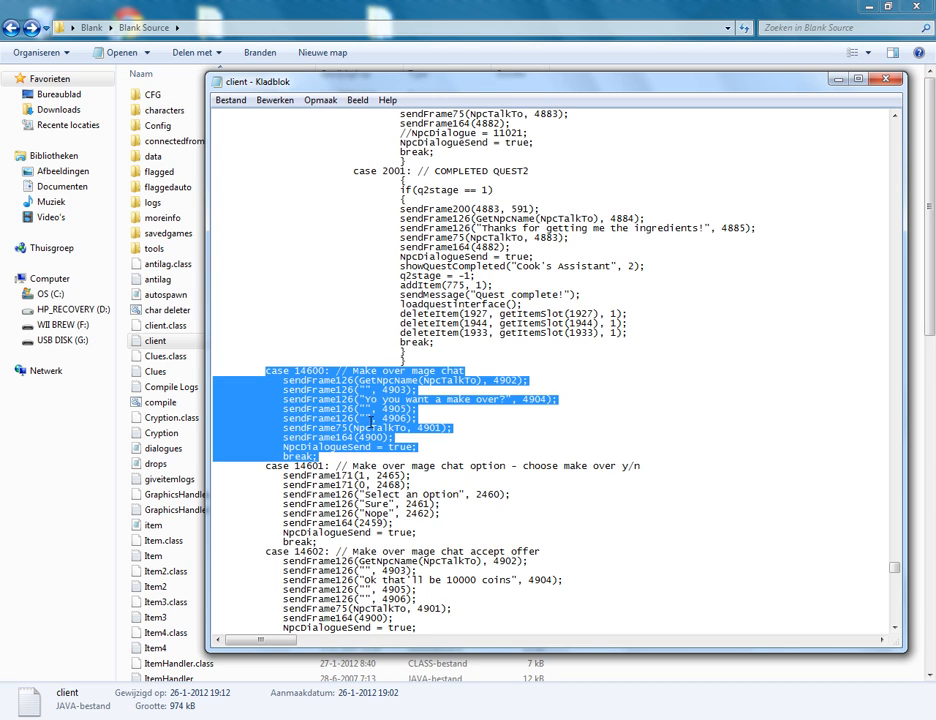
{"action": "mouse_move", "coordinate": [270, 463]}
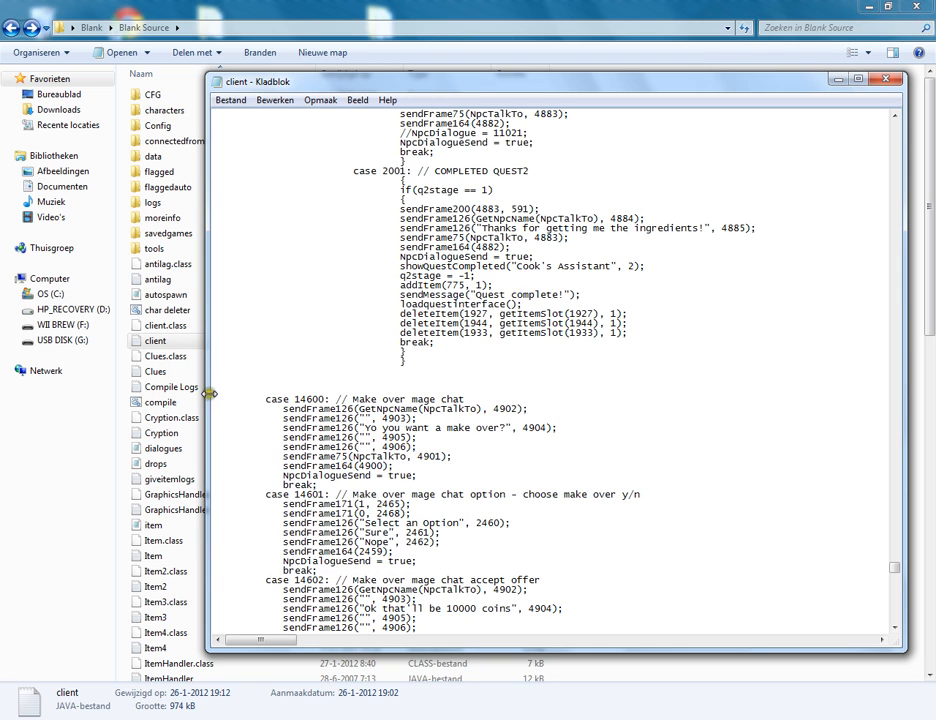
- Recopy the case block and select the pasted copy's 14600 number for renumbering
{"action": "left_click_drag", "start_coordinate": [264, 399], "coordinate": [530, 409]}
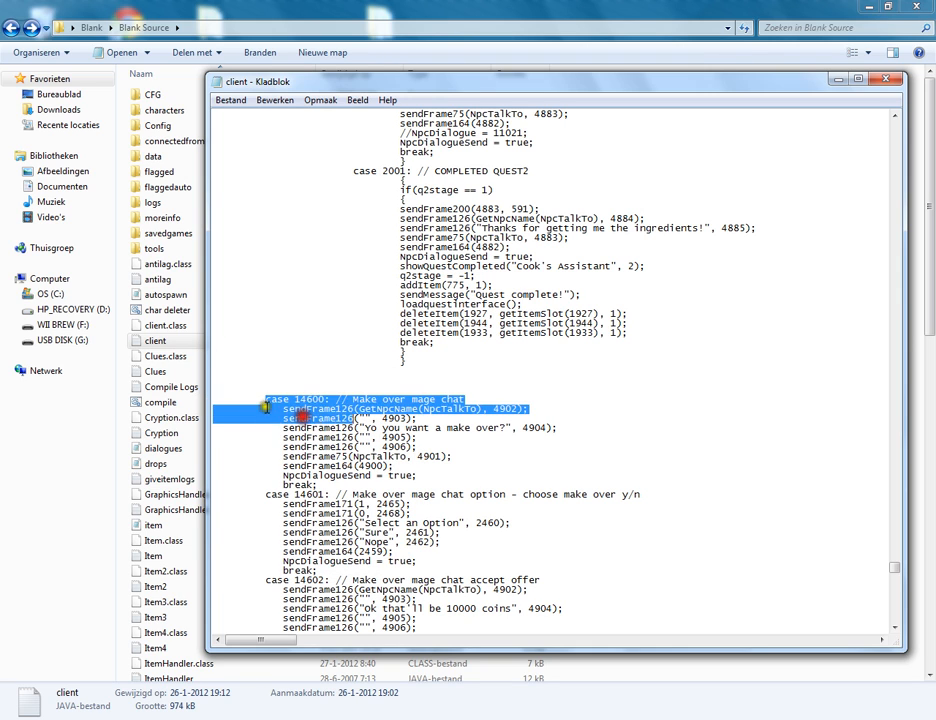
{"action": "left_click_drag", "start_coordinate": [265, 399], "coordinate": [375, 446]}
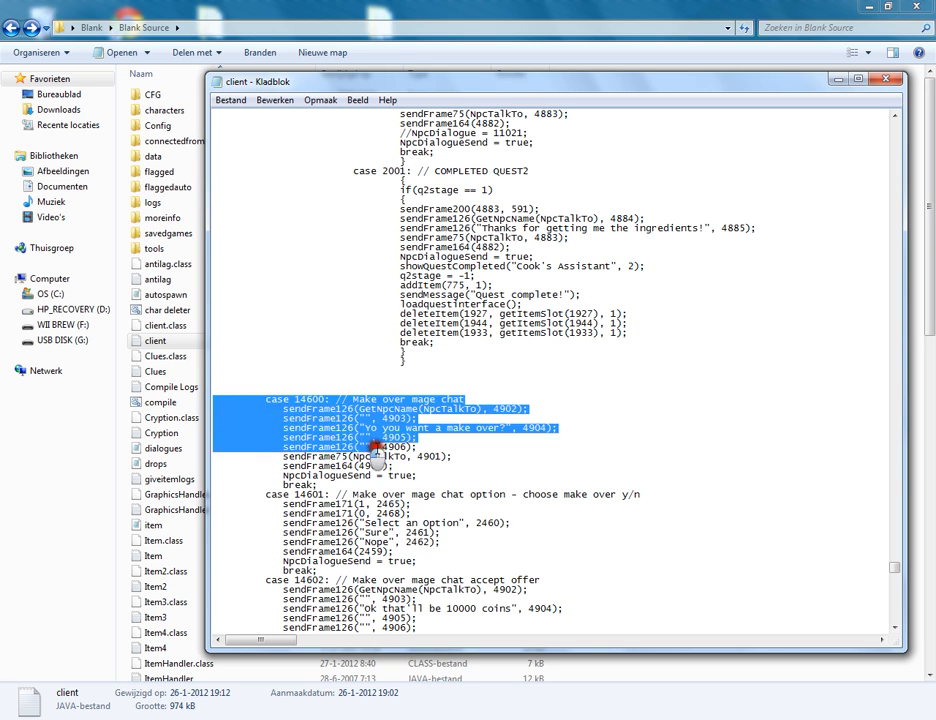
{"action": "right_click", "coordinate": [369, 447]}
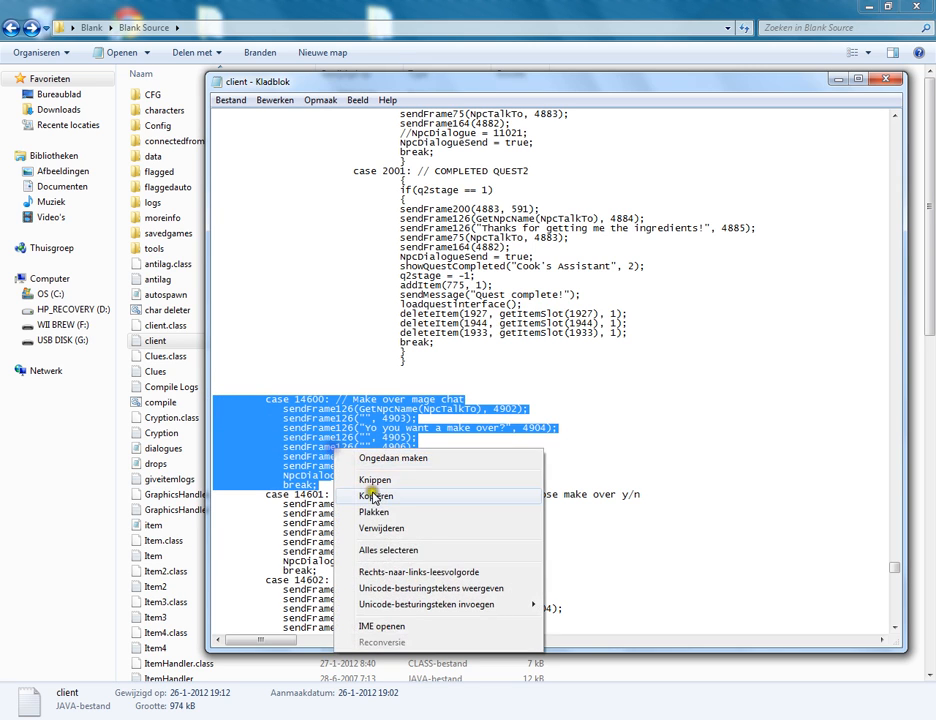
{"action": "left_click", "coordinate": [373, 495]}
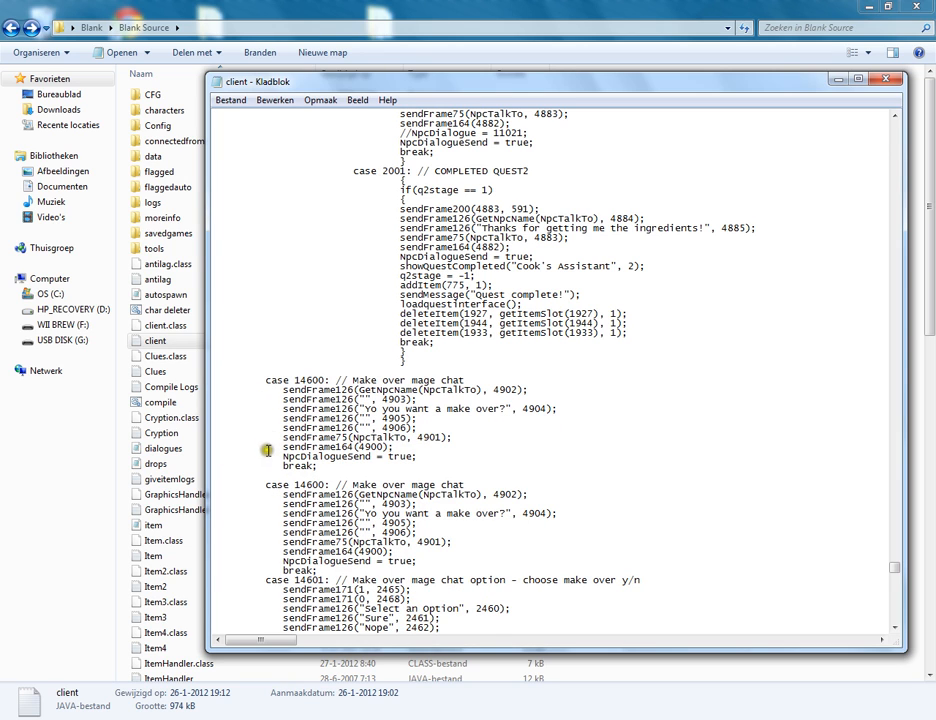
{"action": "double_click", "coordinate": [307, 380]}
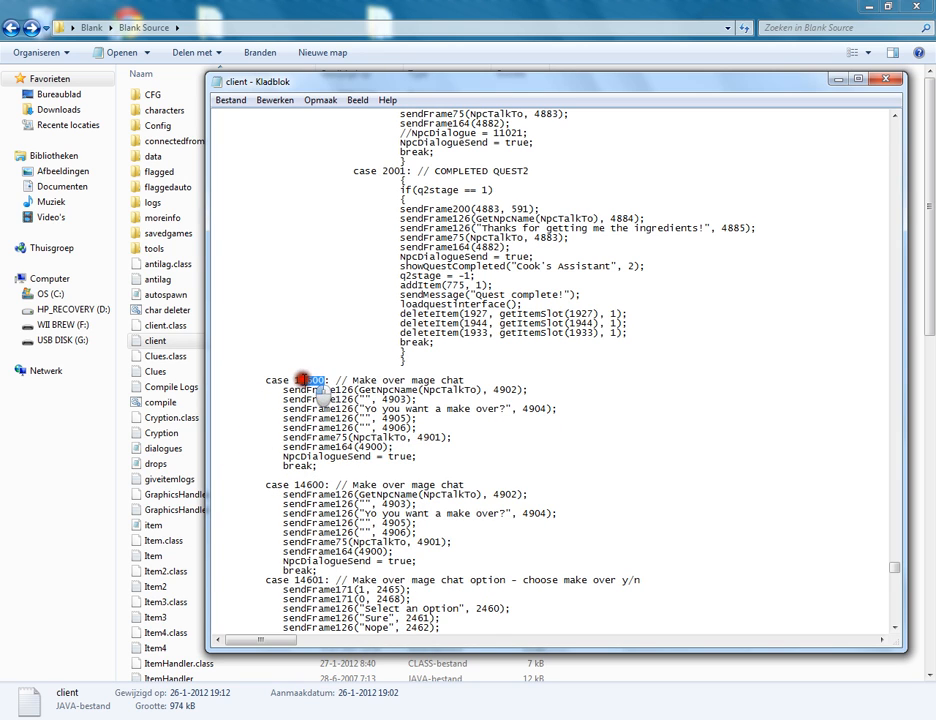
{"action": "double_click", "coordinate": [305, 380]}
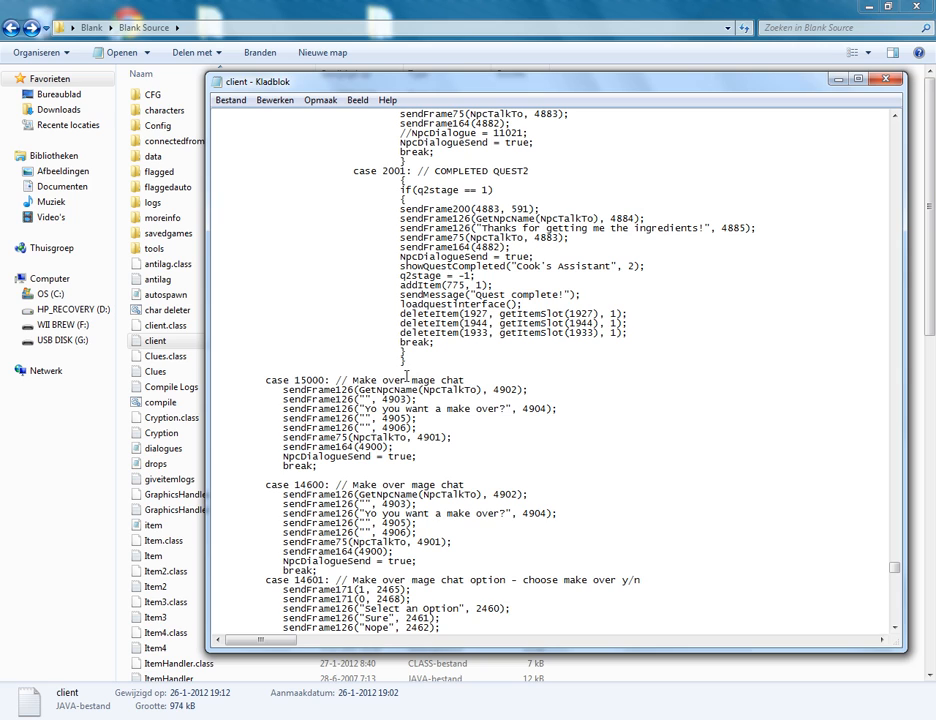
{"action": "mouse_move", "coordinate": [488, 435]}
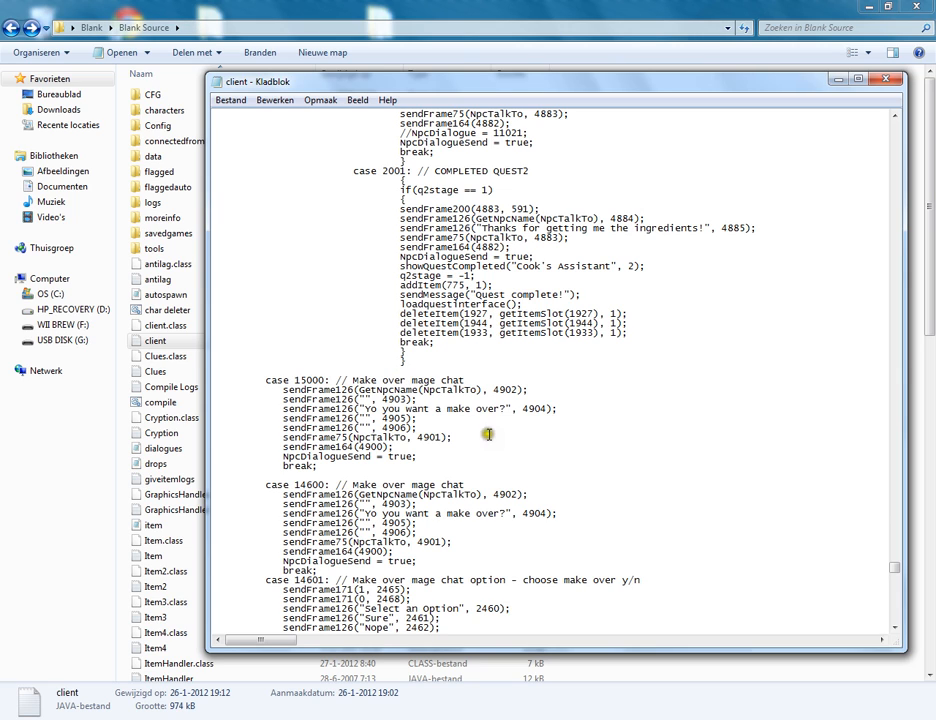
{"action": "mouse_move", "coordinate": [430, 398]}
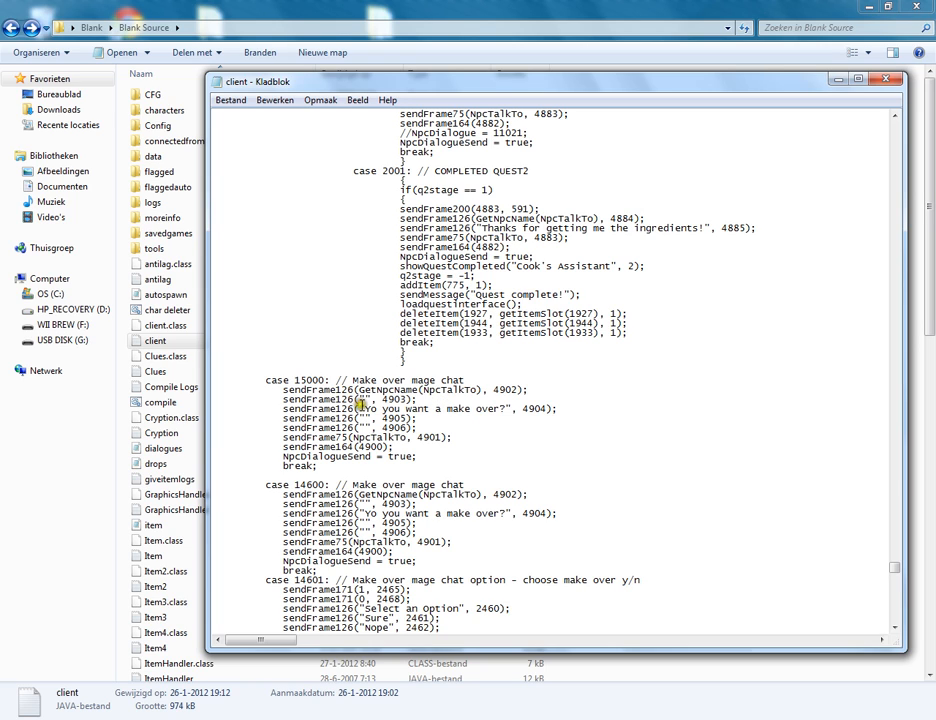
- Replace case 15000's make-over question with the guide greeting 'Hello i'm the ... of this server'
{"action": "left_click_drag", "start_coordinate": [365, 408], "coordinate": [505, 408]}
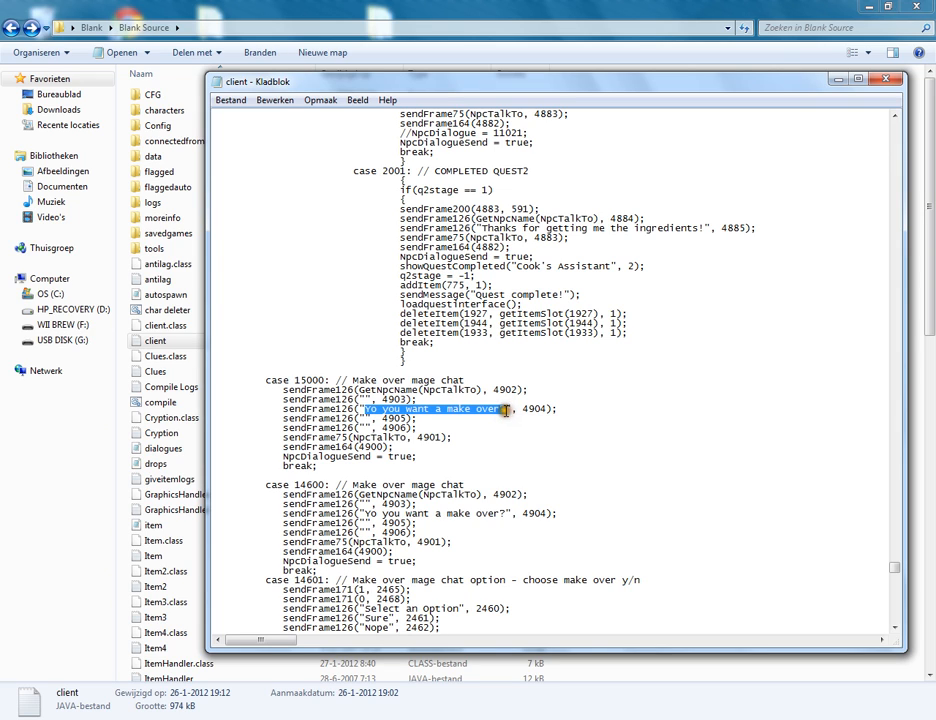
{"action": "type", "text": "Hello"}
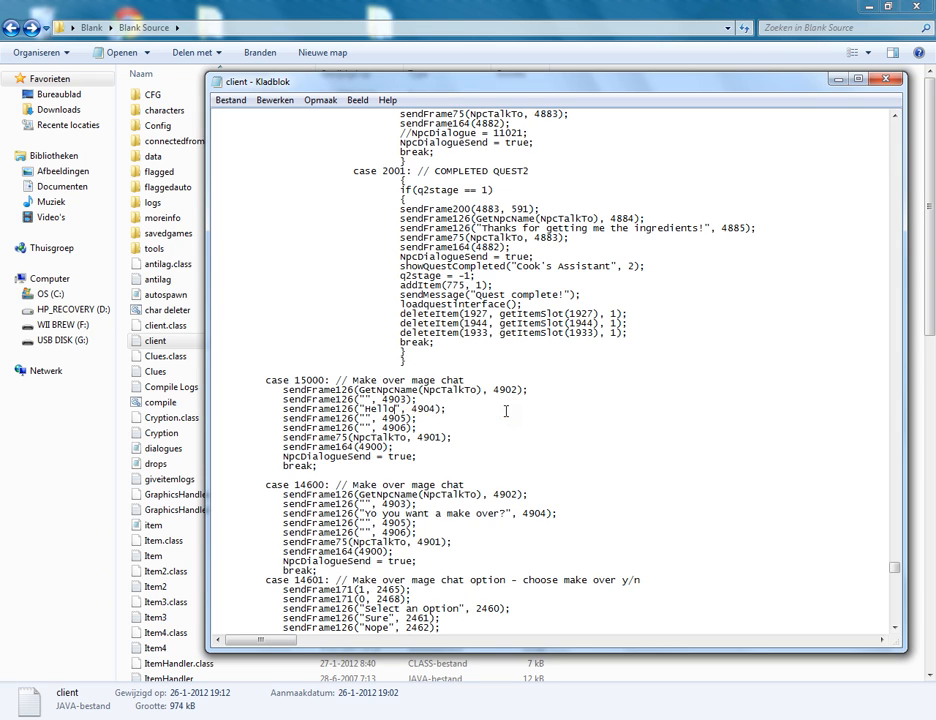
{"action": "type", "text": "i'm"}
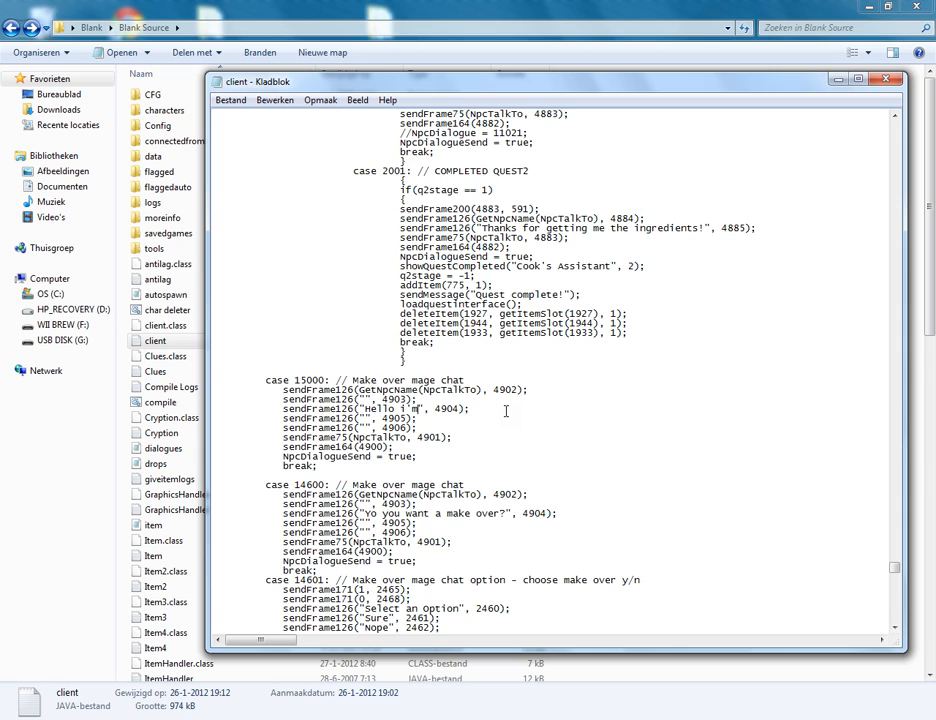
{"action": "type", "text": "the guide"}
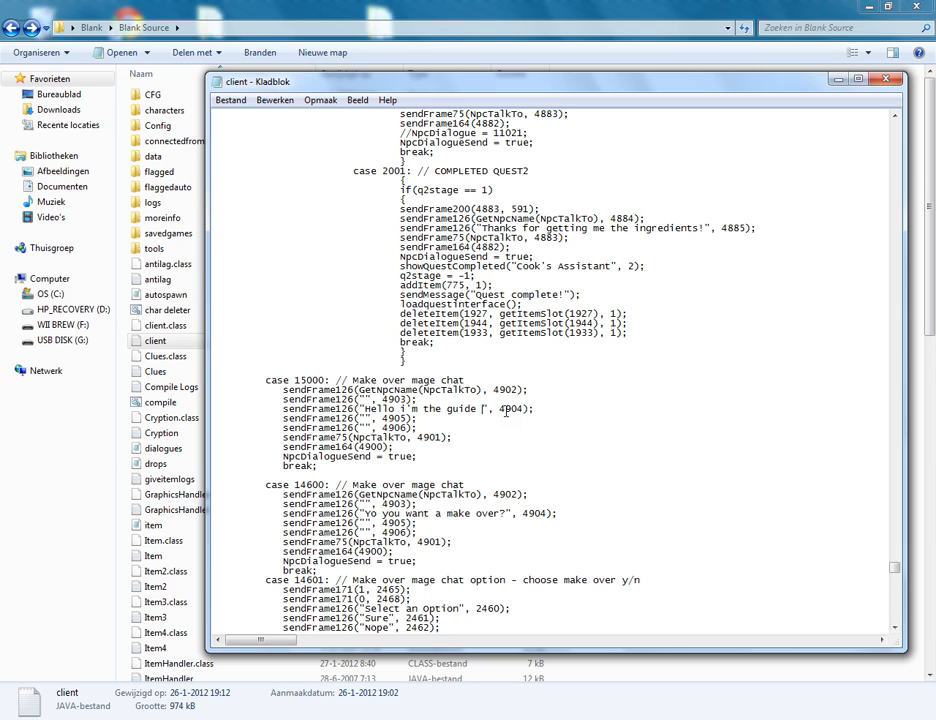
{"action": "type", "text": "of this server"}
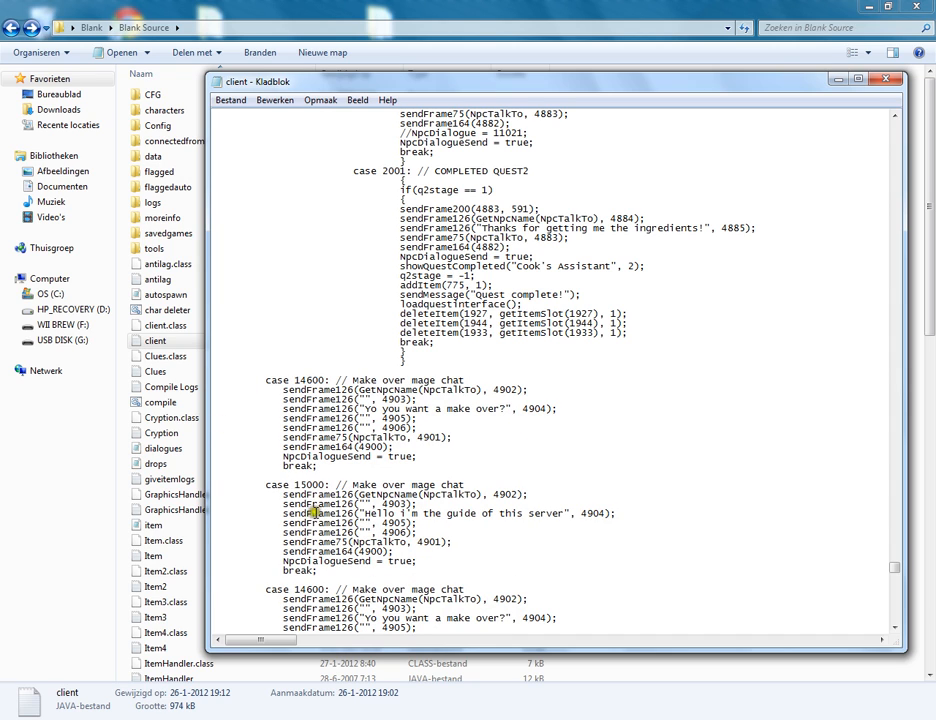
- Renumber the next copy to 15001 and write the money-making lines offering something to take
{"action": "double_click", "coordinate": [305, 381]}
{"action": "type", "text": "5001"}
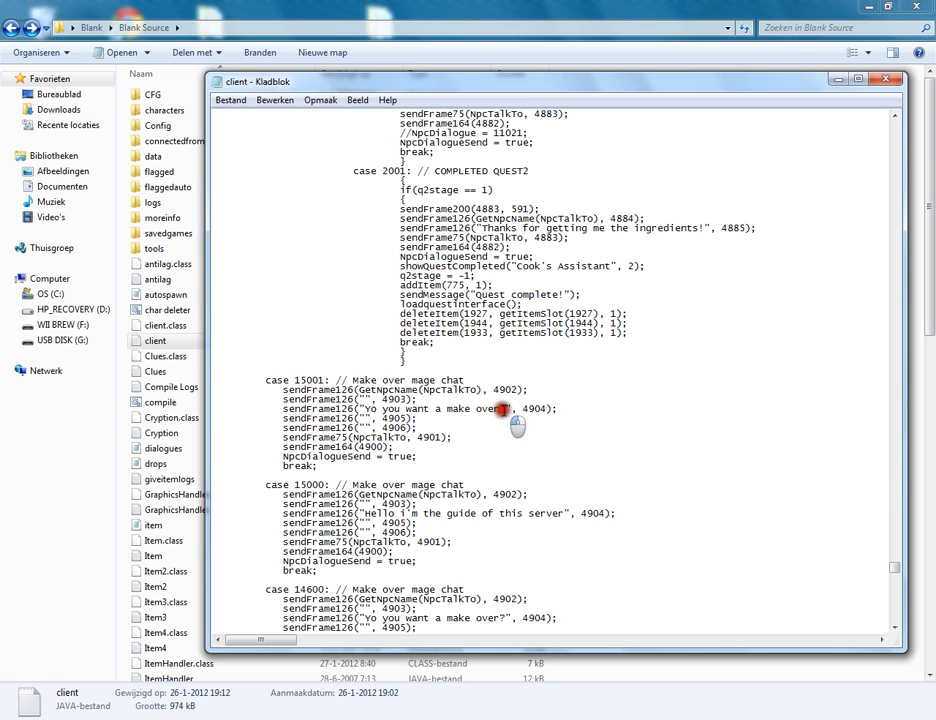
{"action": "double_click", "coordinate": [440, 408]}
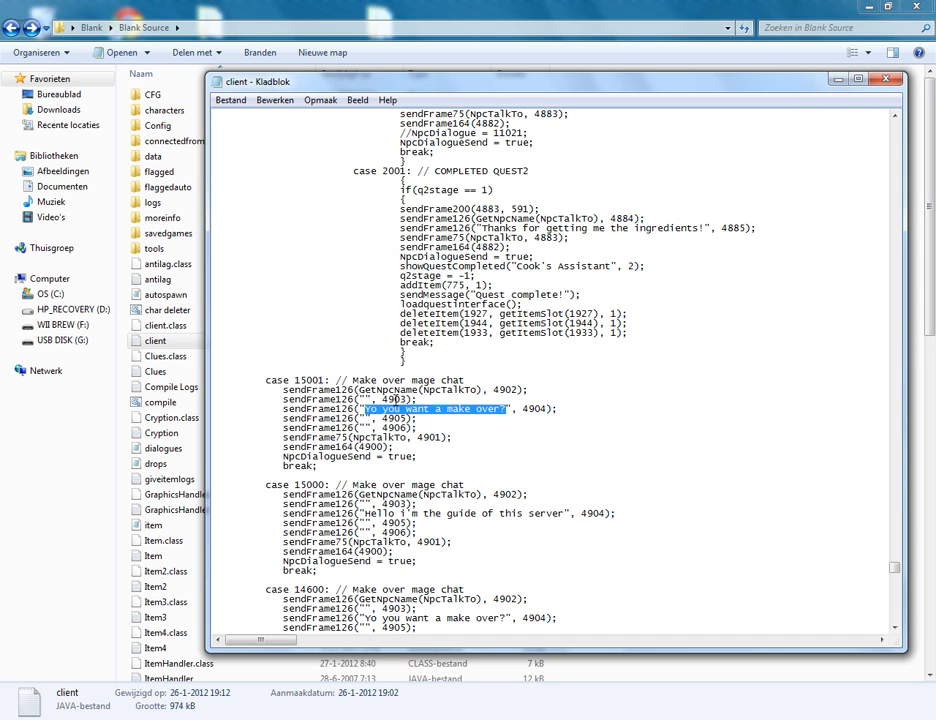
{"action": "type", "text": "If yo"}
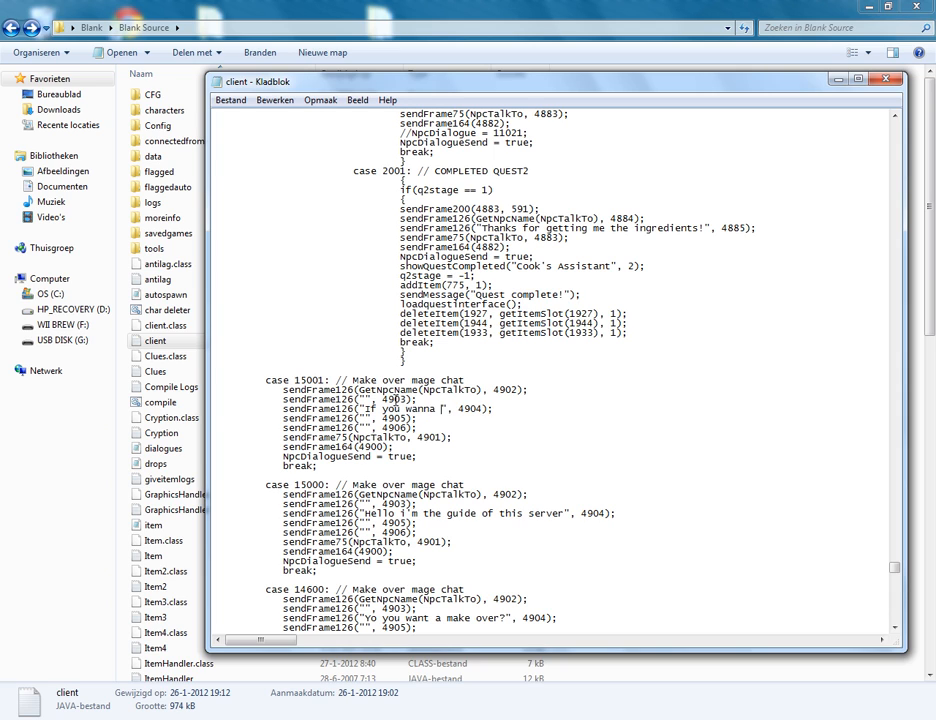
{"action": "type", "text": "have some mon"}
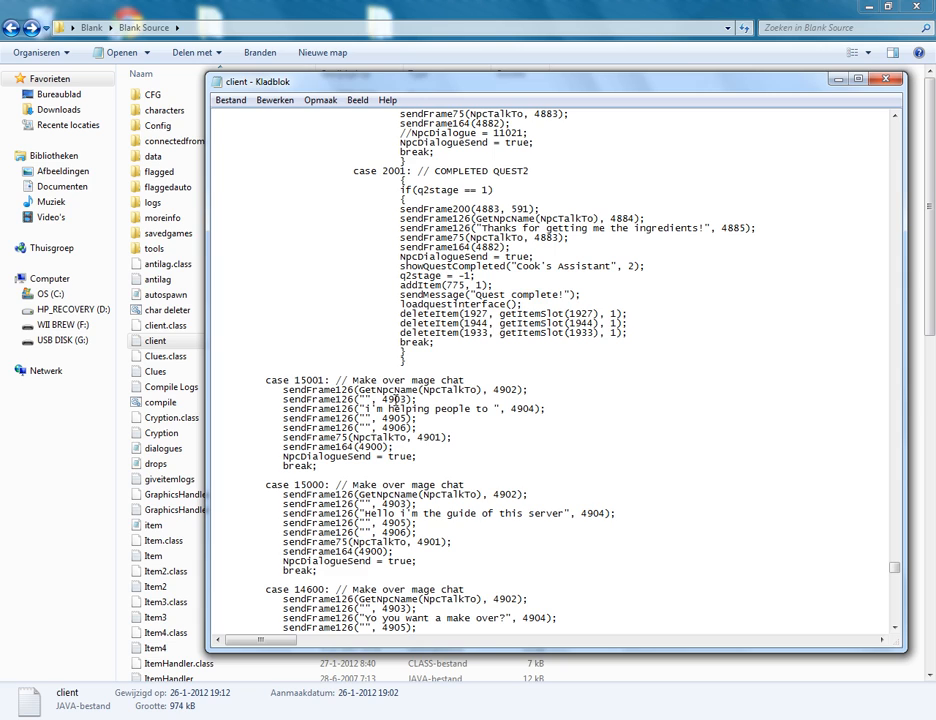
{"action": "type", "text": "start"}
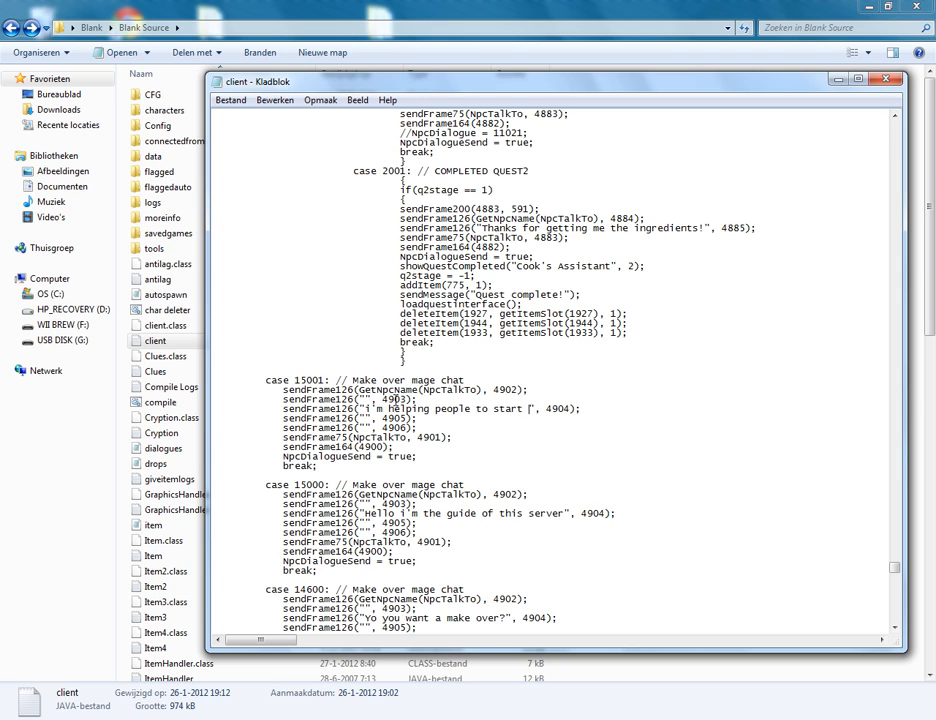
{"action": "type", "text": "money making!"}
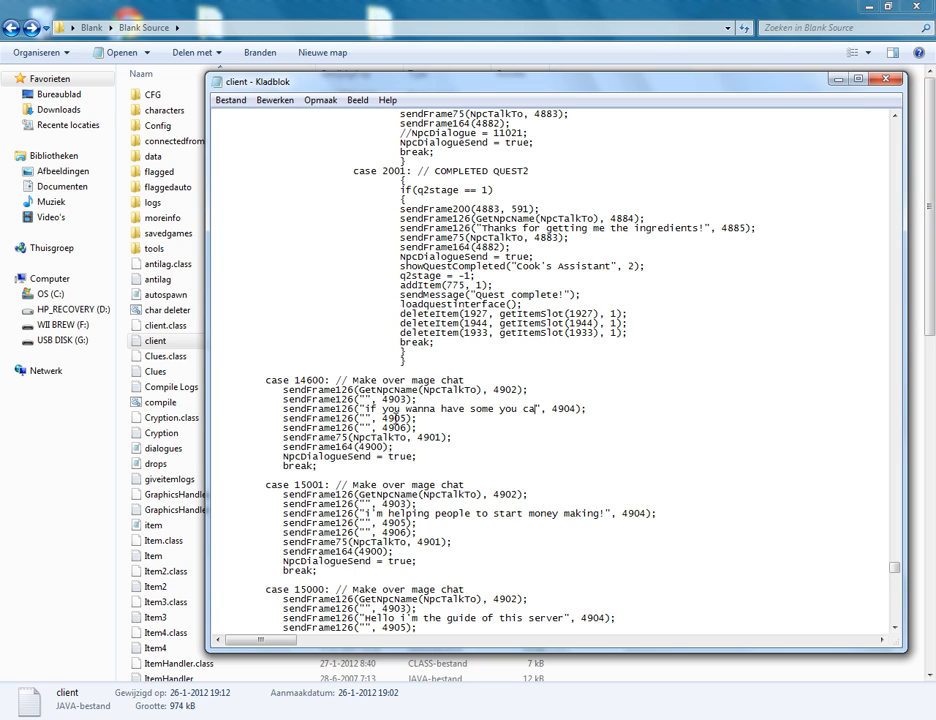
{"action": "type", "text": "n take this..."}
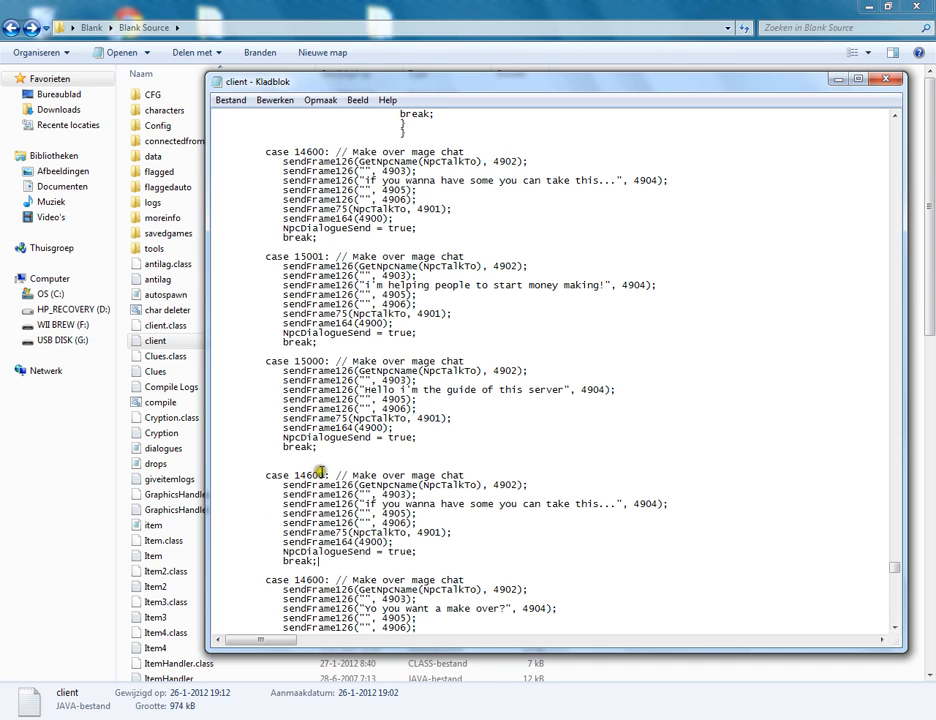
- Renumber the newest case copy and copy the case 15001 block
{"action": "double_click", "coordinate": [305, 474]}
{"action": "type", "text": "5003"}
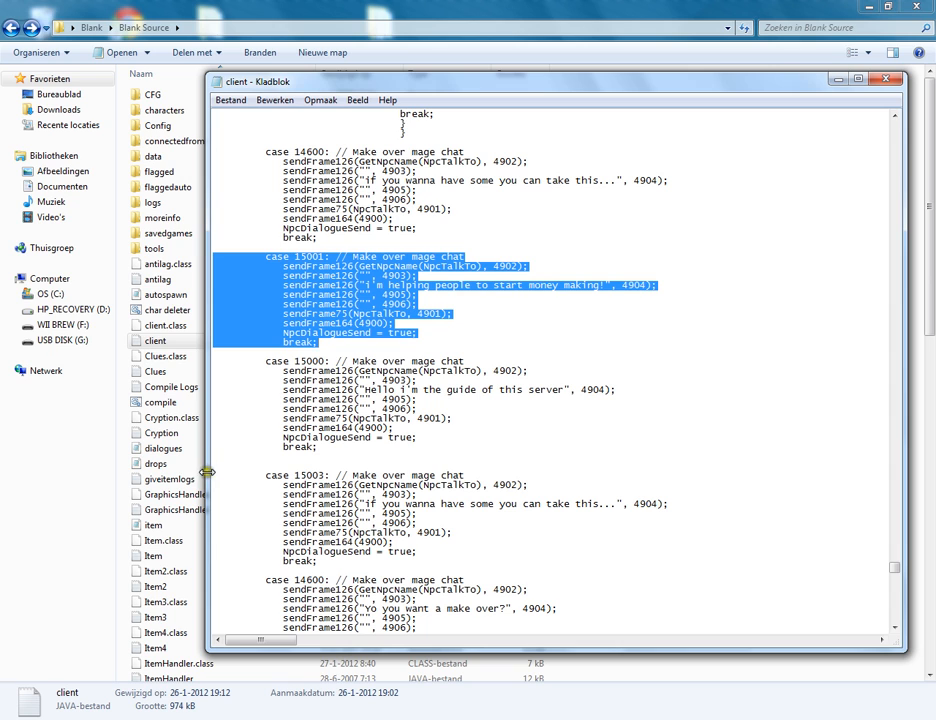
{"action": "left_click", "coordinate": [227, 474]}
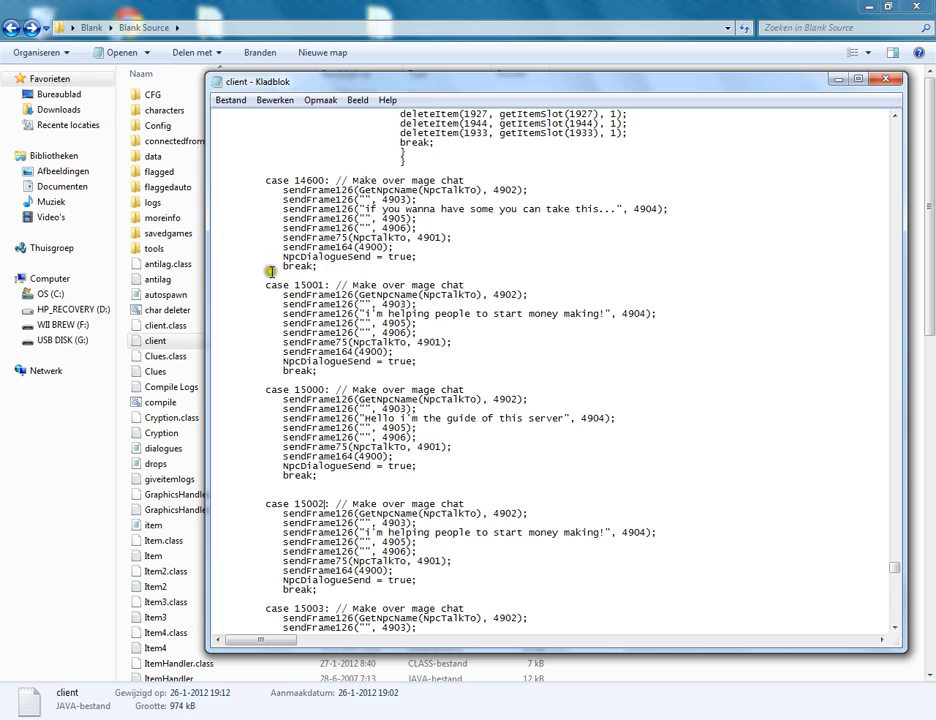
{"action": "mouse_move", "coordinate": [266, 284]}
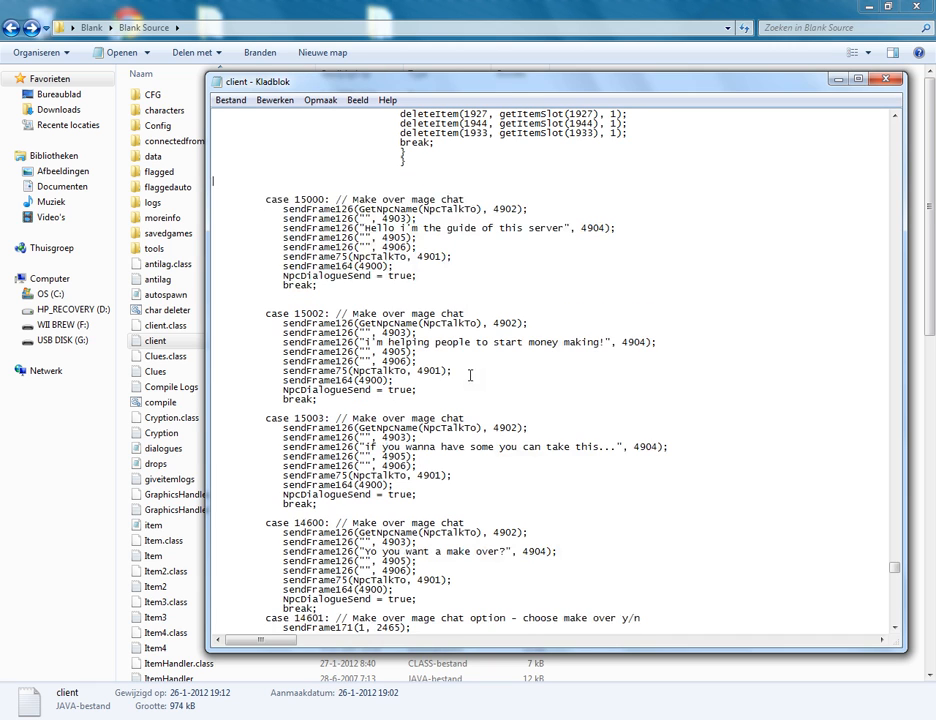
{"action": "scroll", "scroll_direction": "down", "scroll_amount": 3}
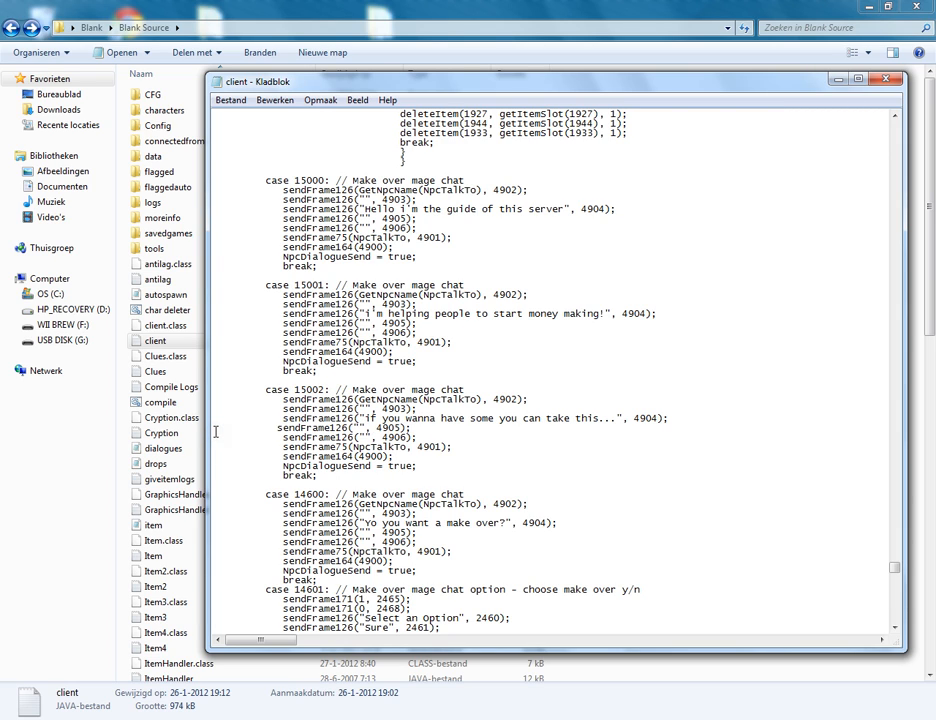
{"action": "mouse_move", "coordinate": [226, 428]}
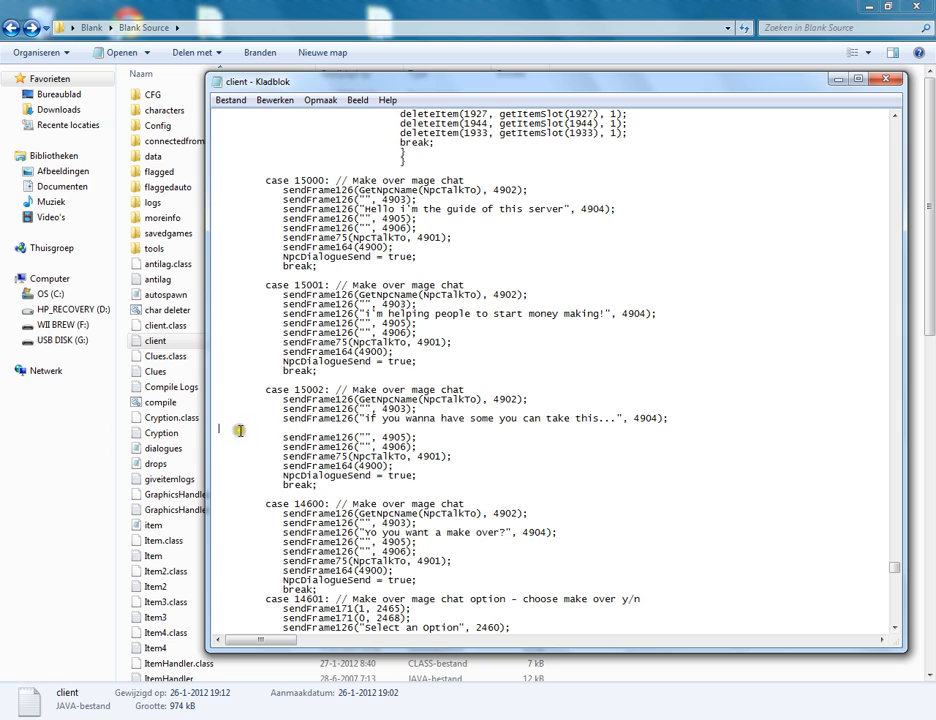
{"action": "mouse_move", "coordinate": [232, 429]}
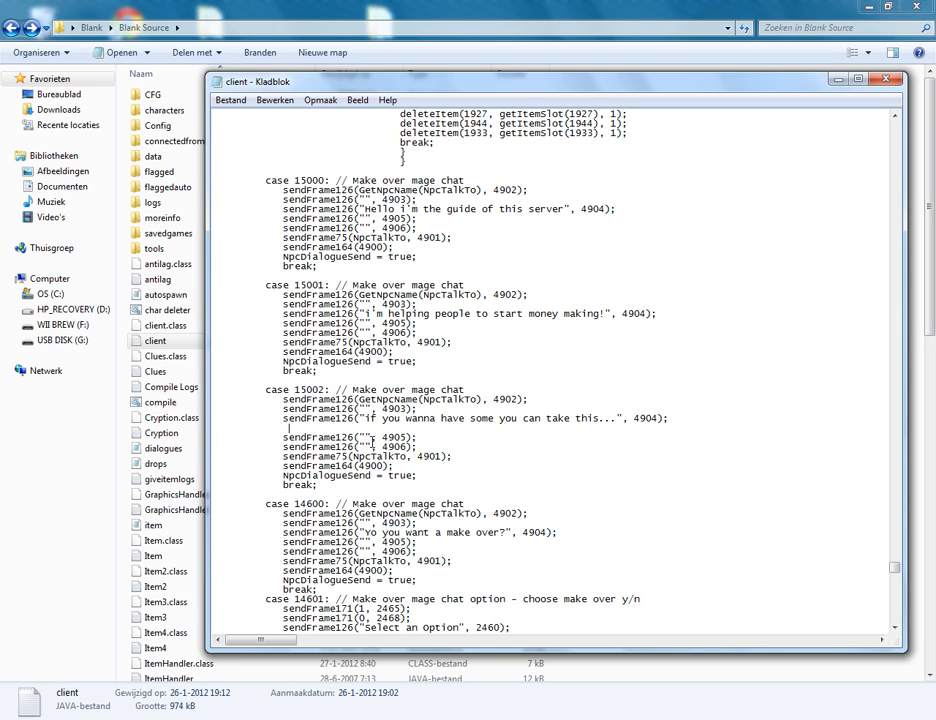
- Add addItem(995, 1000) under case 15002's offer line and scroll down to check
{"action": "type", "text": "addI"}
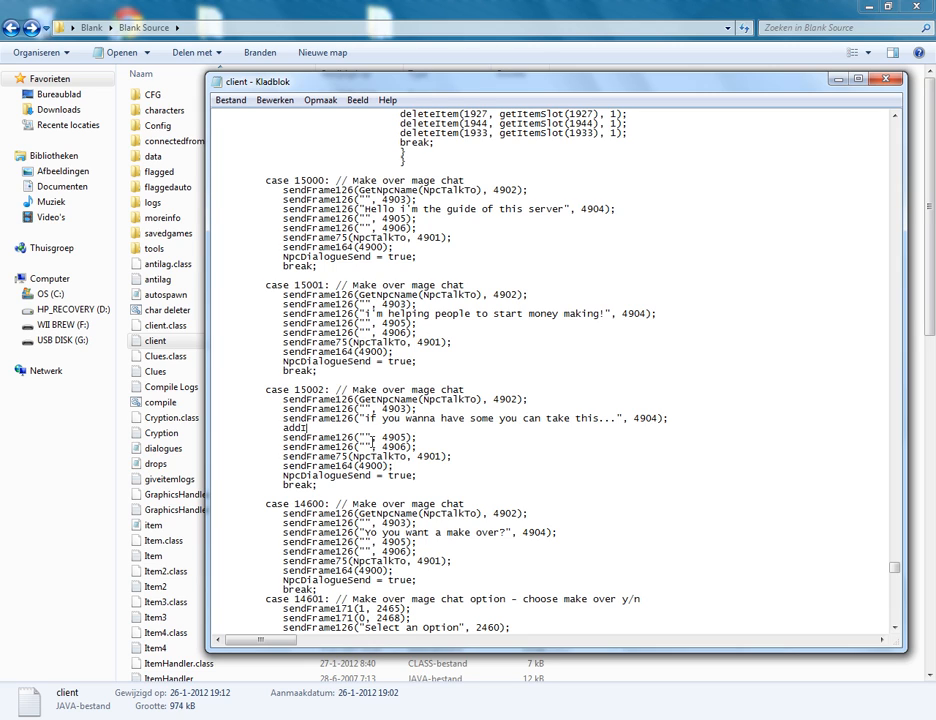
{"action": "type", "text": "tem("}
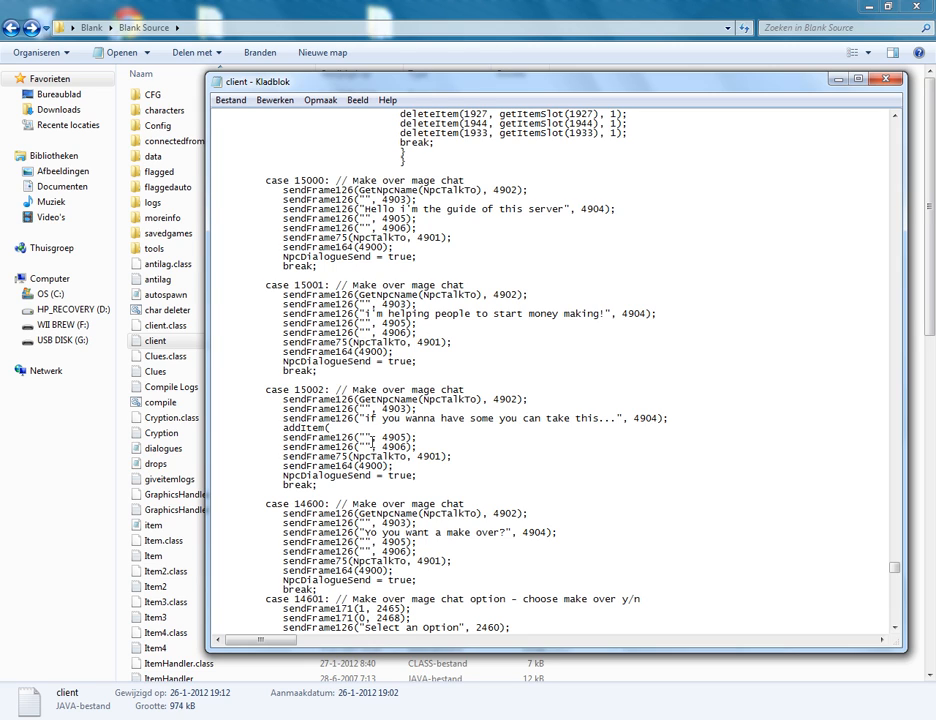
{"action": "type", "text": "995 ,"}
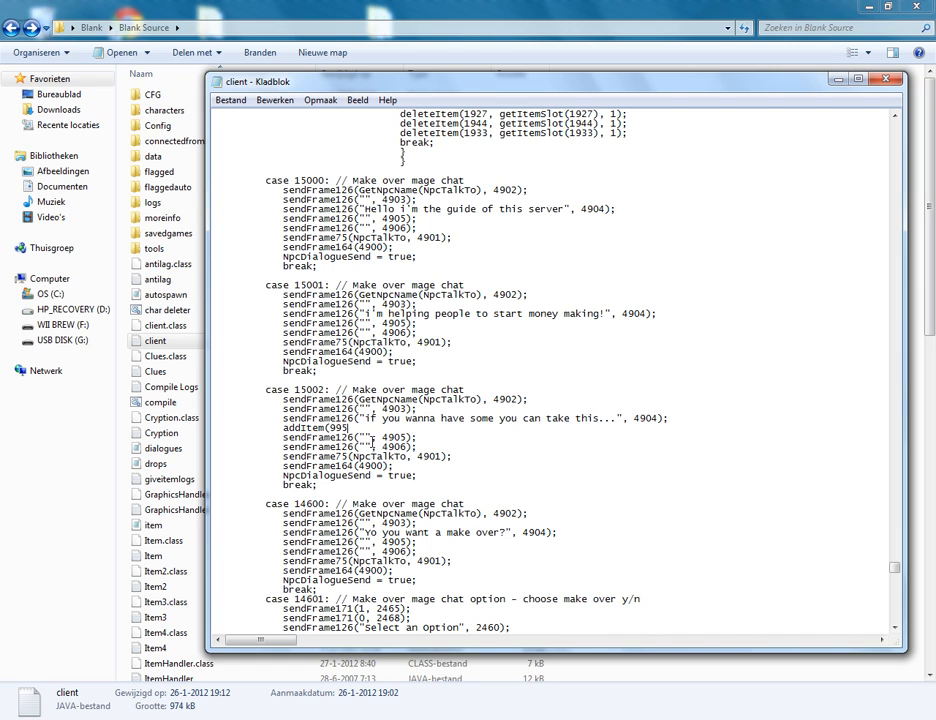
{"action": "type", "text": ", 1000"}
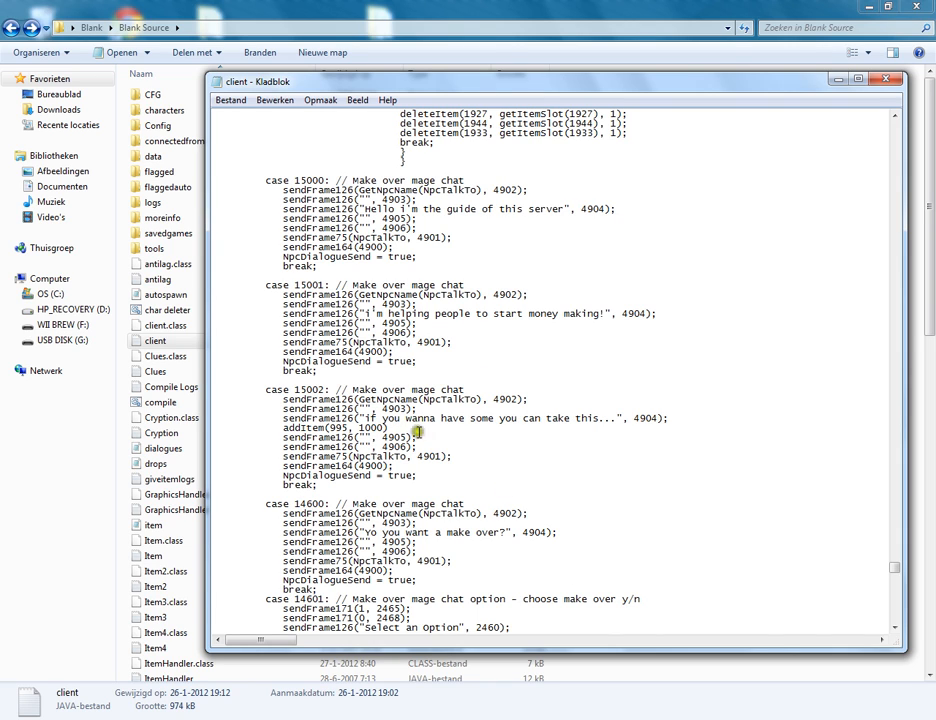
{"action": "scroll", "scroll_direction": "down", "scroll_amount": 3}
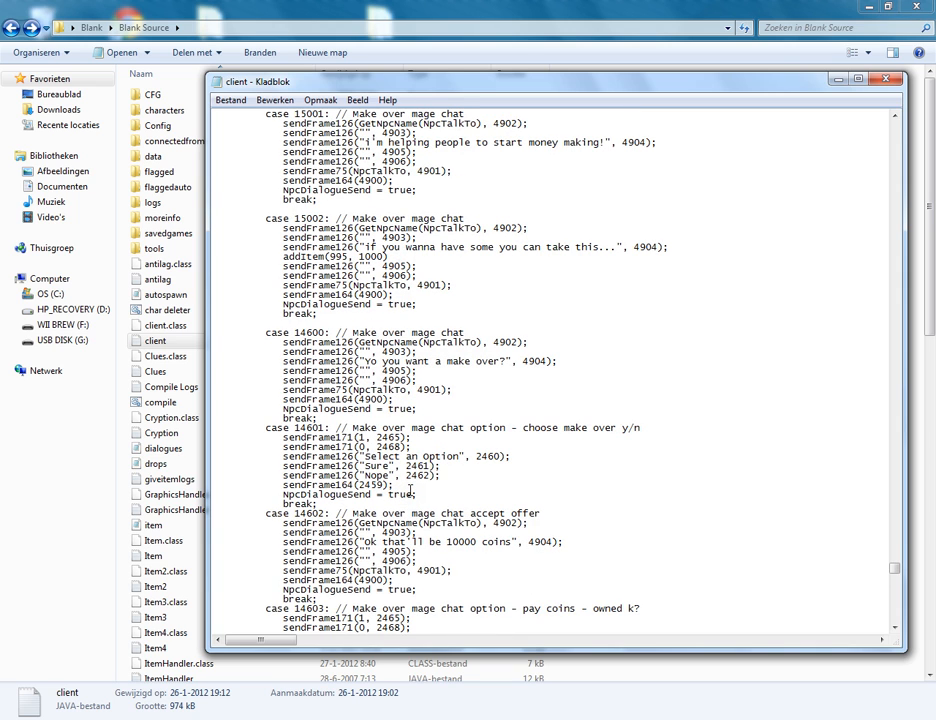
{"action": "scroll", "scroll_direction": "down", "scroll_amount": 3}
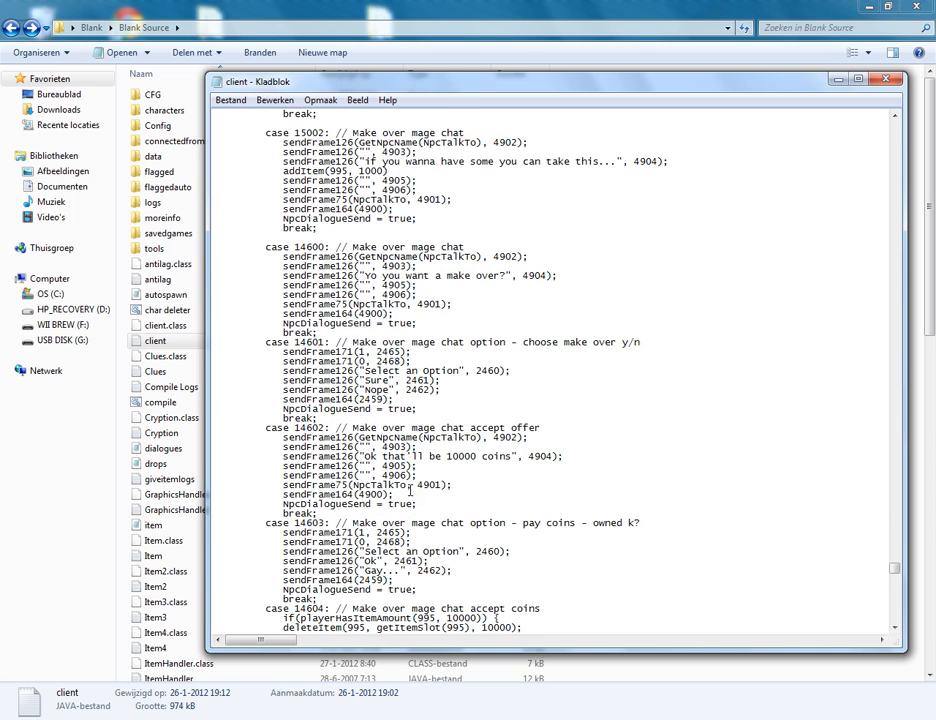
{"action": "scroll", "scroll_direction": "down", "scroll_amount": 3}
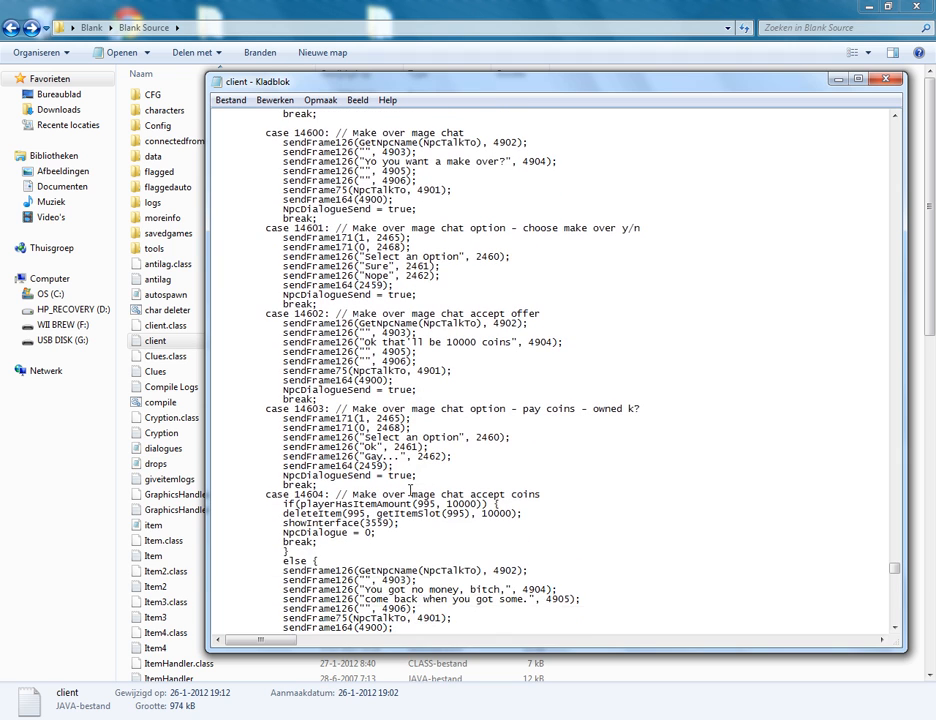
{"action": "scroll", "scroll_direction": "down", "scroll_amount": 3}
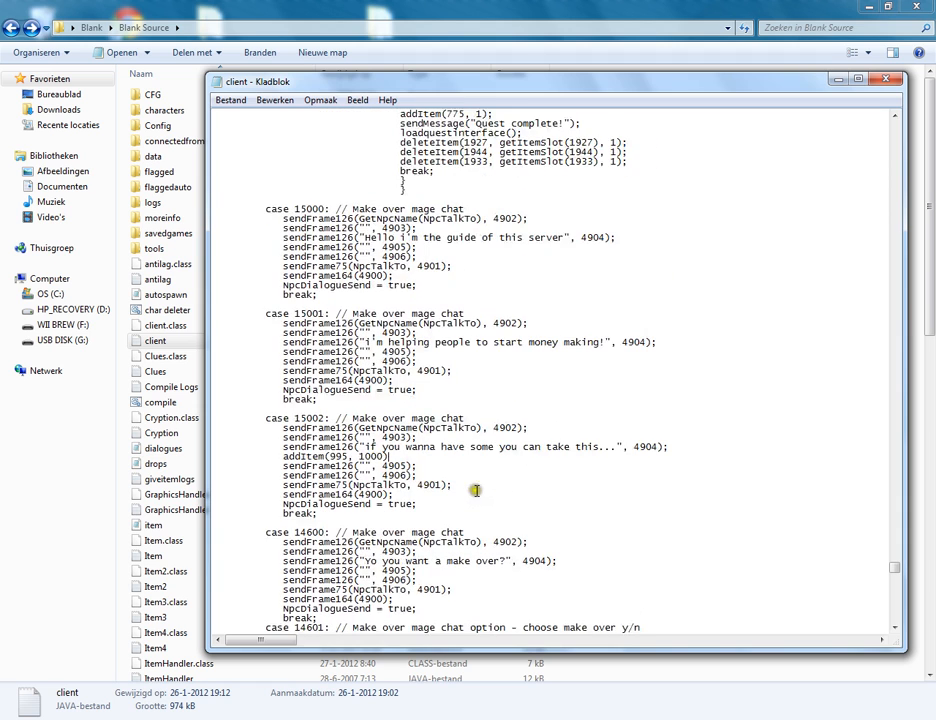
{"action": "mouse_move", "coordinate": [395, 486]}
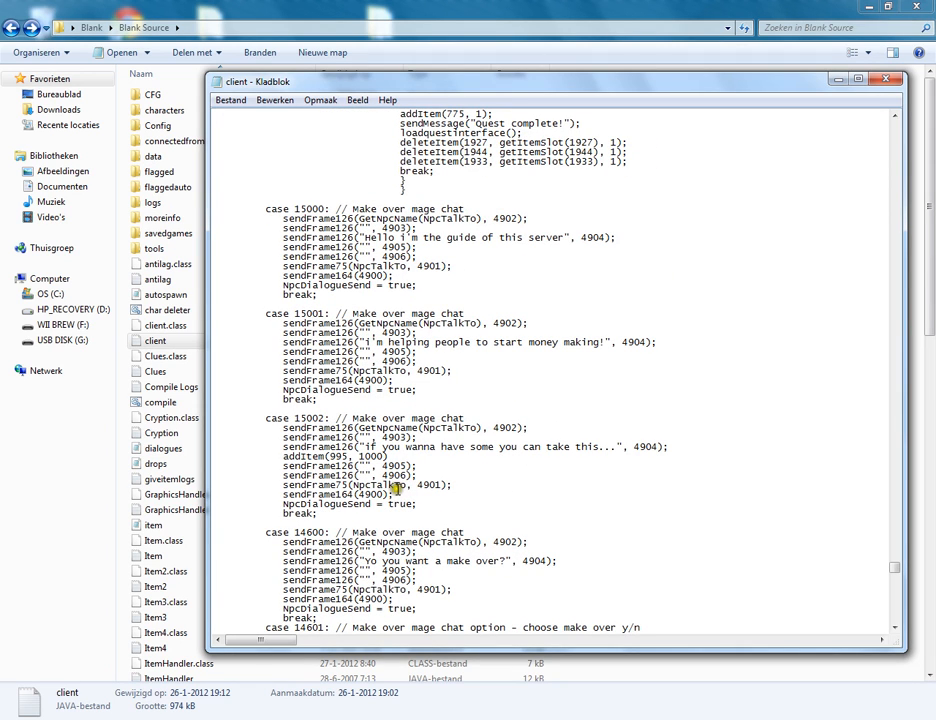
{"action": "mouse_move", "coordinate": [521, 252]}
{"action": "type", "text": "d"}
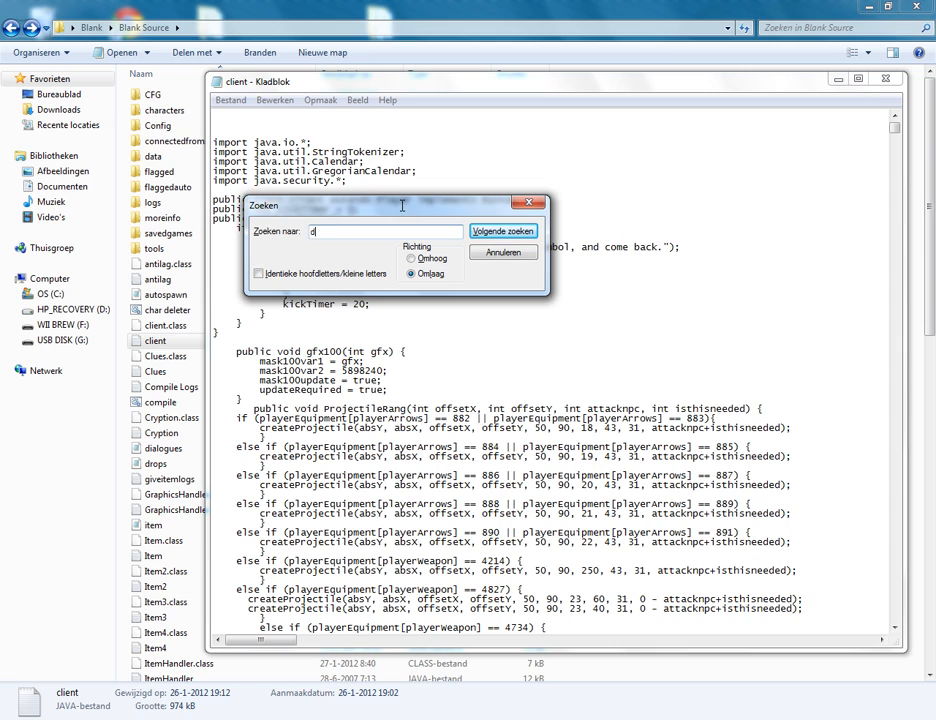
- Search the client source for 'npcdialogue', dismissing the not-found notices along the way
{"action": "type", "text": "n"}
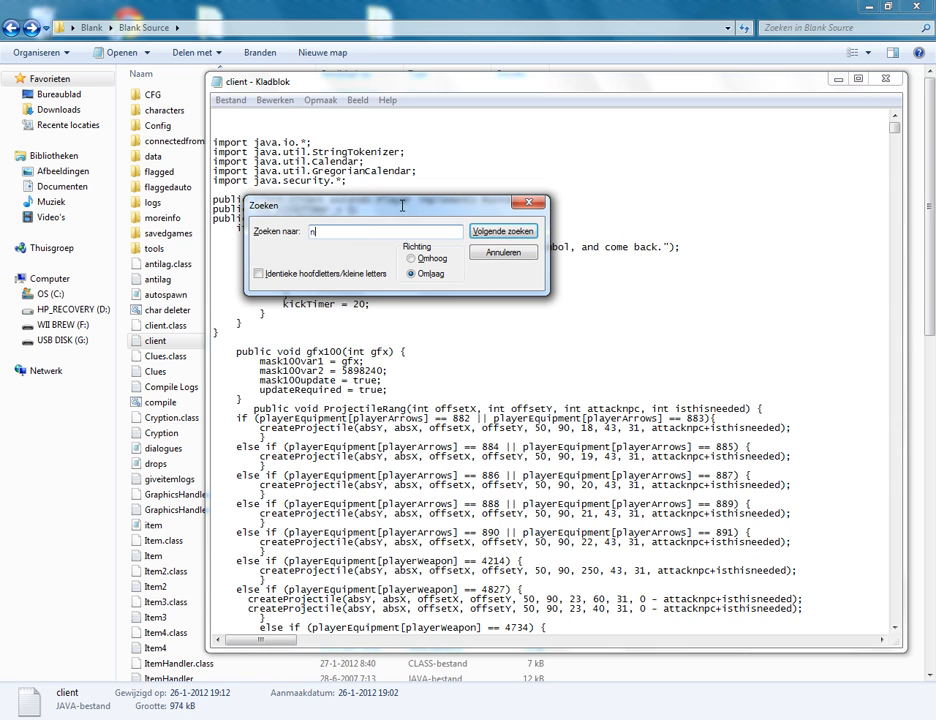
{"action": "type", "text": "pcdiag"}
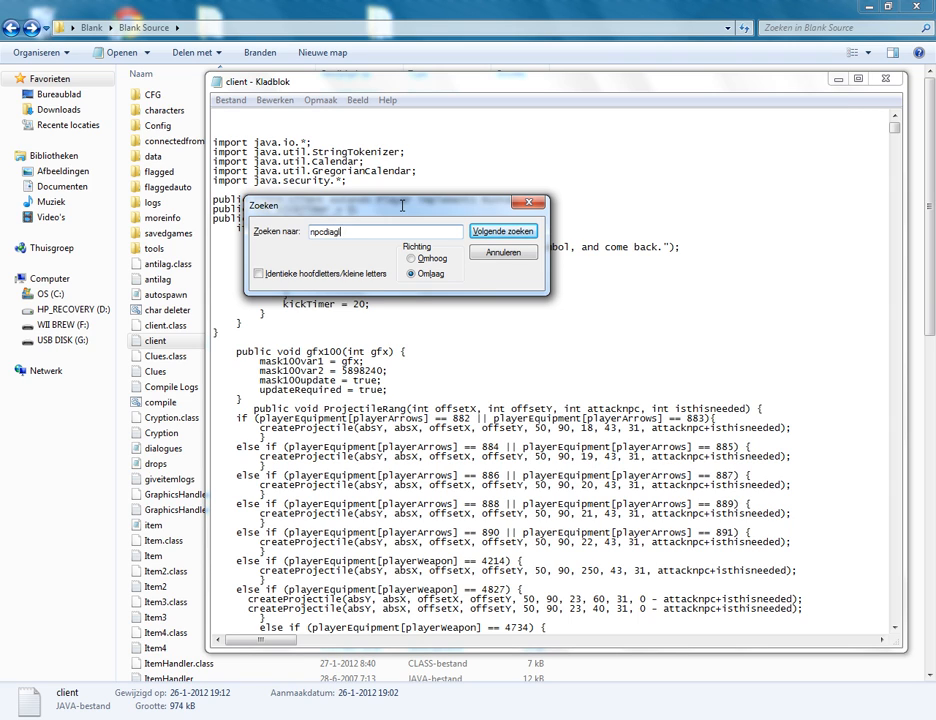
{"action": "type", "text": "logue"}
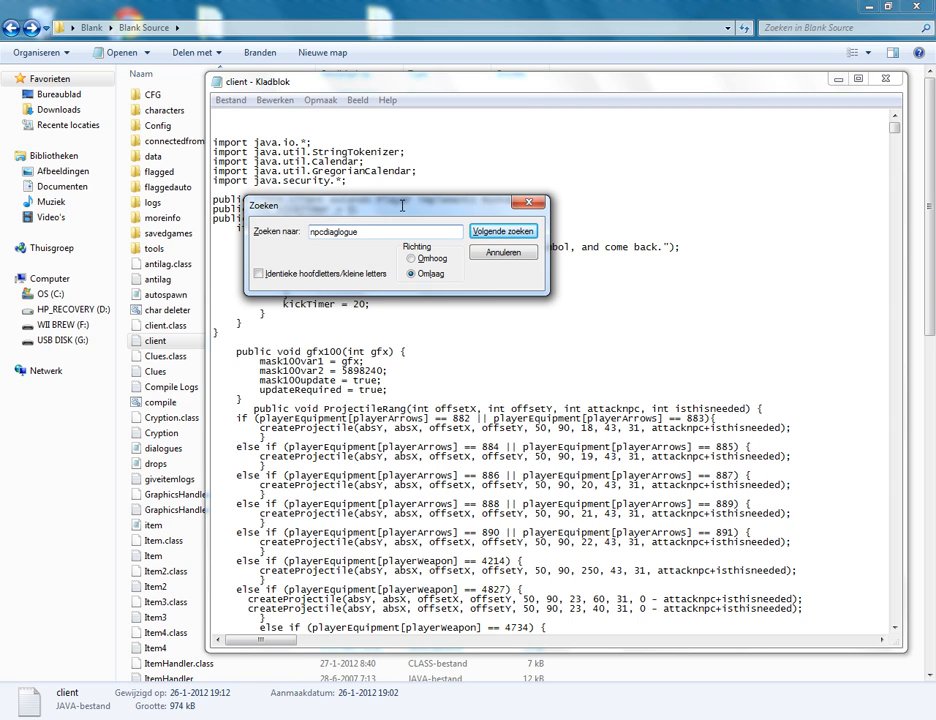
{"action": "left_click", "coordinate": [505, 231]}
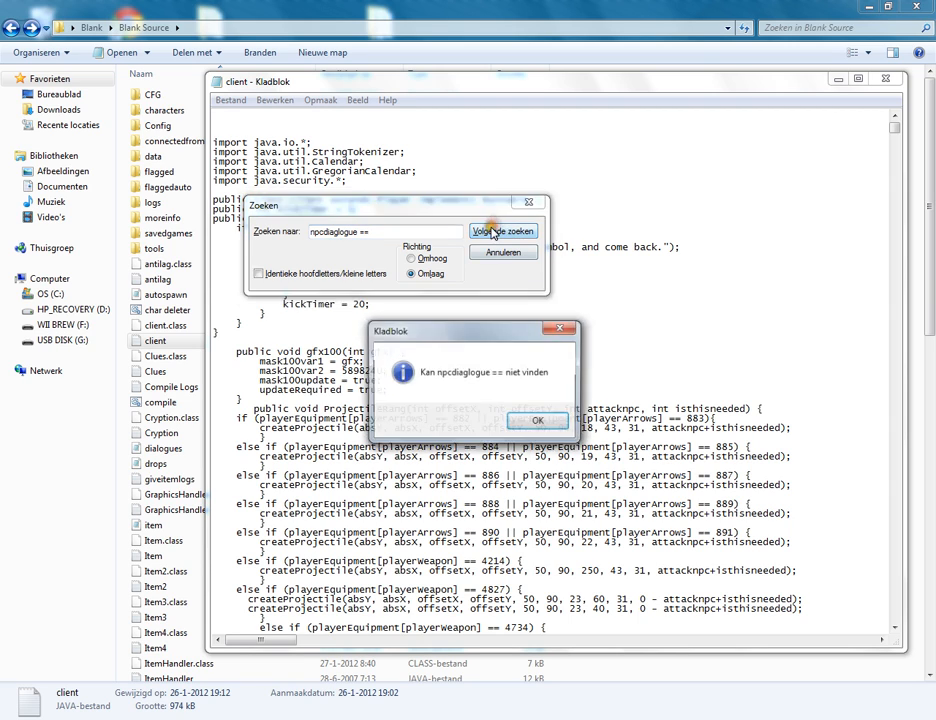
{"action": "left_click", "coordinate": [538, 420]}
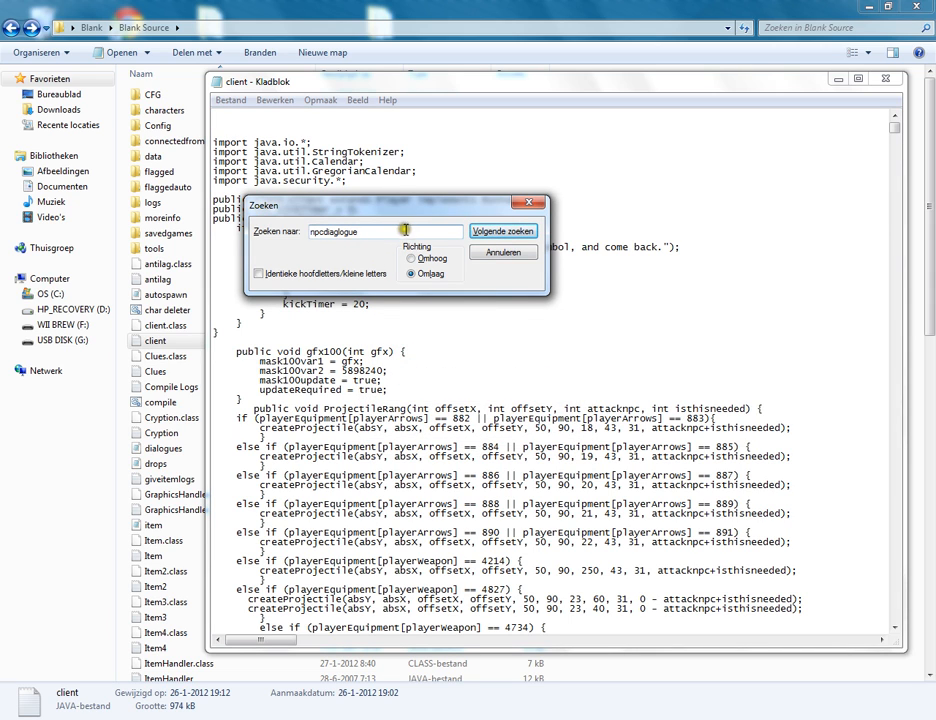
{"action": "left_click", "coordinate": [504, 230]}
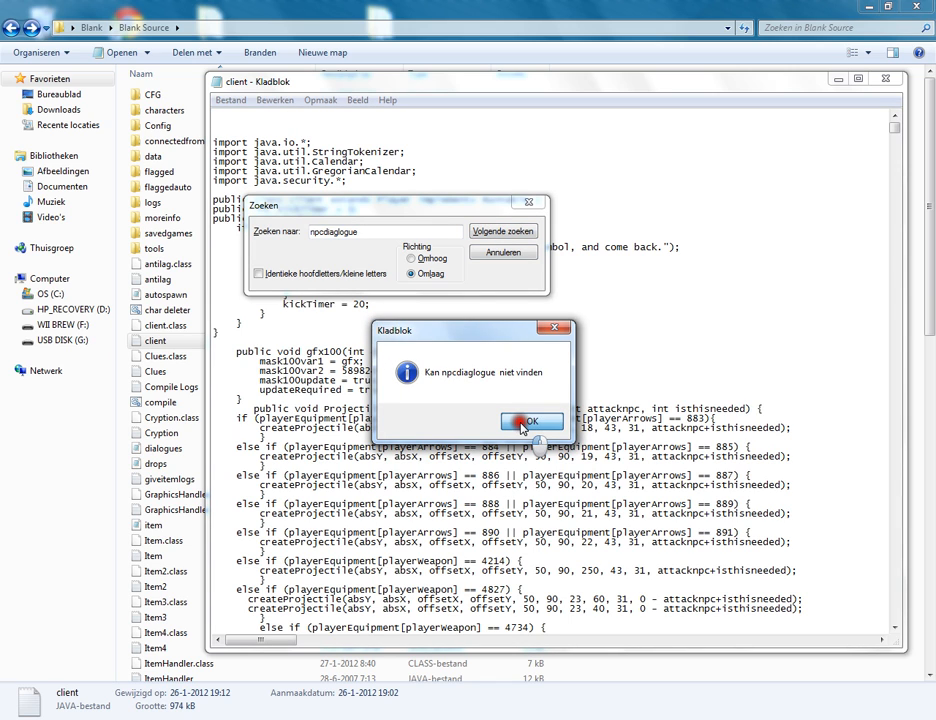
{"action": "left_click", "coordinate": [531, 421]}
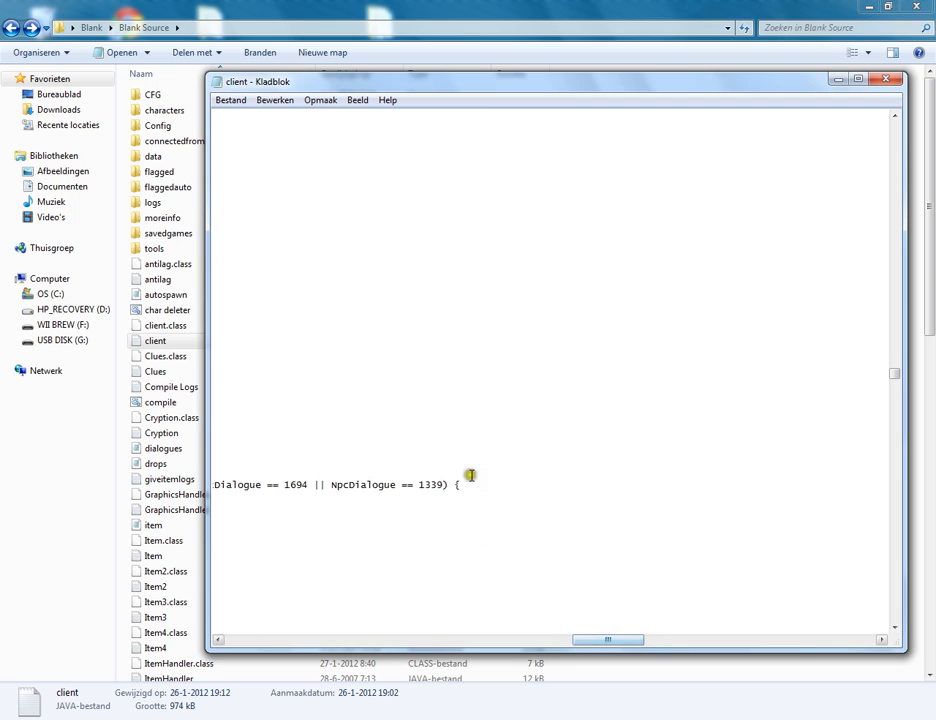
- Paste an extra NpcDialogue clause into the condition and change its 1339 to 15000
{"action": "left_click", "coordinate": [332, 484]}
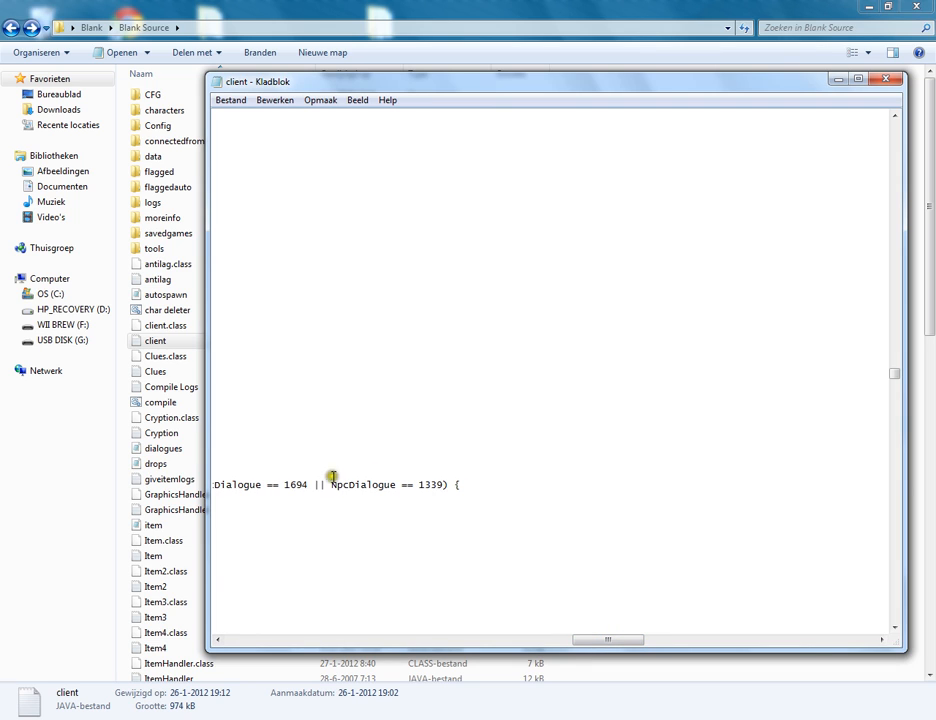
{"action": "right_click", "coordinate": [428, 484]}
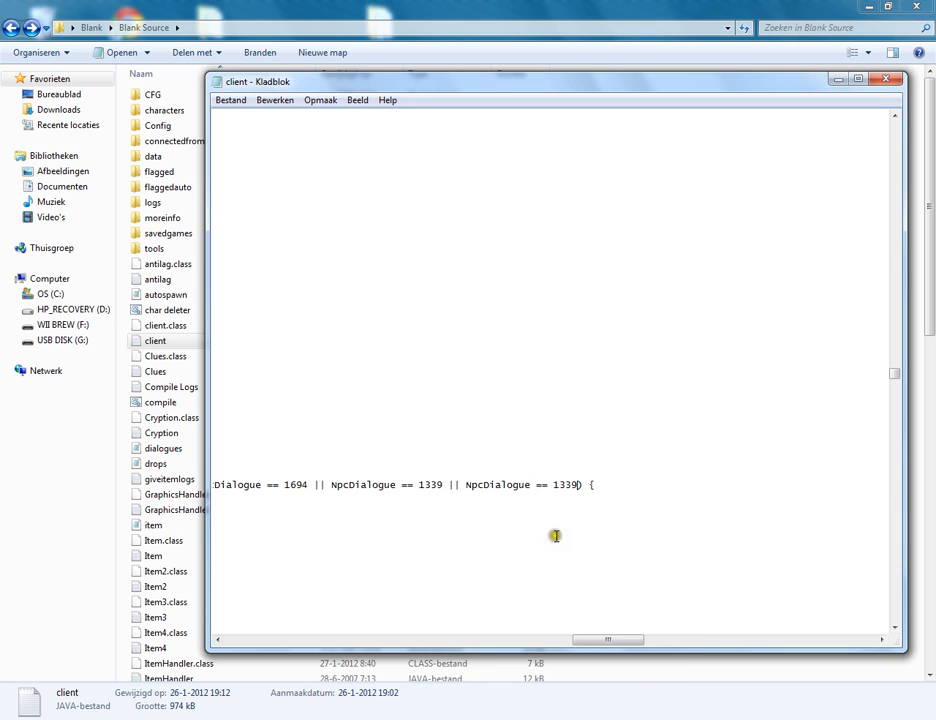
{"action": "double_click", "coordinate": [566, 485]}
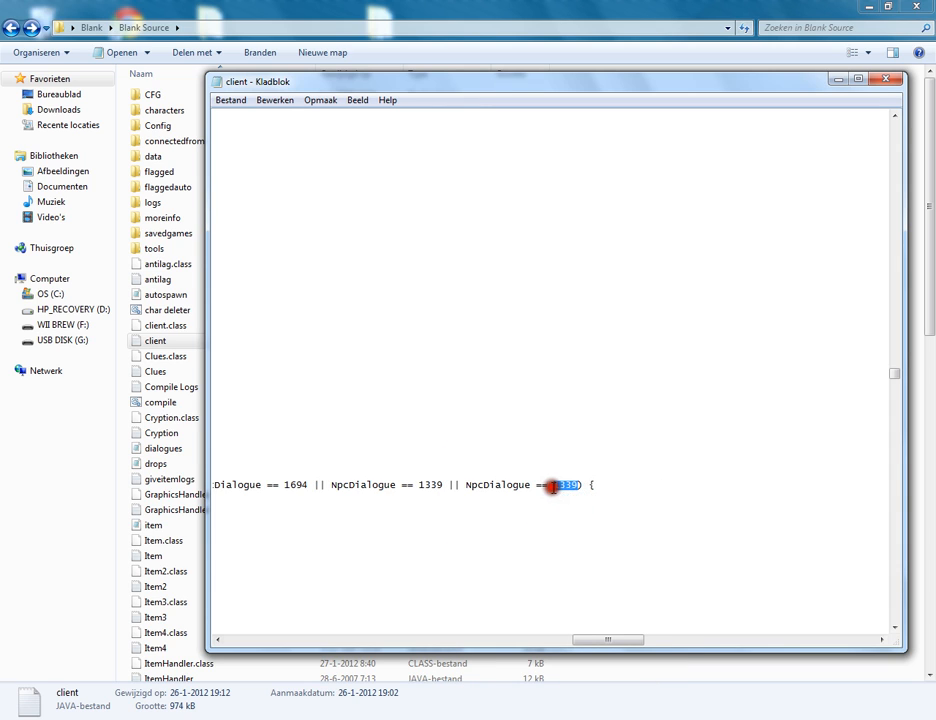
{"action": "type", "text": "15000"}
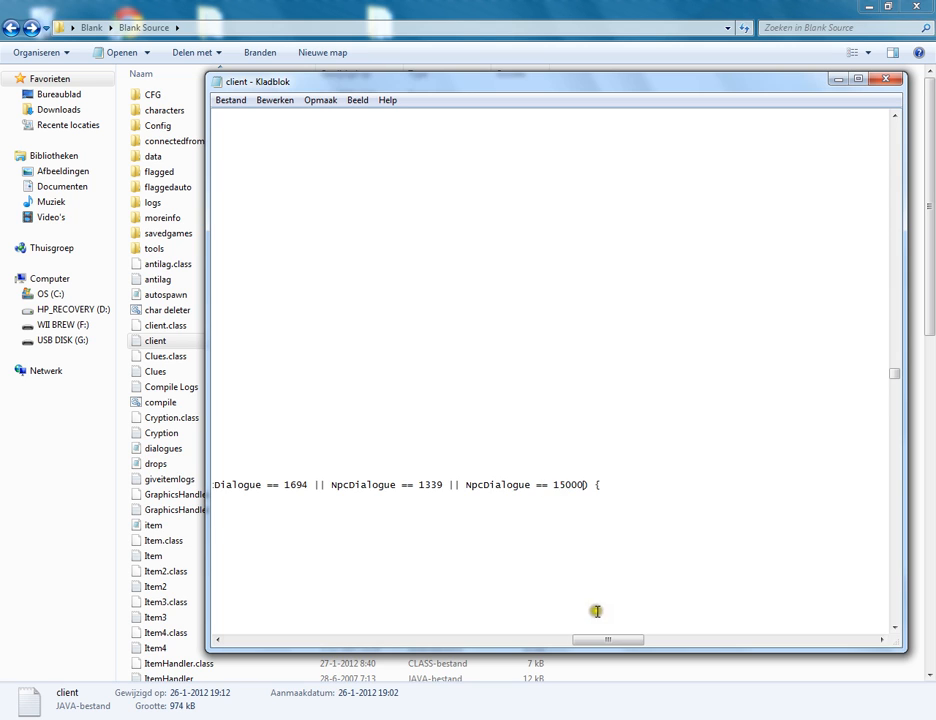
{"action": "left_click_drag", "start_coordinate": [607, 639], "coordinate": [497, 640]}
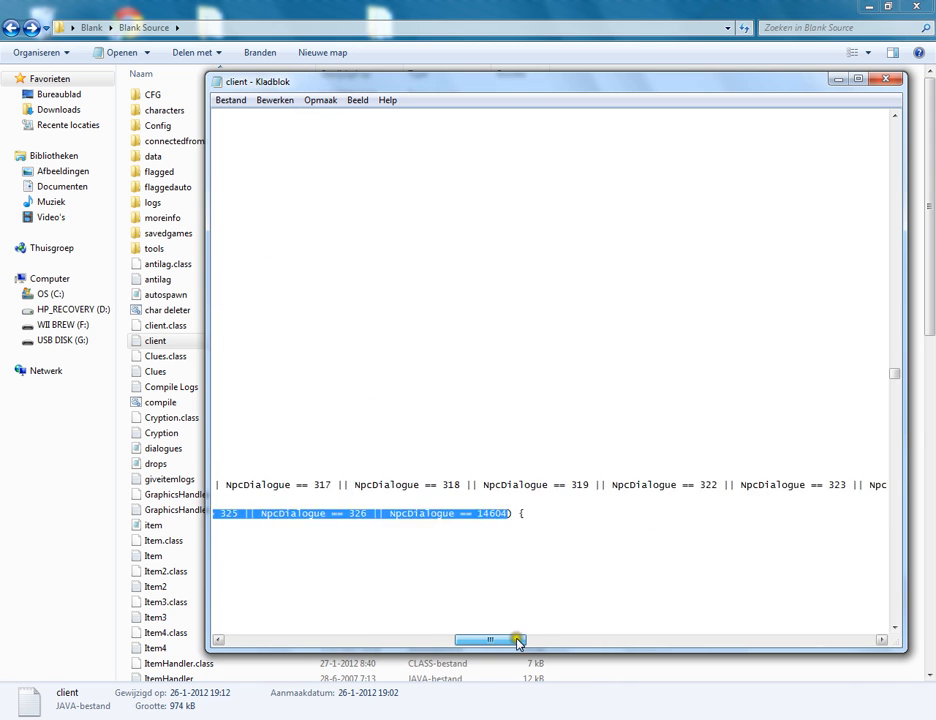
{"action": "left_click_drag", "start_coordinate": [518, 640], "coordinate": [500, 640]}
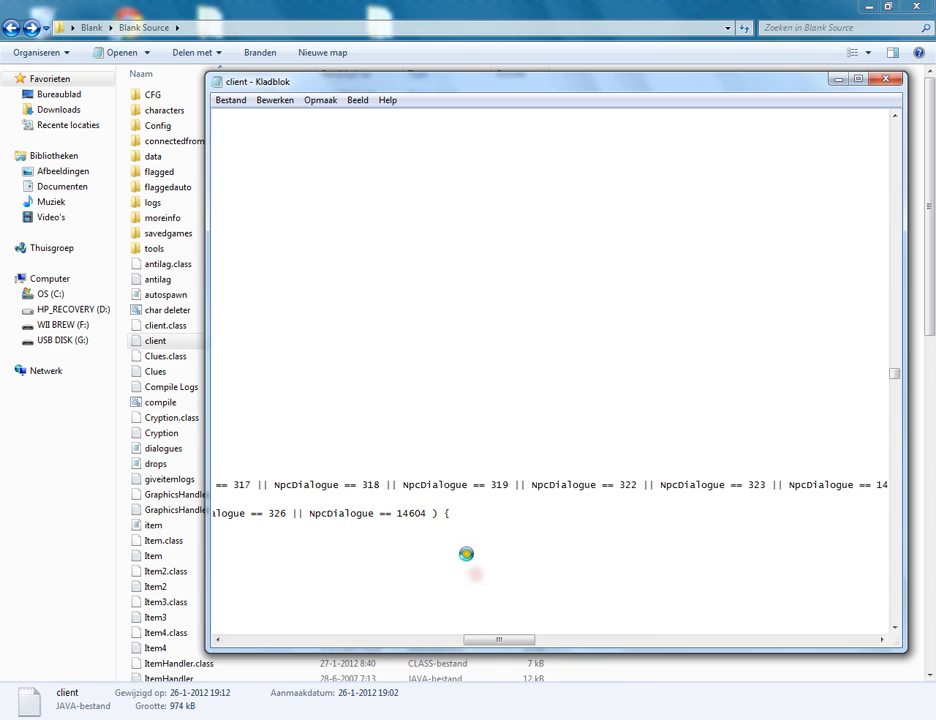
{"action": "double_click", "coordinate": [545, 513]}
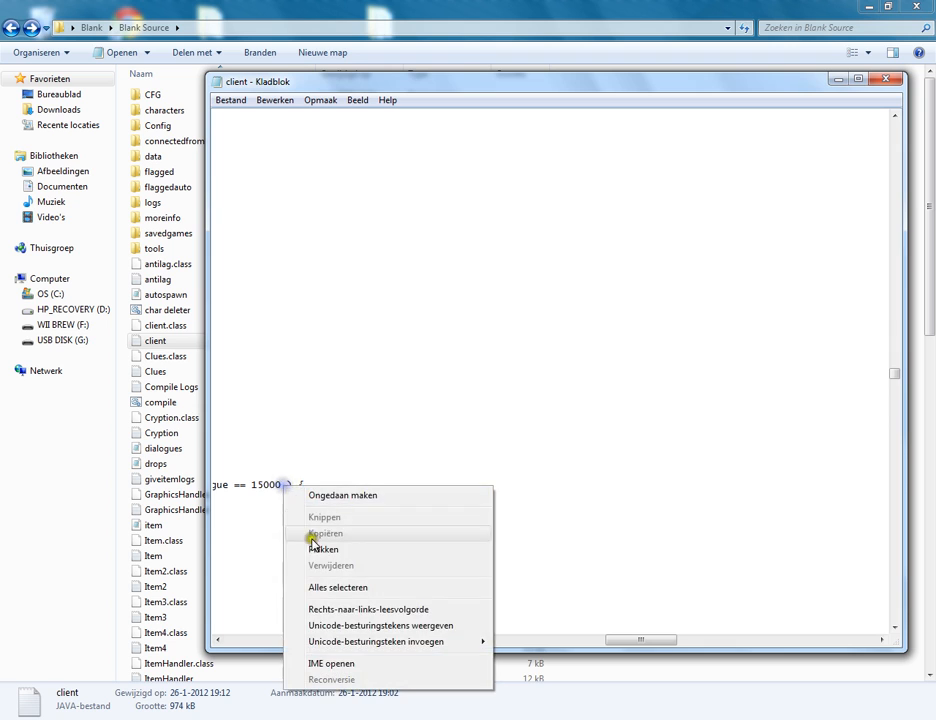
- Copy the condition, paste another clause into the line and select its 1339 value
{"action": "left_click", "coordinate": [324, 549]}
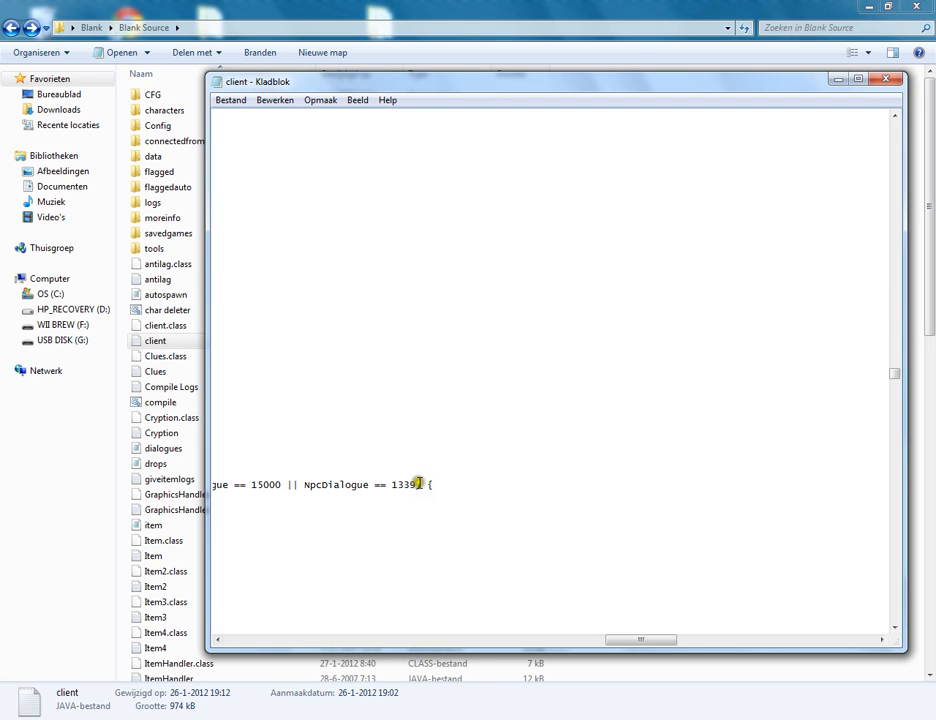
{"action": "right_click", "coordinate": [420, 484]}
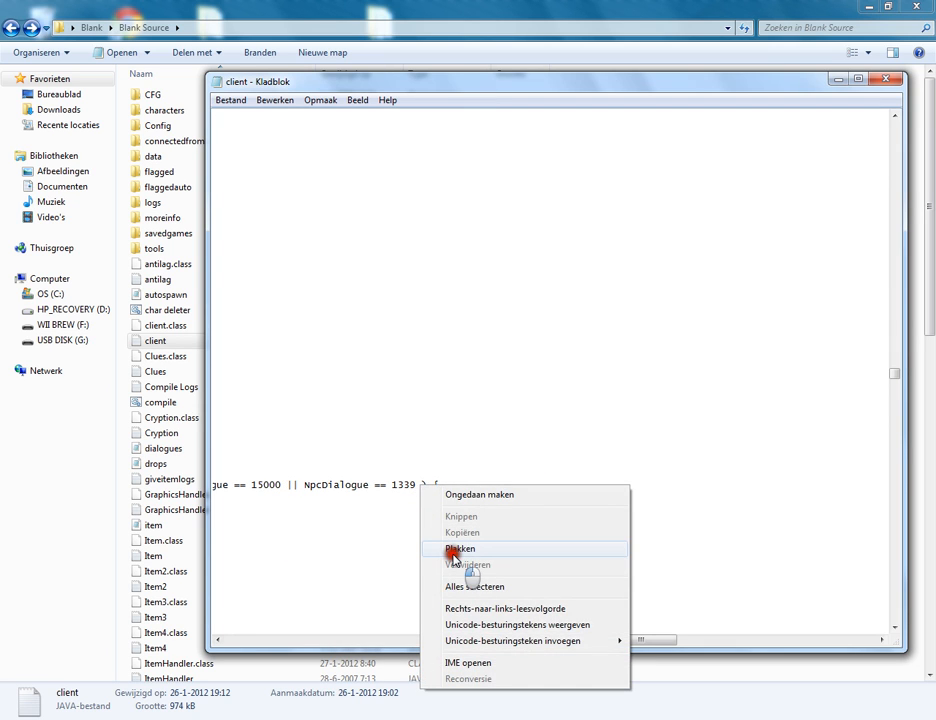
{"action": "left_click", "coordinate": [460, 548]}
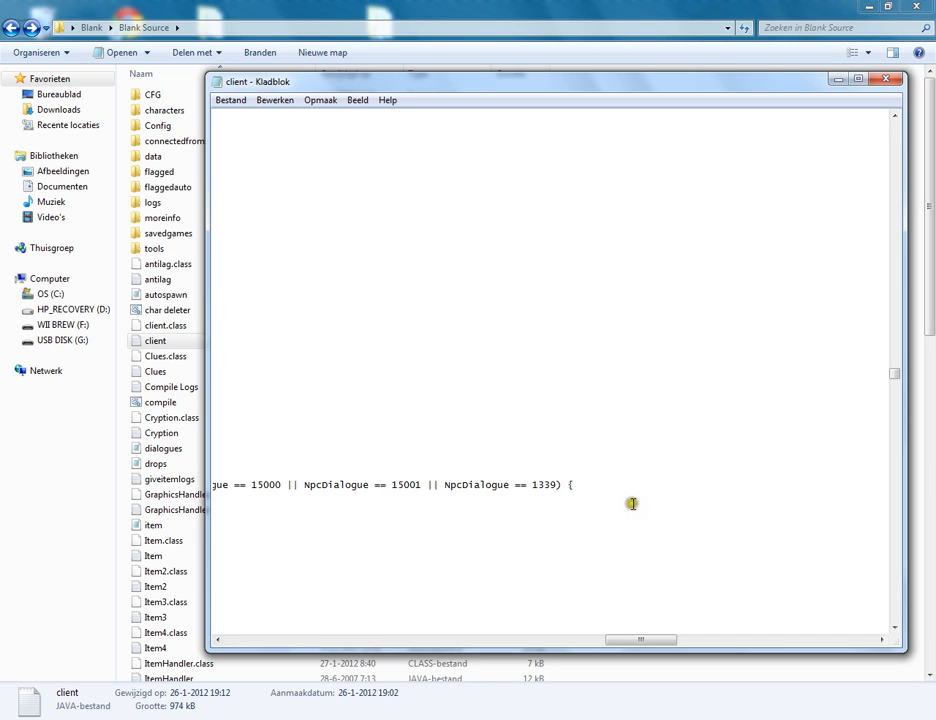
{"action": "double_click", "coordinate": [540, 484]}
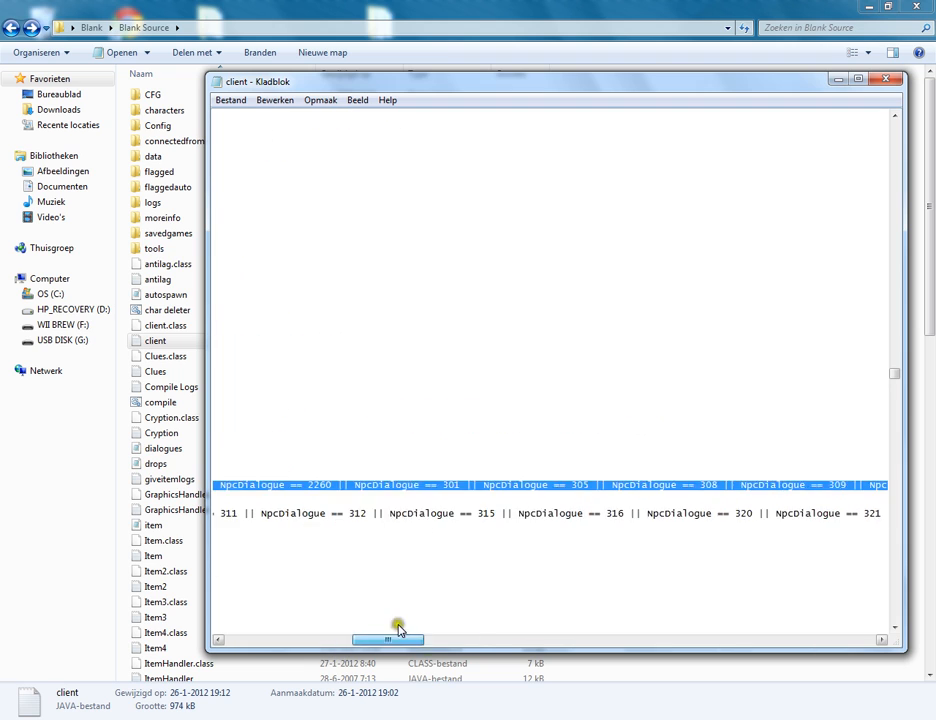
{"action": "left_click_drag", "start_coordinate": [388, 639], "coordinate": [528, 639]}
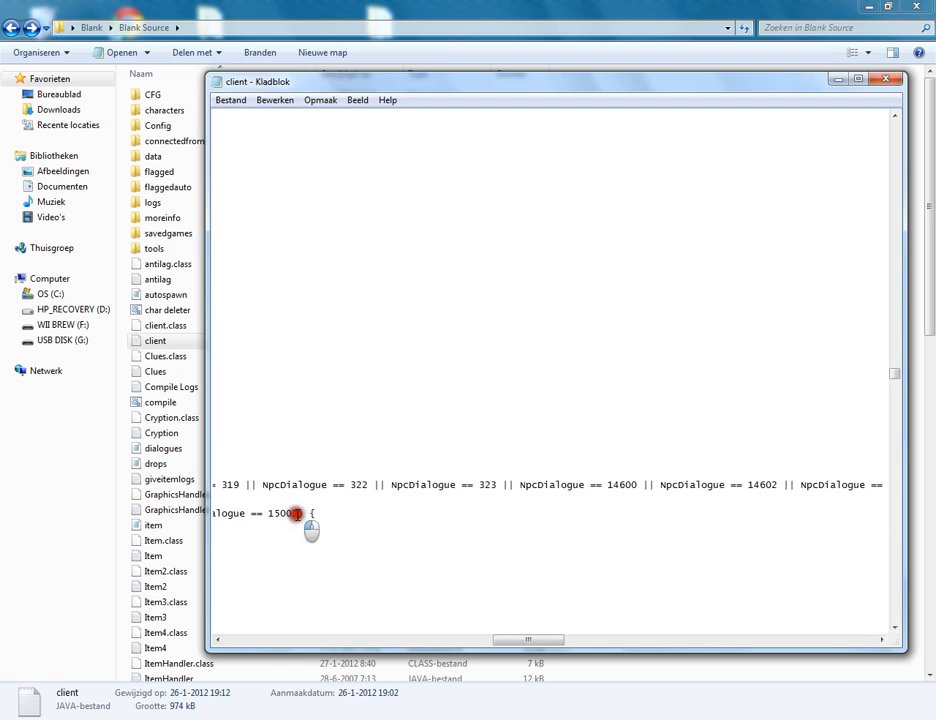
{"action": "left_click_drag", "start_coordinate": [295, 640], "coordinate": [452, 640]}
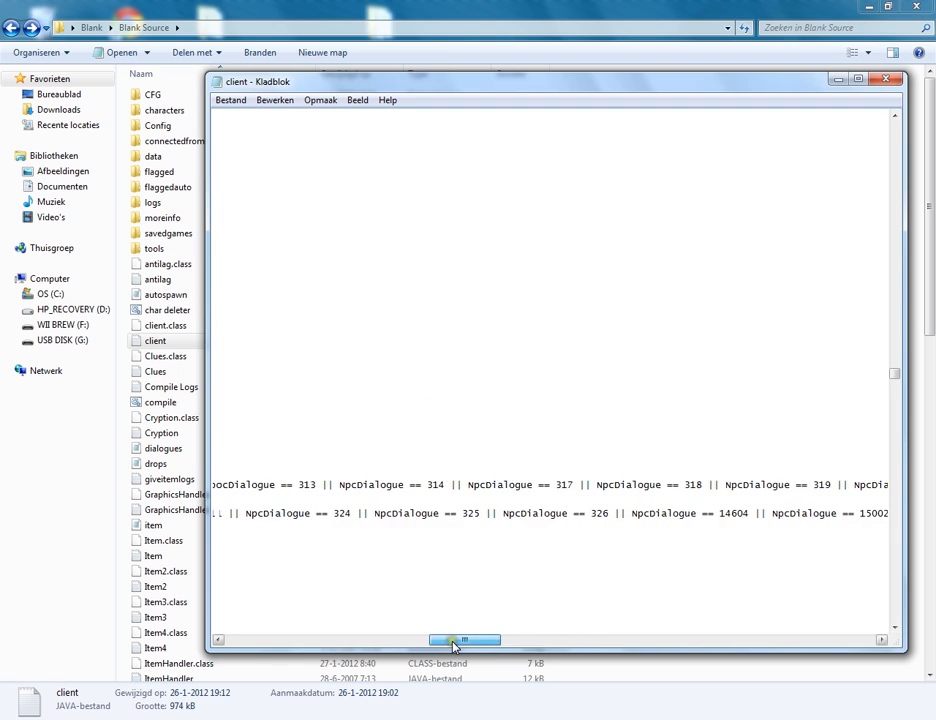
{"action": "left_click_drag", "start_coordinate": [453, 639], "coordinate": [503, 639]}
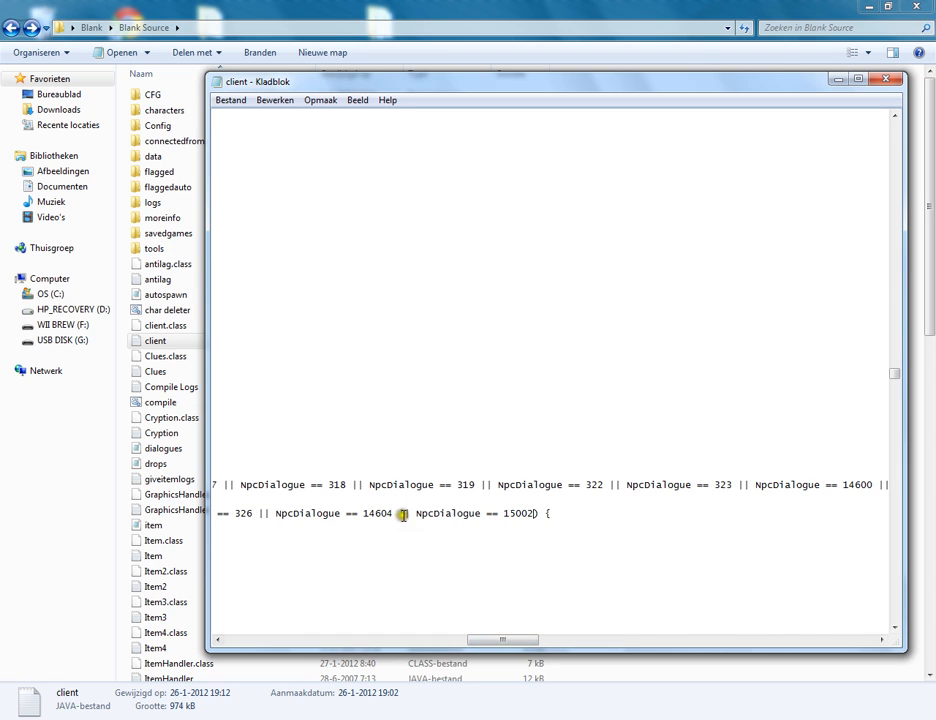
- Paste one more dialogue clause and replace its 1339 with 15000, dismissing the CPU warning
{"action": "right_click", "coordinate": [394, 513]}
{"action": "type", "text": " || NpcDialogue == 1339"}
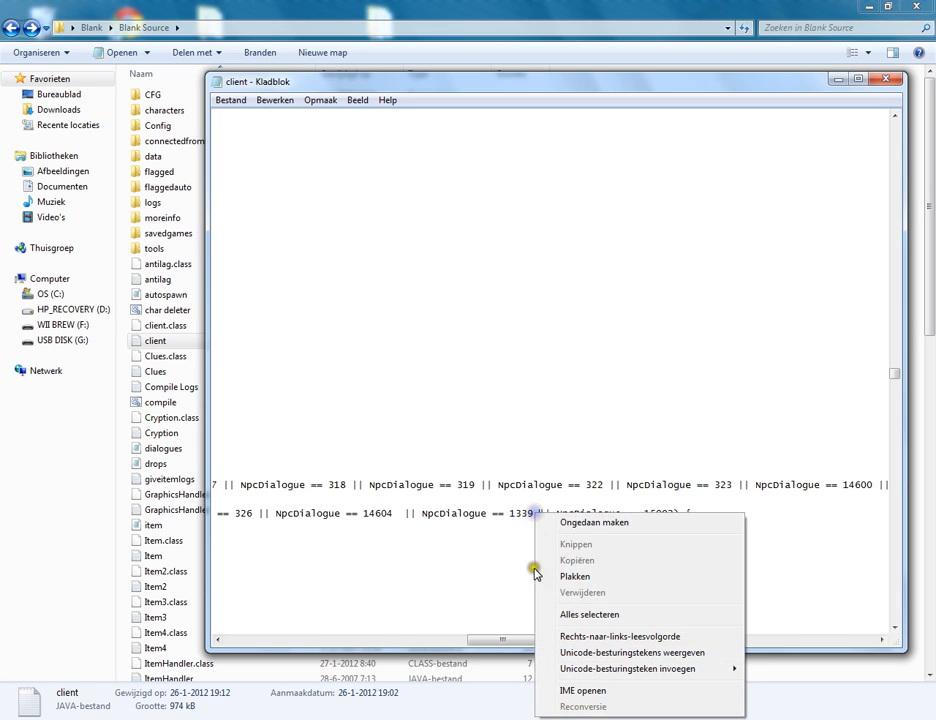
{"action": "left_click", "coordinate": [575, 576]}
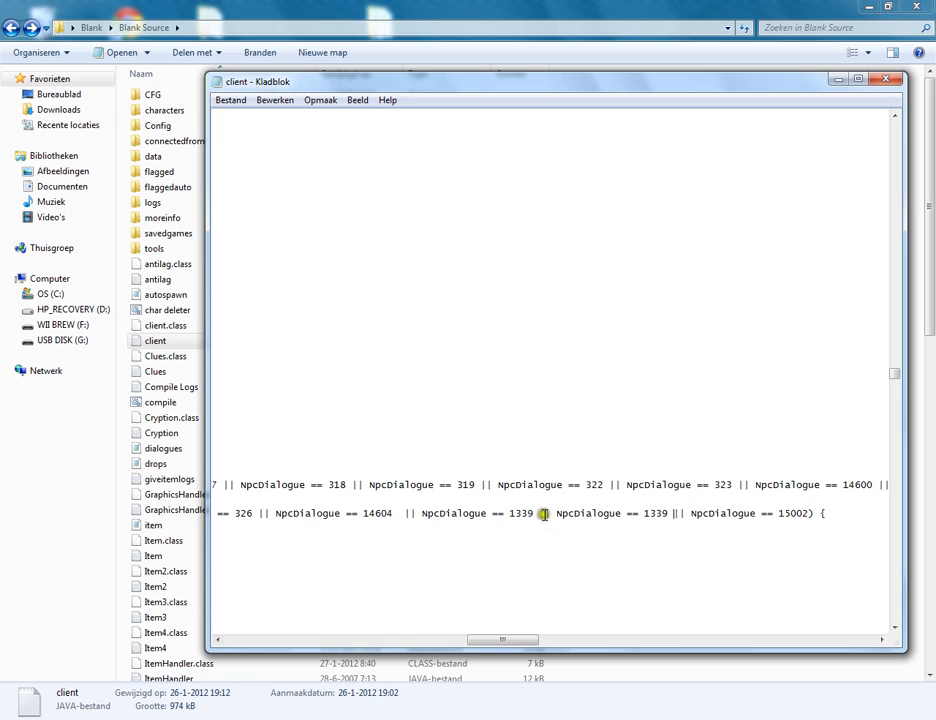
{"action": "double_click", "coordinate": [516, 512]}
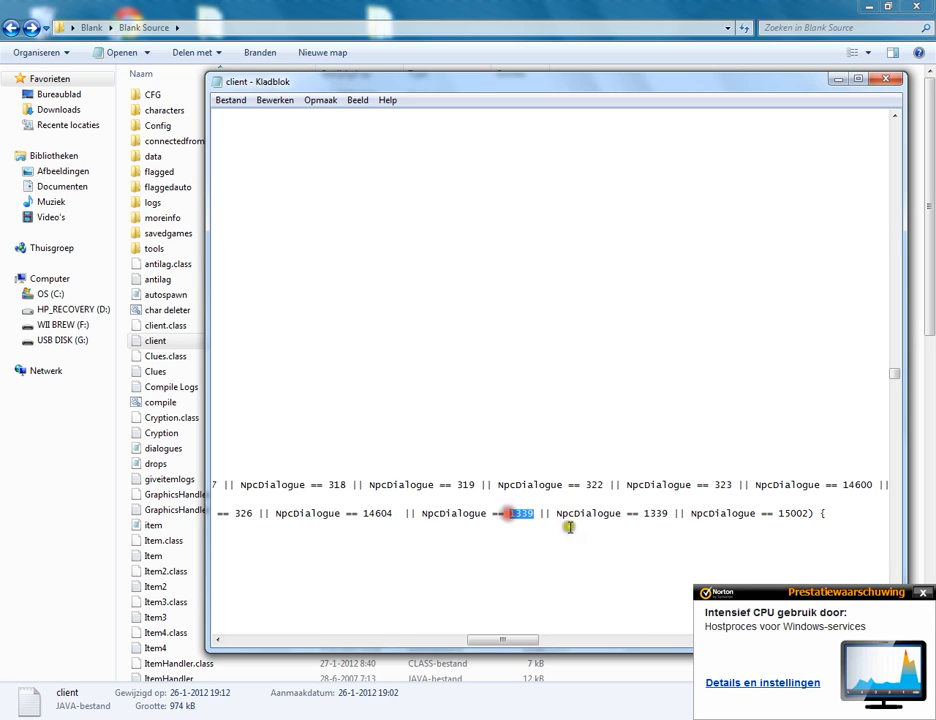
{"action": "left_click", "coordinate": [921, 589]}
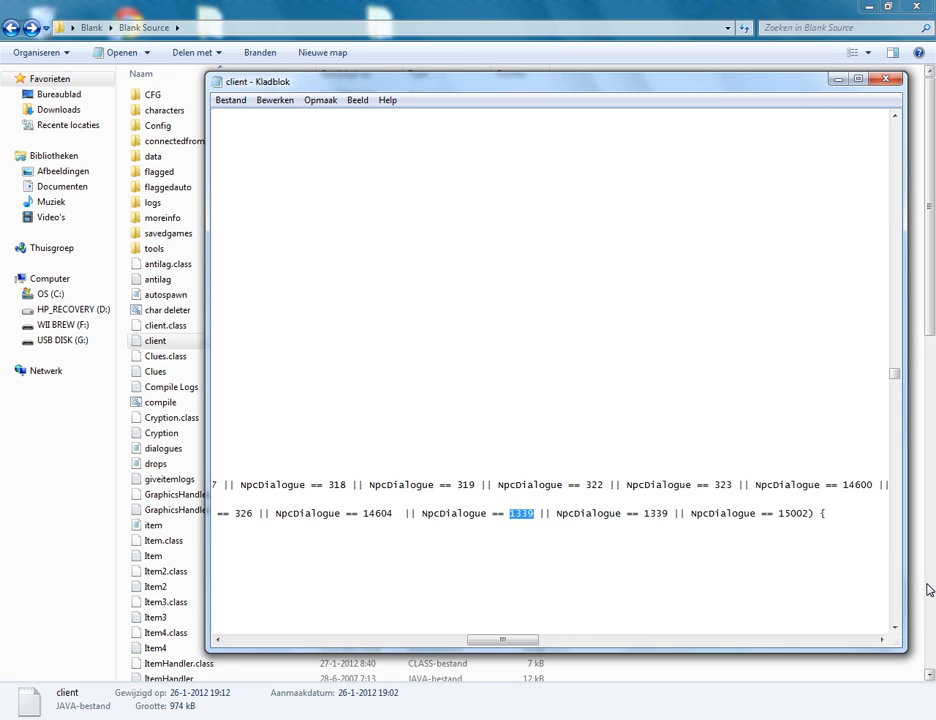
{"action": "type", "text": "1"}
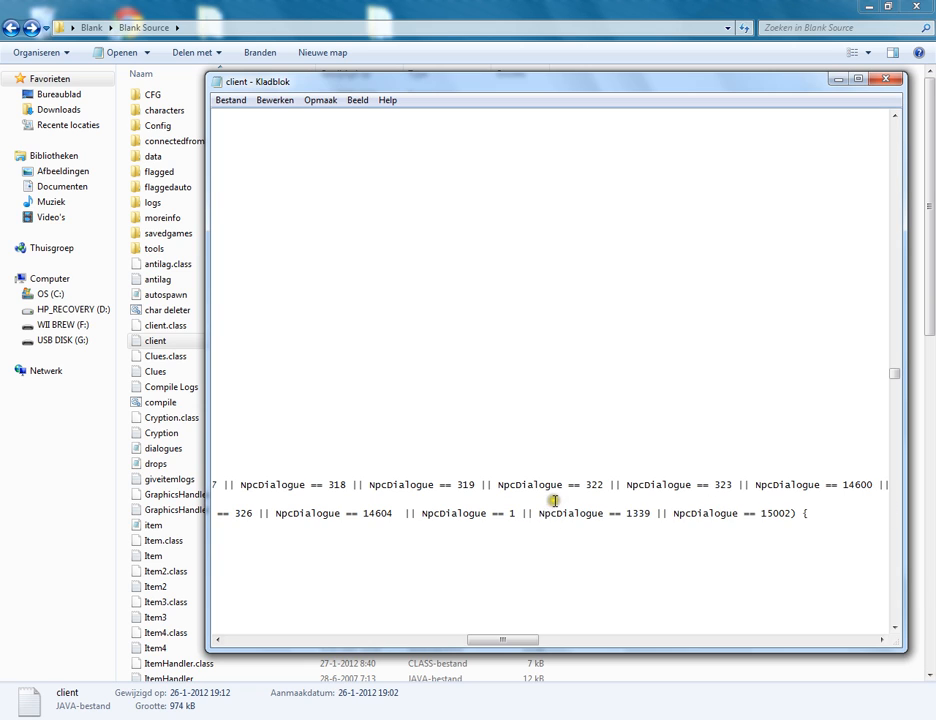
{"action": "type", "text": "5000"}
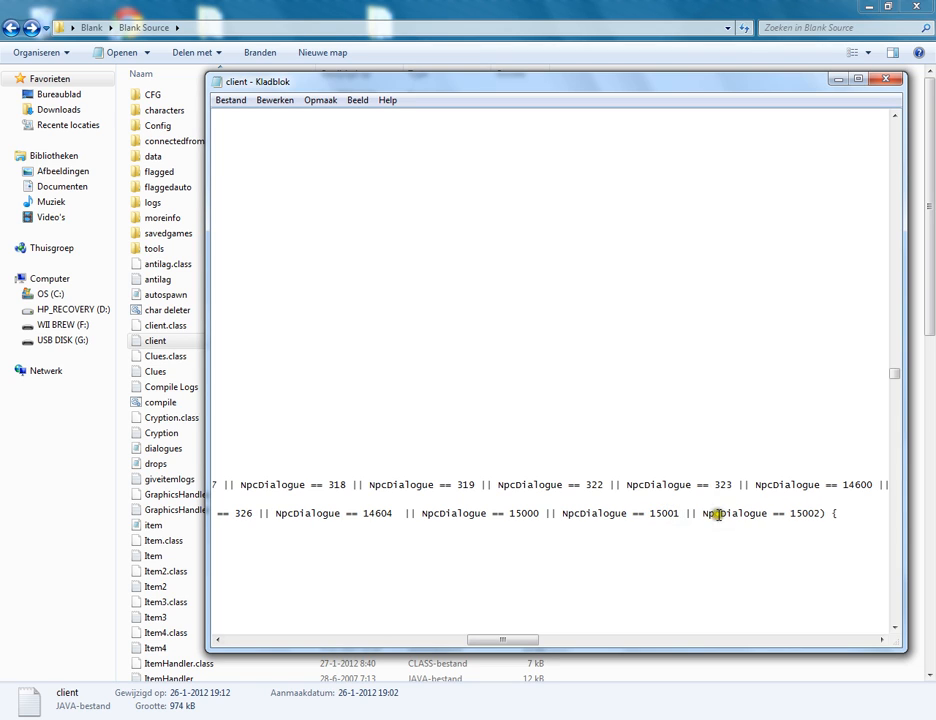
- Search for 'wanneshop' and step through matches to the make-over mage NPC block
{"action": "left_click_drag", "start_coordinate": [500, 639], "coordinate": [285, 642]}
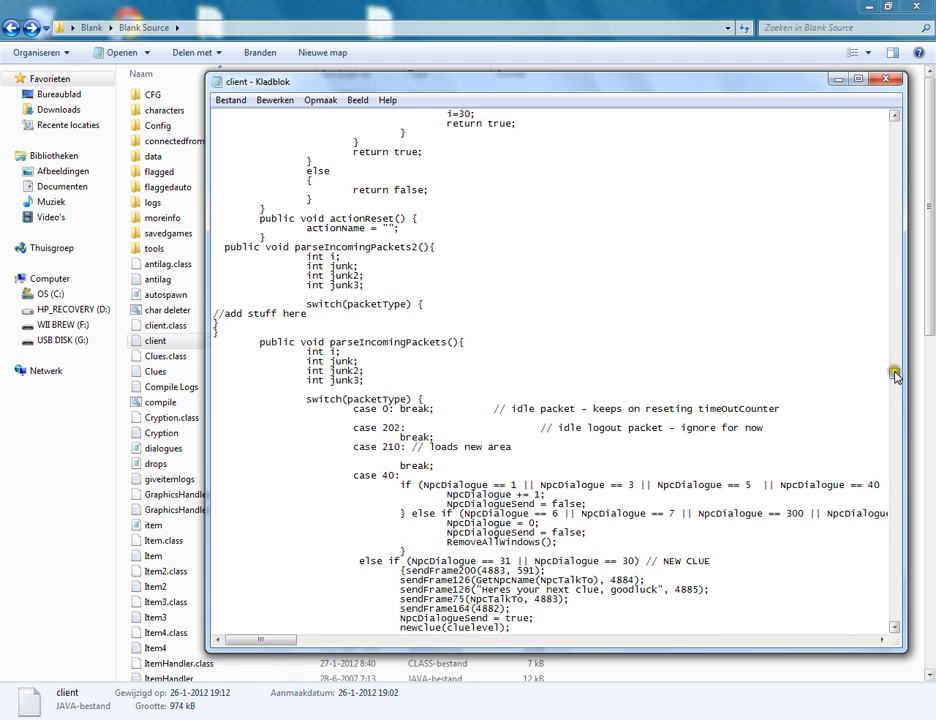
{"action": "scroll", "scroll_direction": "down", "scroll_amount": 3}
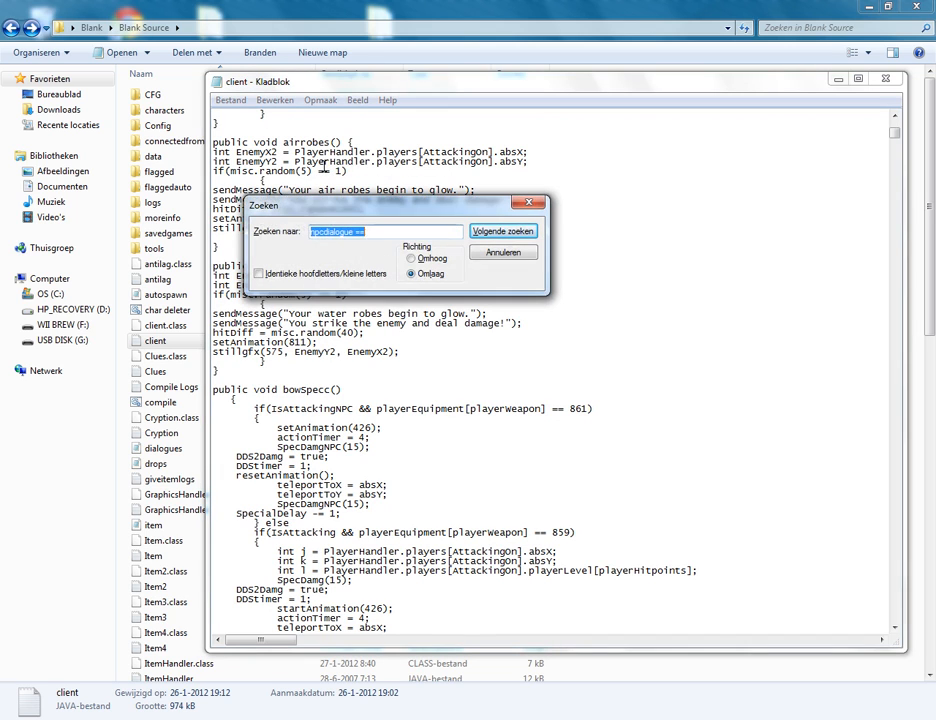
{"action": "type", "text": "wannesho"}
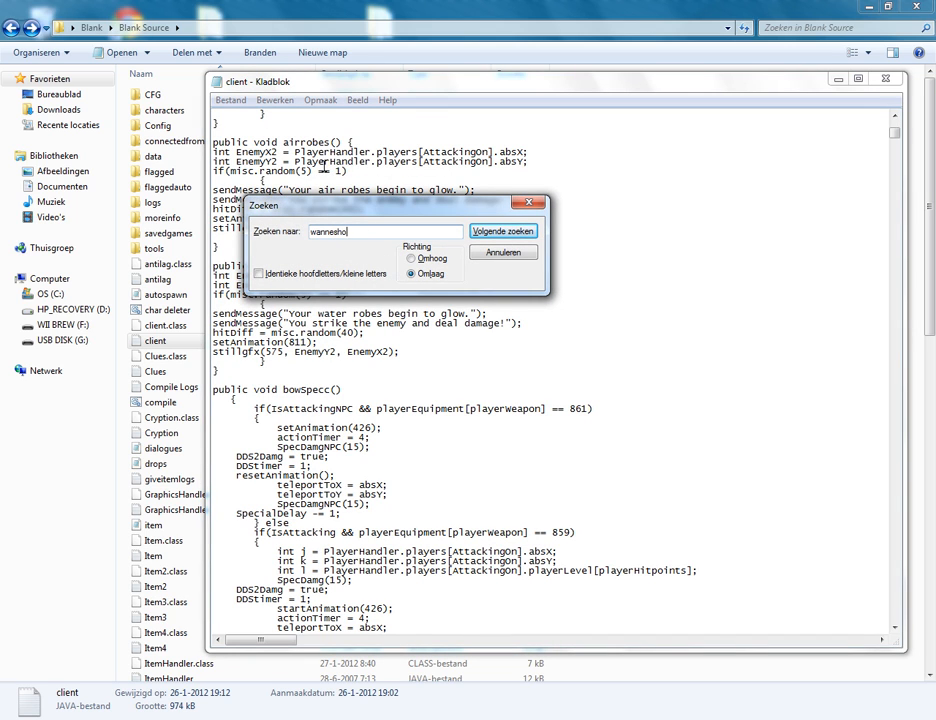
{"action": "left_click", "coordinate": [503, 231]}
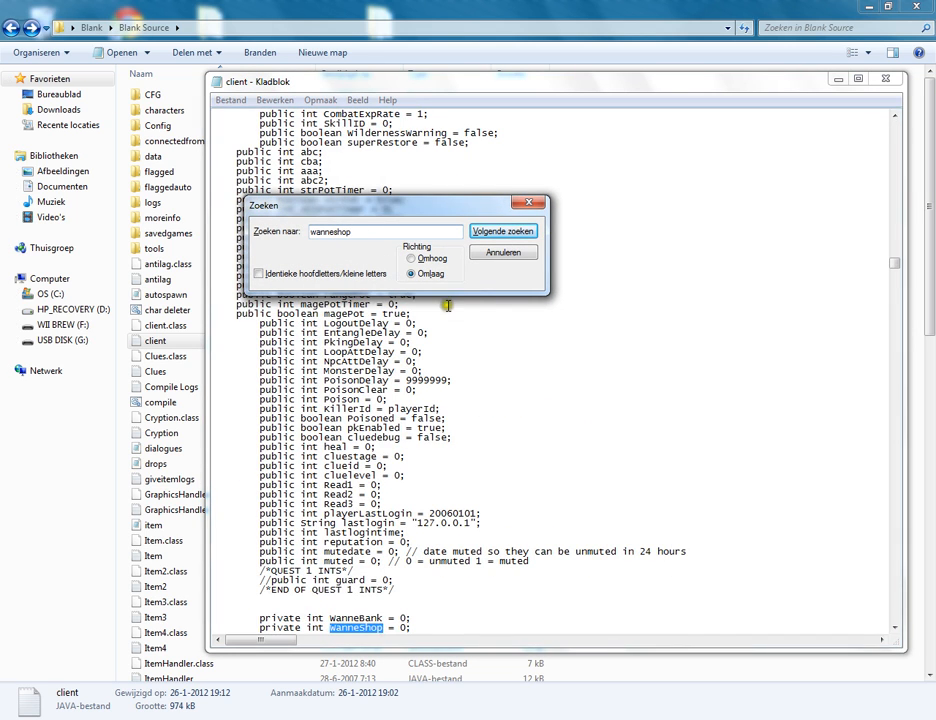
{"action": "left_click", "coordinate": [504, 231]}
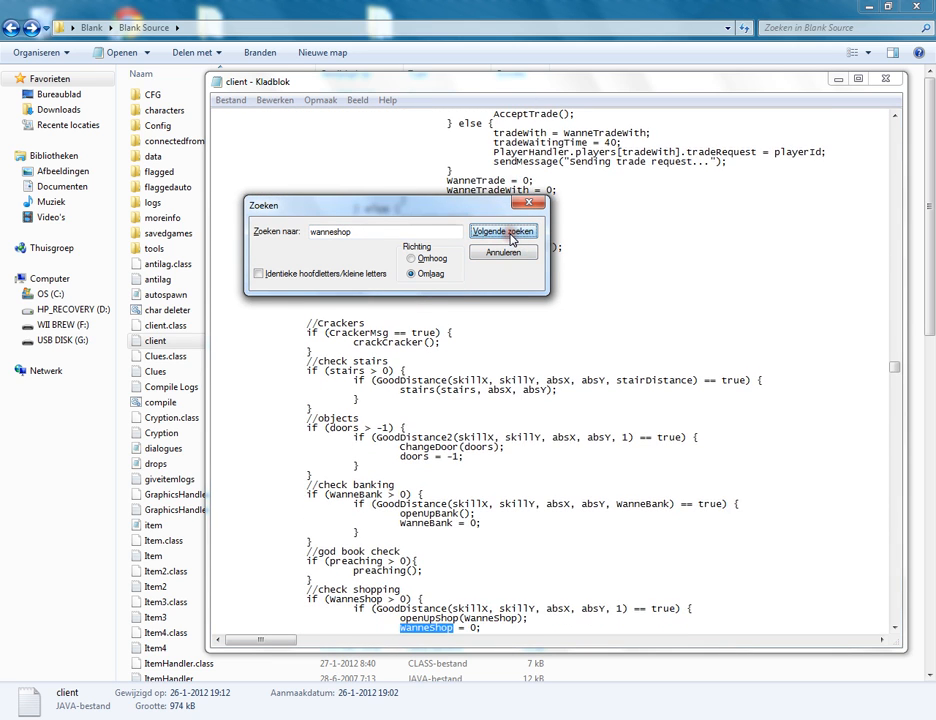
{"action": "left_click", "coordinate": [504, 231]}
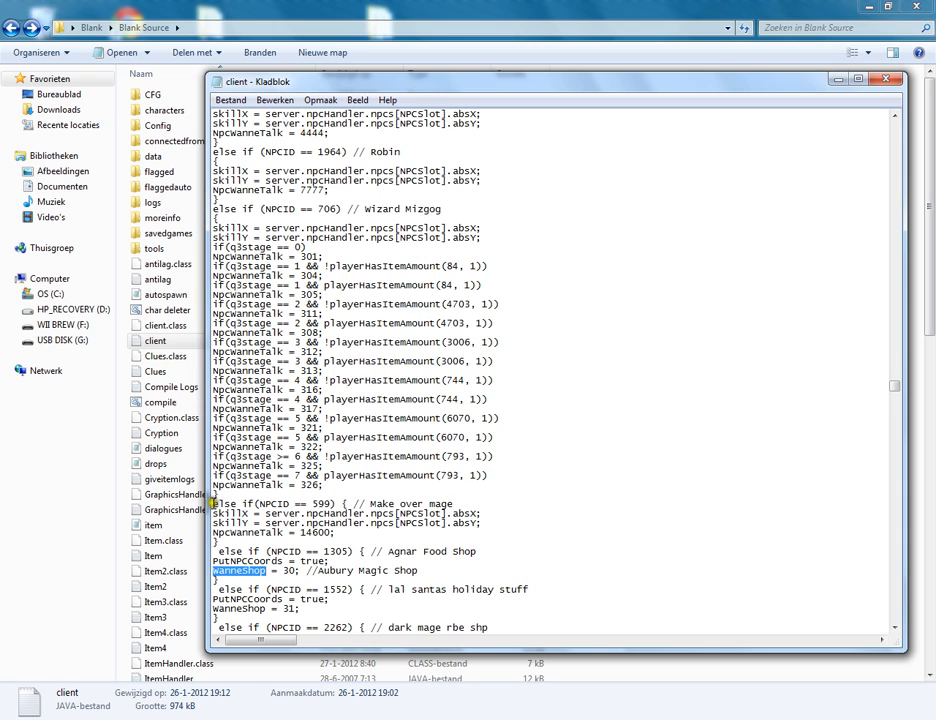
- Copy the NPC block, set its NpcWanneTalk to 15000, and close the file
{"action": "left_click_drag", "start_coordinate": [212, 503], "coordinate": [340, 532]}
{"action": "type", "text": "2244"}
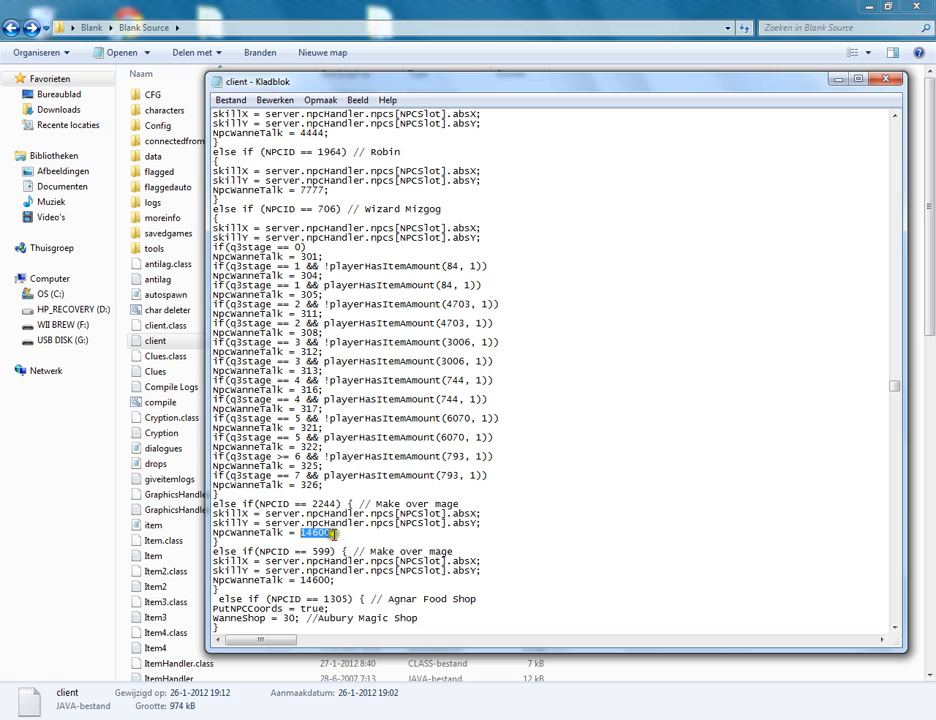
{"action": "type", "text": "15000"}
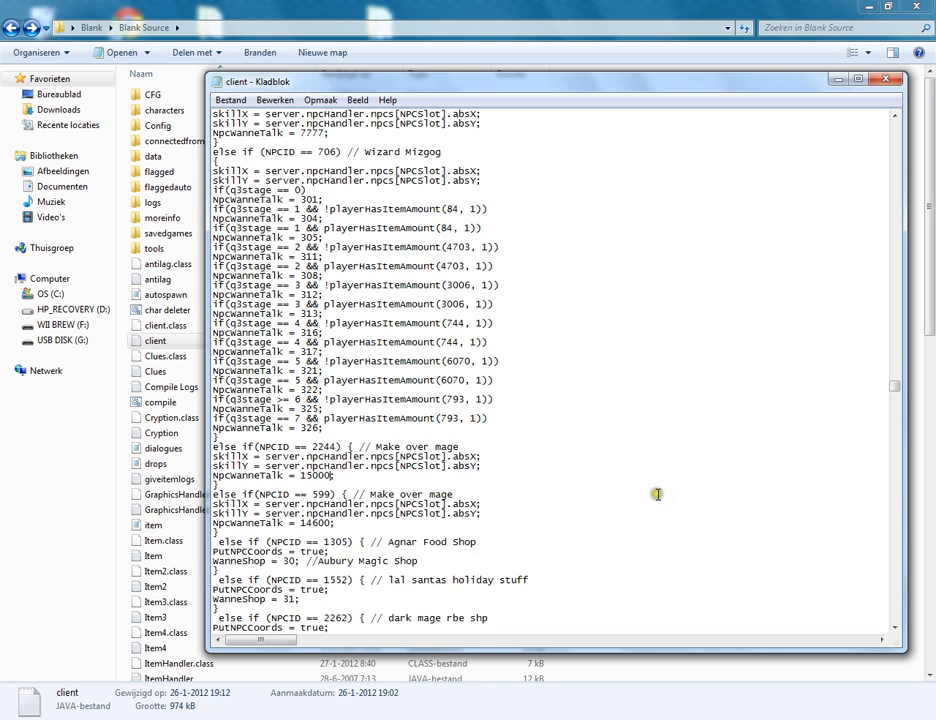
{"action": "left_click", "coordinate": [875, 86]}
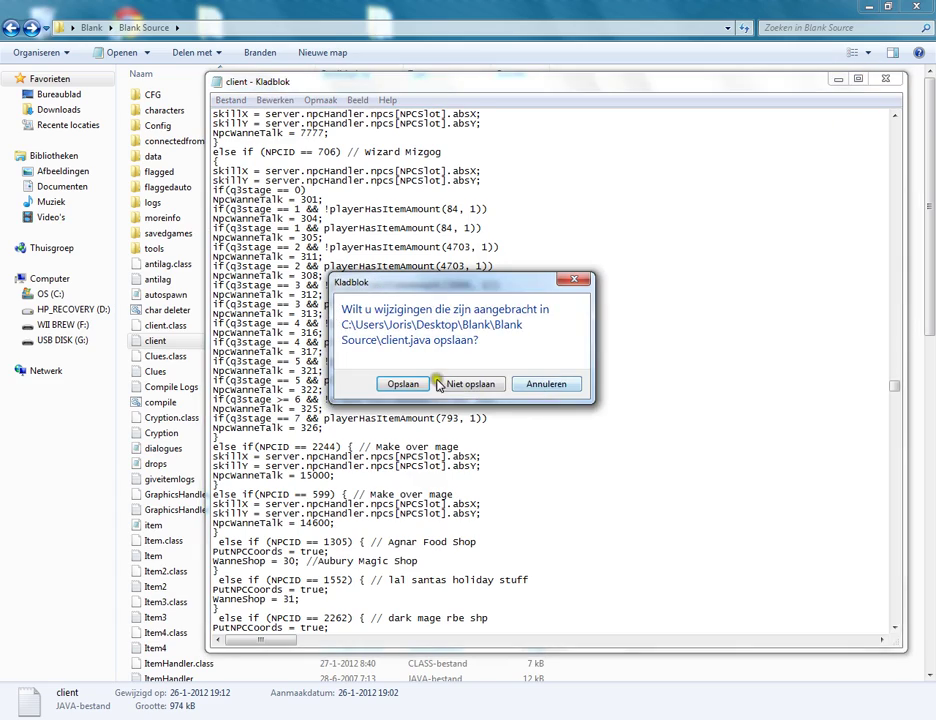
- Save the edited client file and run the compile batch script
{"action": "left_click", "coordinate": [468, 383]}
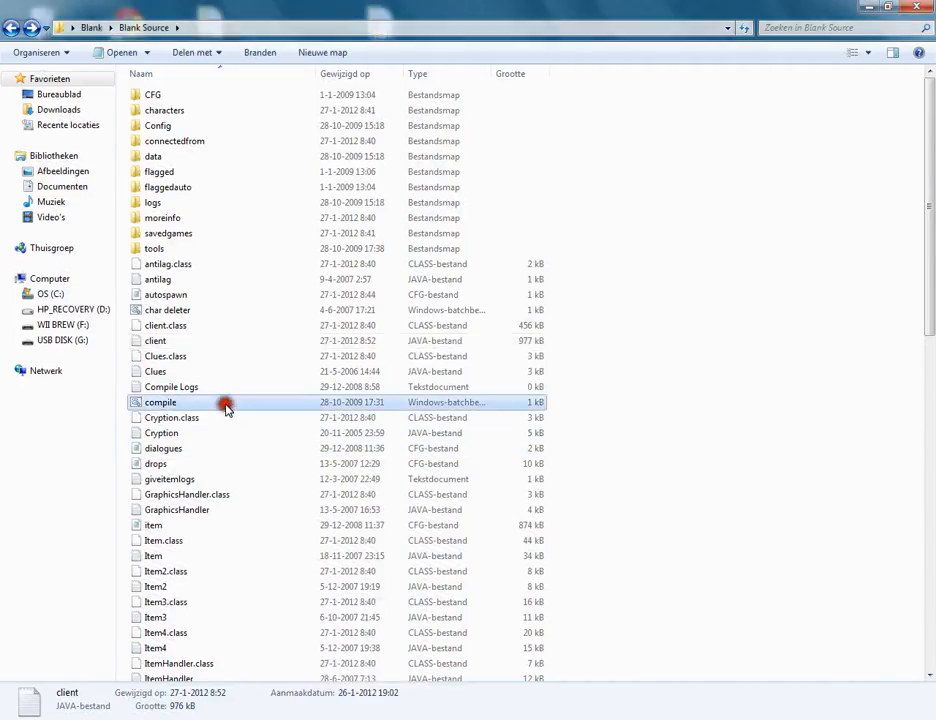
{"action": "double_click", "coordinate": [160, 402]}
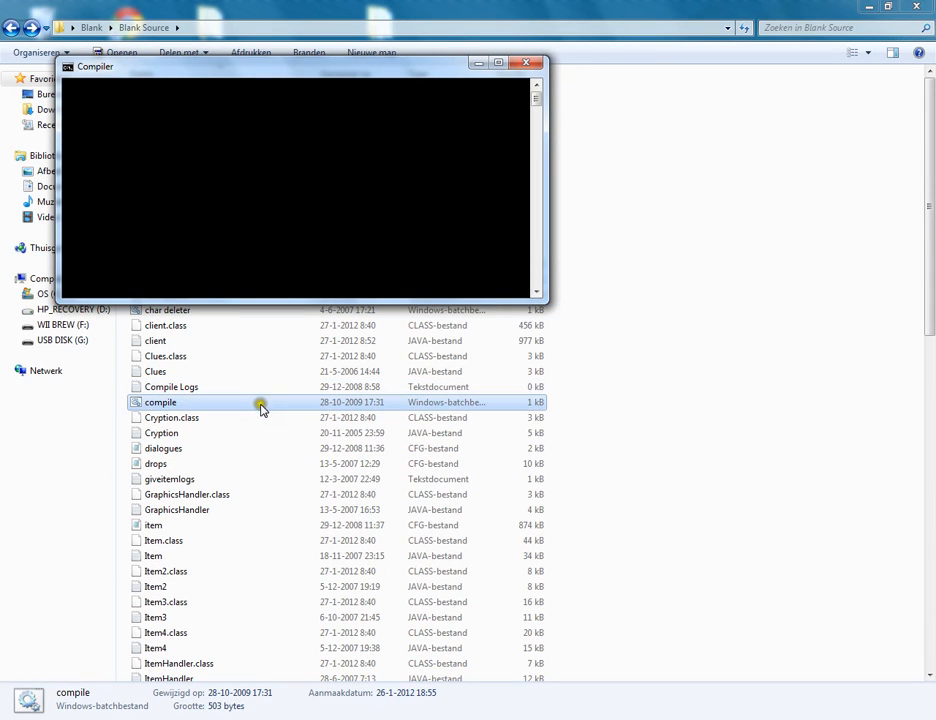
{"action": "mouse_move", "coordinate": [270, 415]}
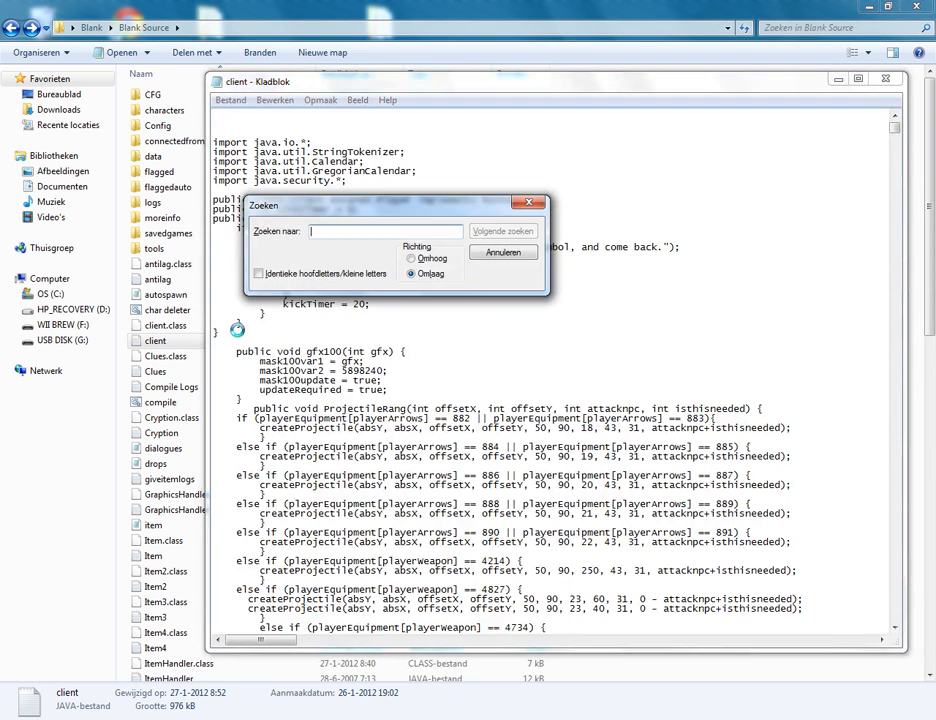
- Search the client source for 'case 15000' to find the guide's Make over mage dialogue
{"action": "type", "text": "case 15000"}
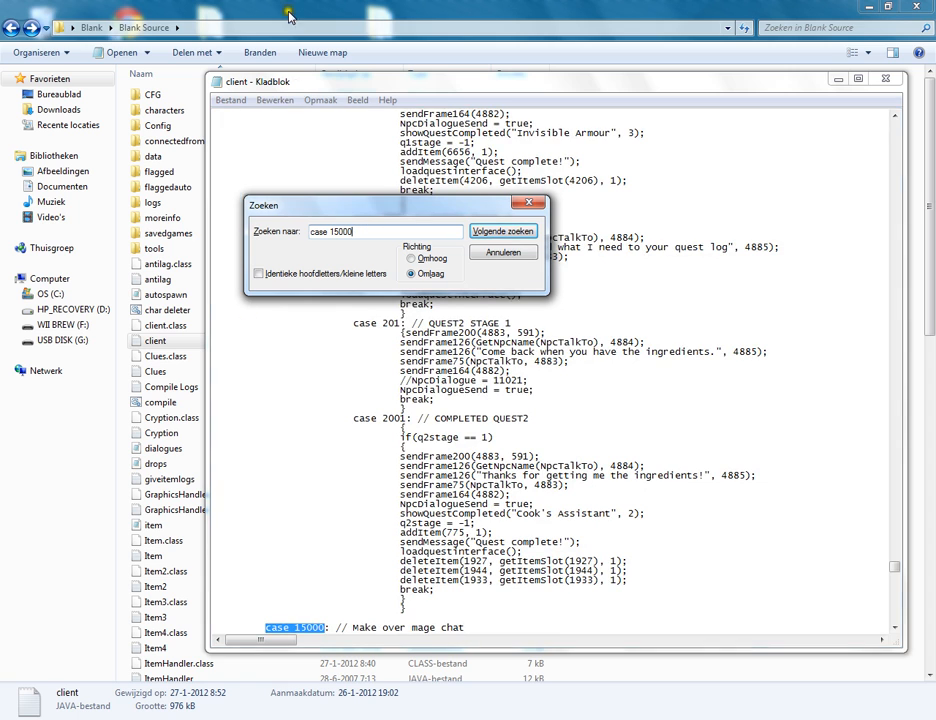
{"action": "left_click", "coordinate": [503, 231]}
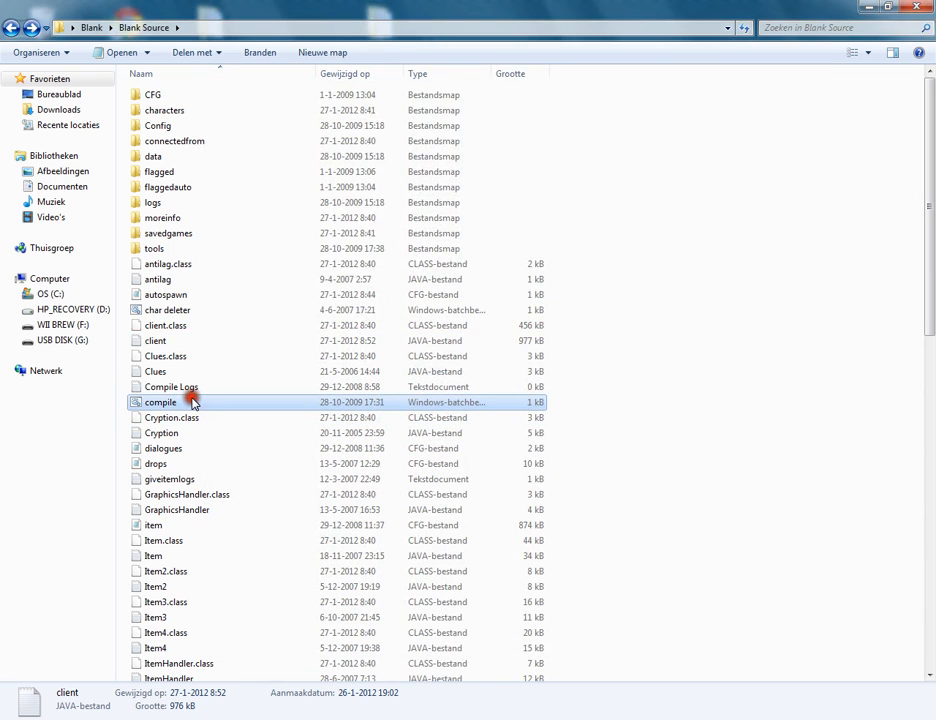
- Run the compile batch file again to rebuild the server class files
{"action": "double_click", "coordinate": [160, 402]}
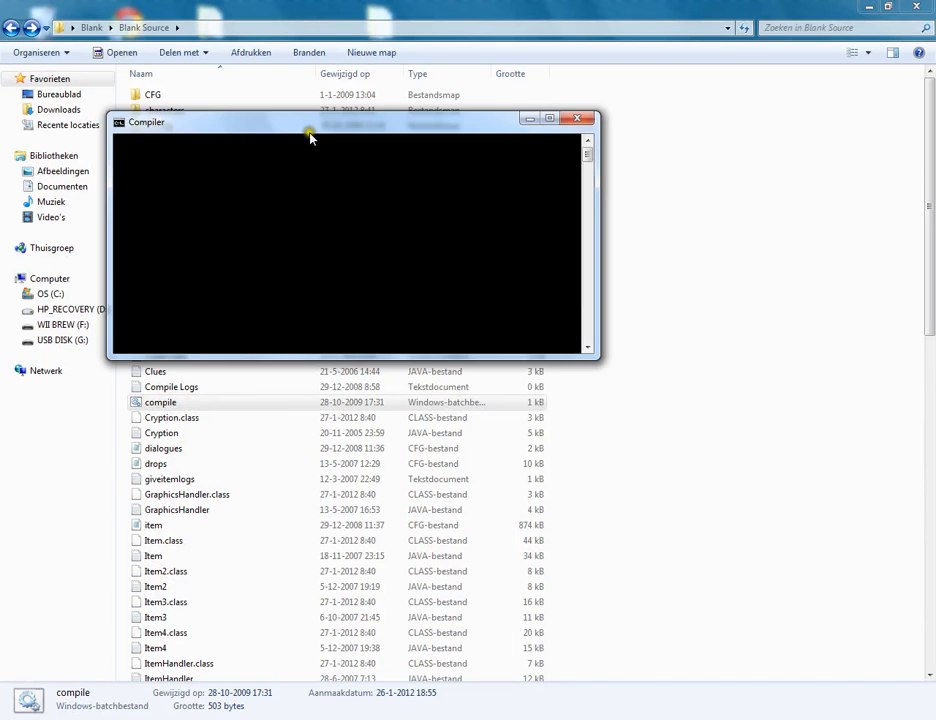
{"action": "left_click_drag", "start_coordinate": [310, 122], "coordinate": [528, 235]}
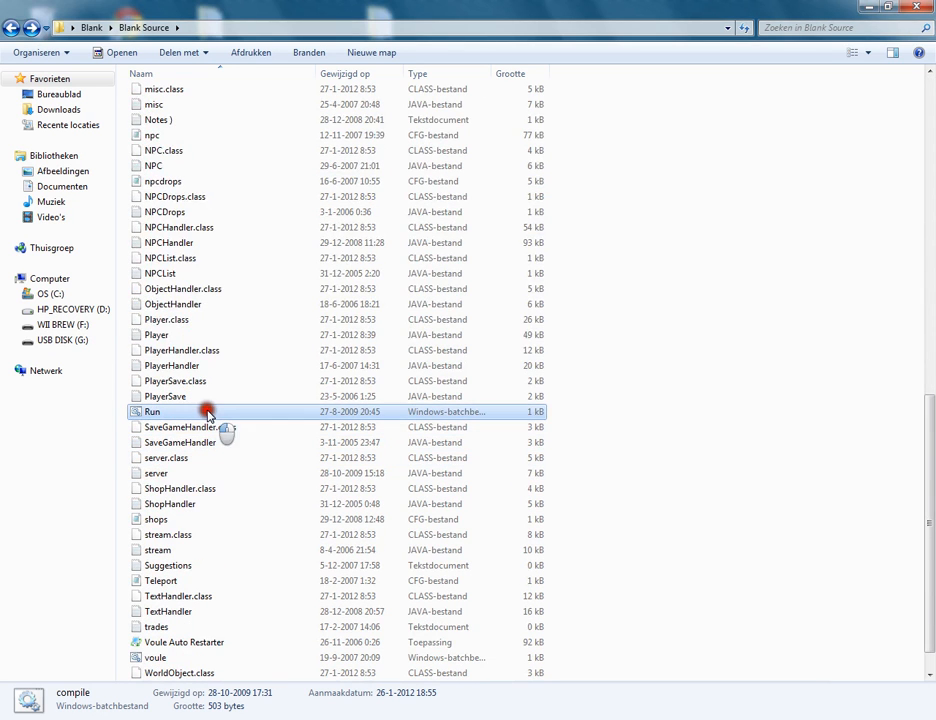
- Launch the server and client, log in, and click through the guide's dialogue for 1000 coins
{"action": "double_click", "coordinate": [152, 411]}
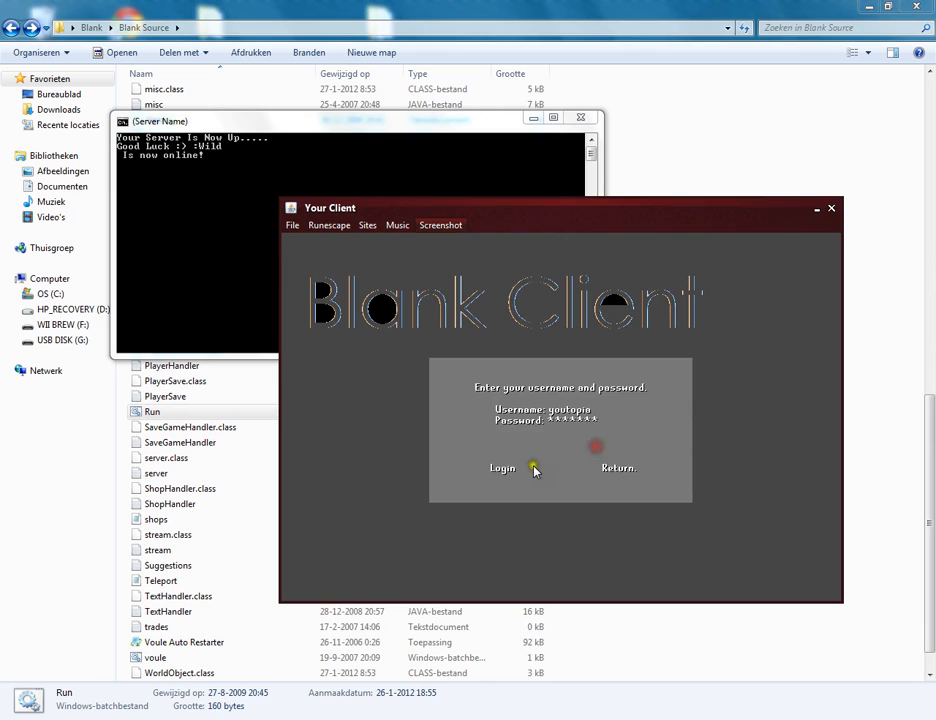
{"action": "left_click", "coordinate": [511, 468]}
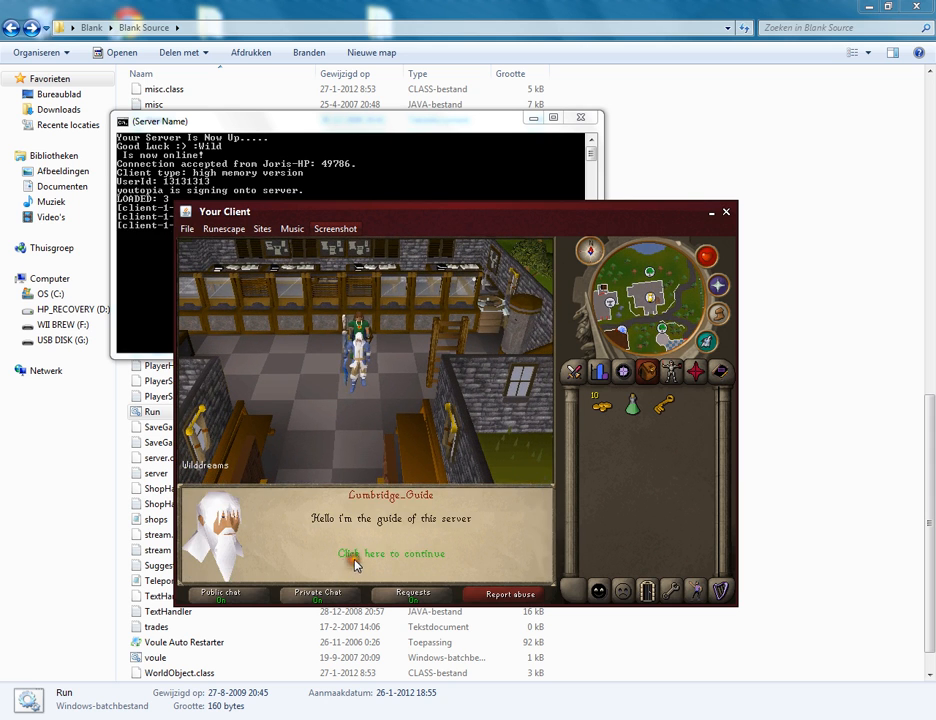
{"action": "left_click", "coordinate": [390, 553]}
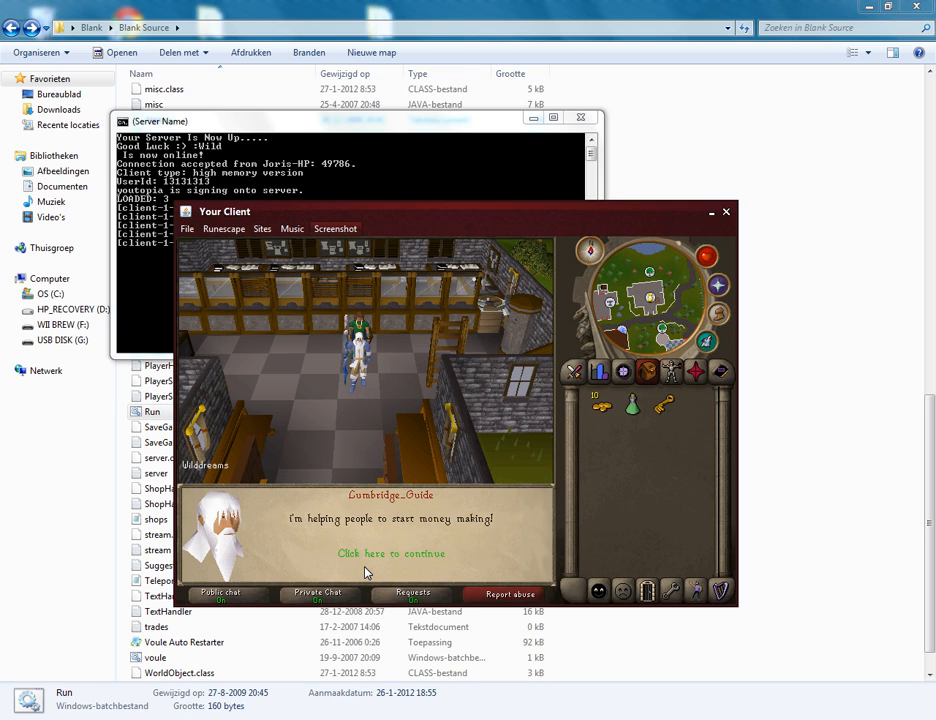
{"action": "left_click", "coordinate": [391, 553]}
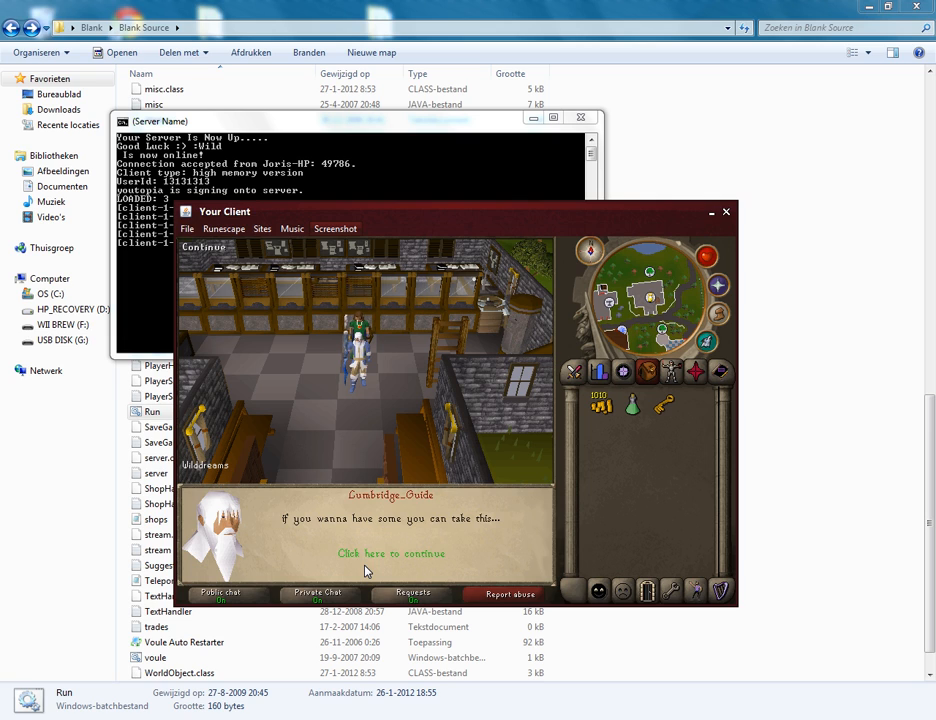
{"action": "left_click", "coordinate": [389, 553]}
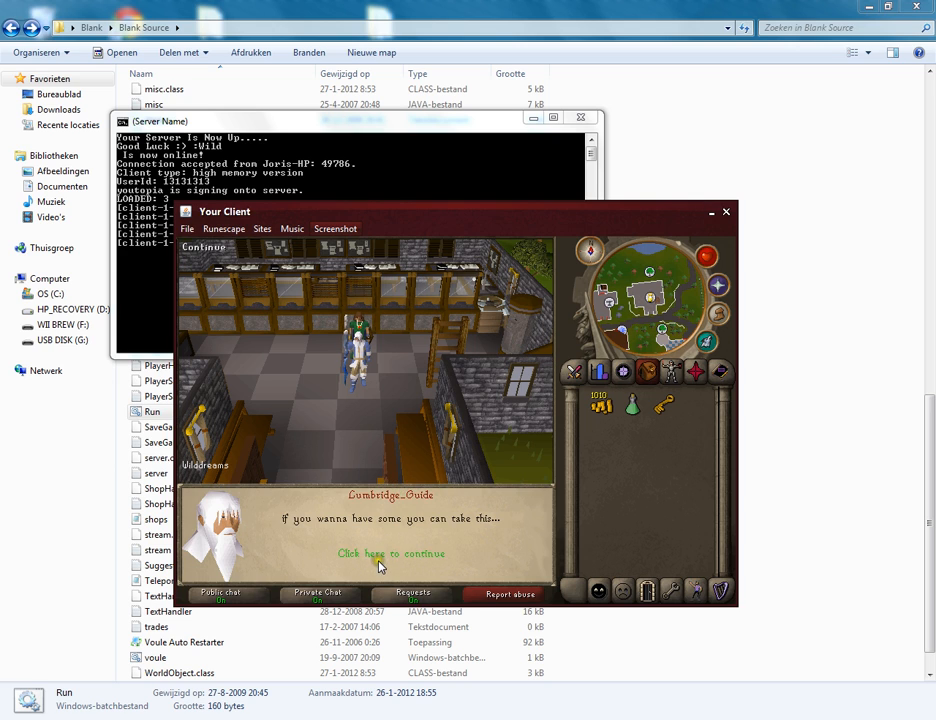
{"action": "left_click", "coordinate": [385, 553]}
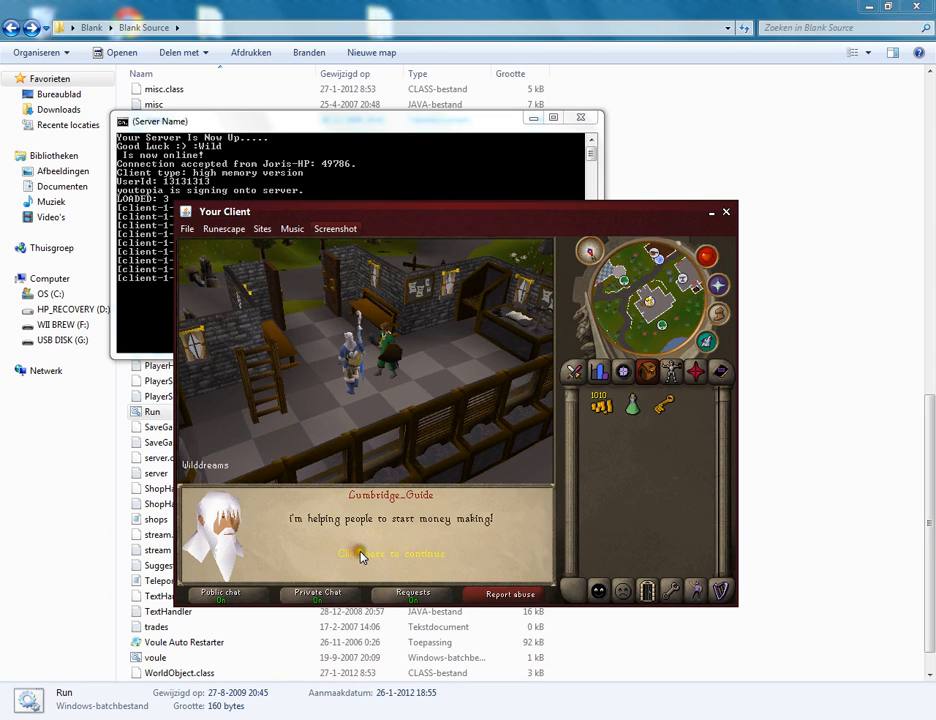
{"action": "left_click", "coordinate": [383, 555]}
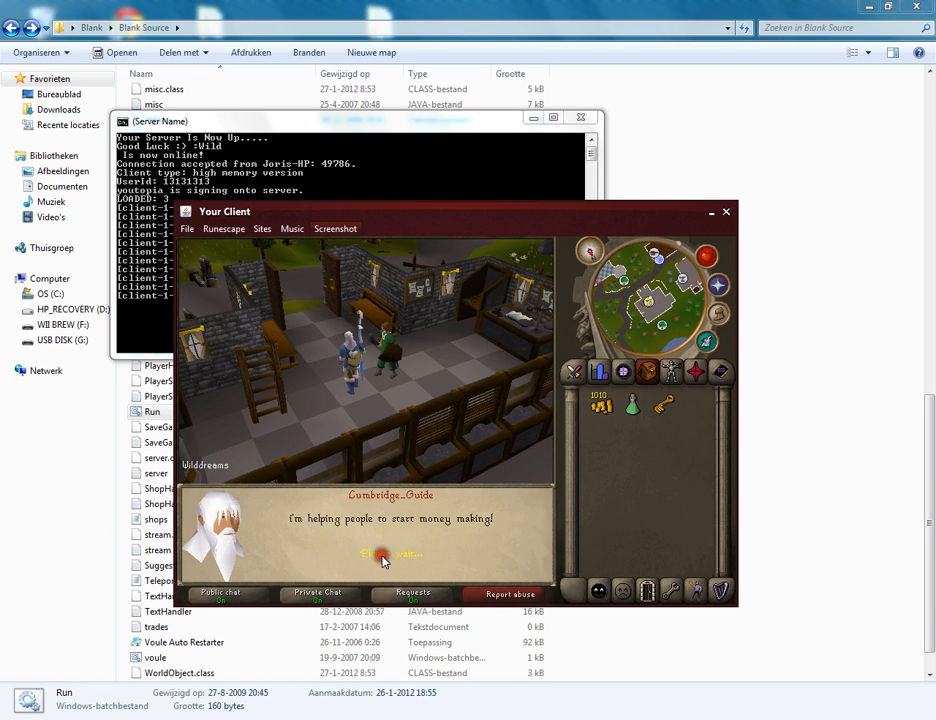
{"action": "left_click", "coordinate": [381, 555]}
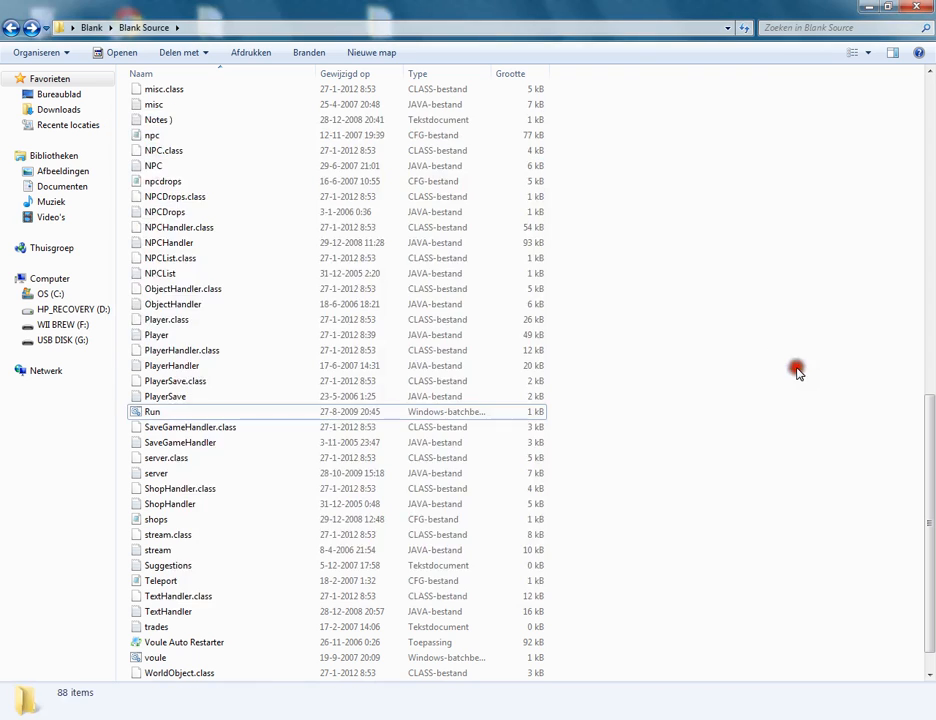
- Open and close the TextHandler source, then open NPCHandler in Notepad
{"action": "left_click", "coordinate": [168, 612]}
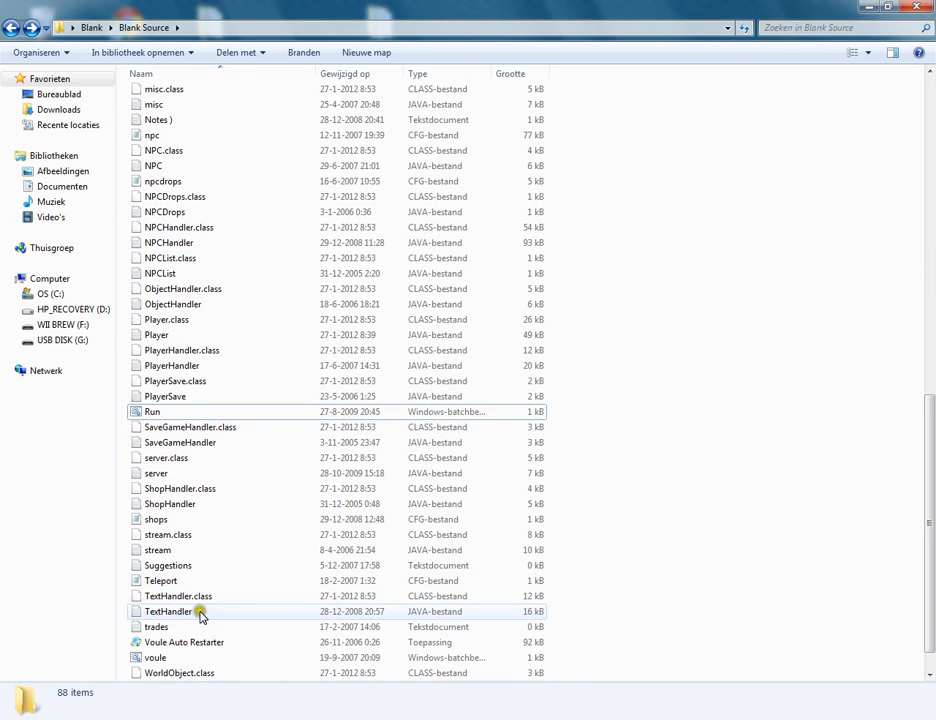
{"action": "left_click", "coordinate": [166, 611]}
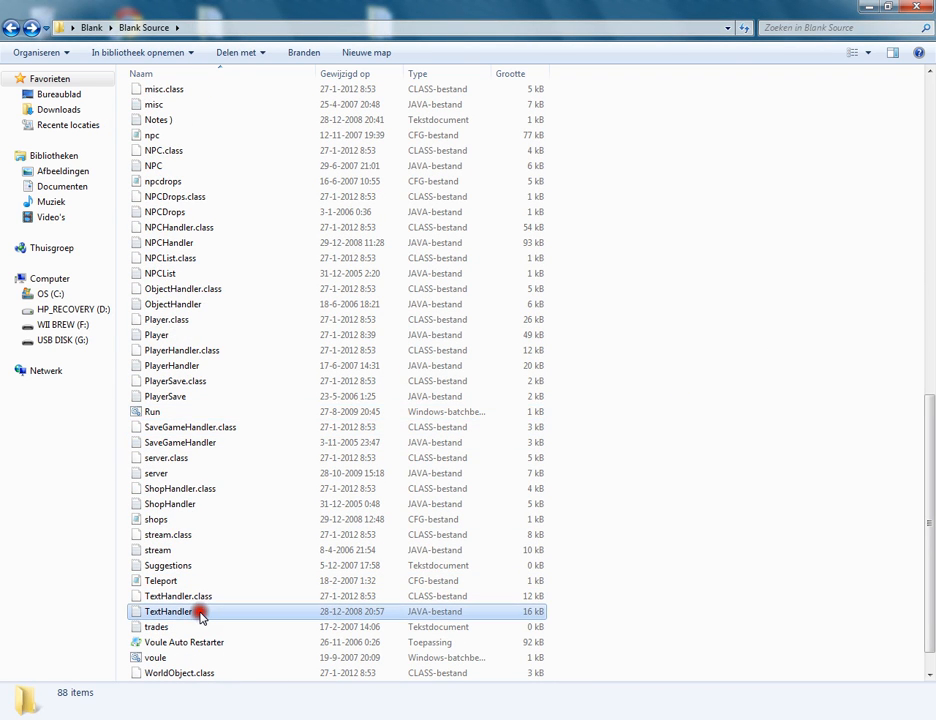
{"action": "double_click", "coordinate": [172, 608]}
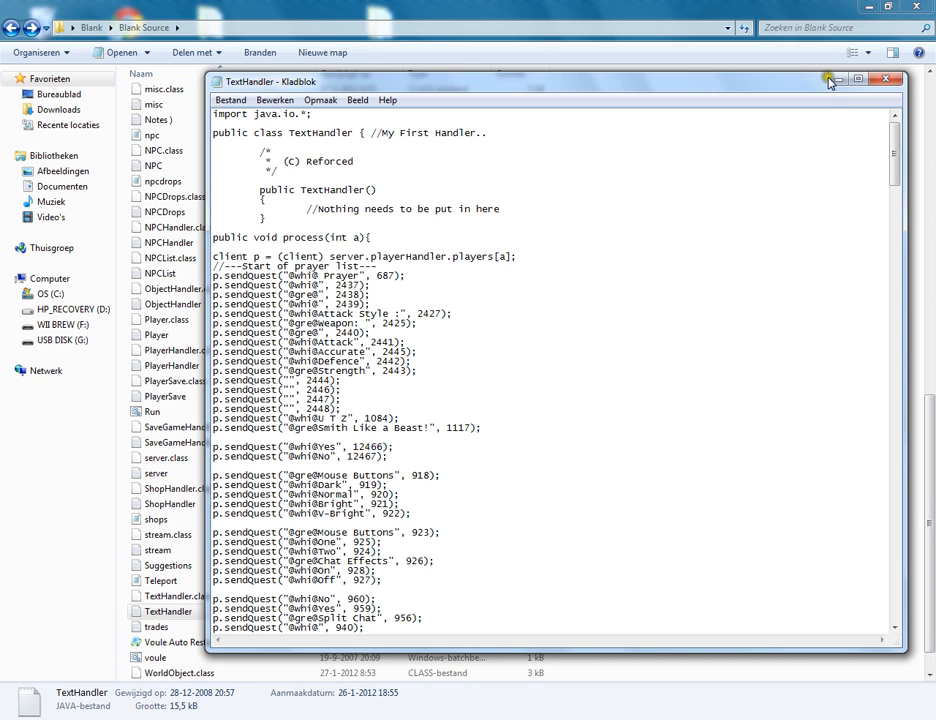
{"action": "left_click", "coordinate": [884, 82]}
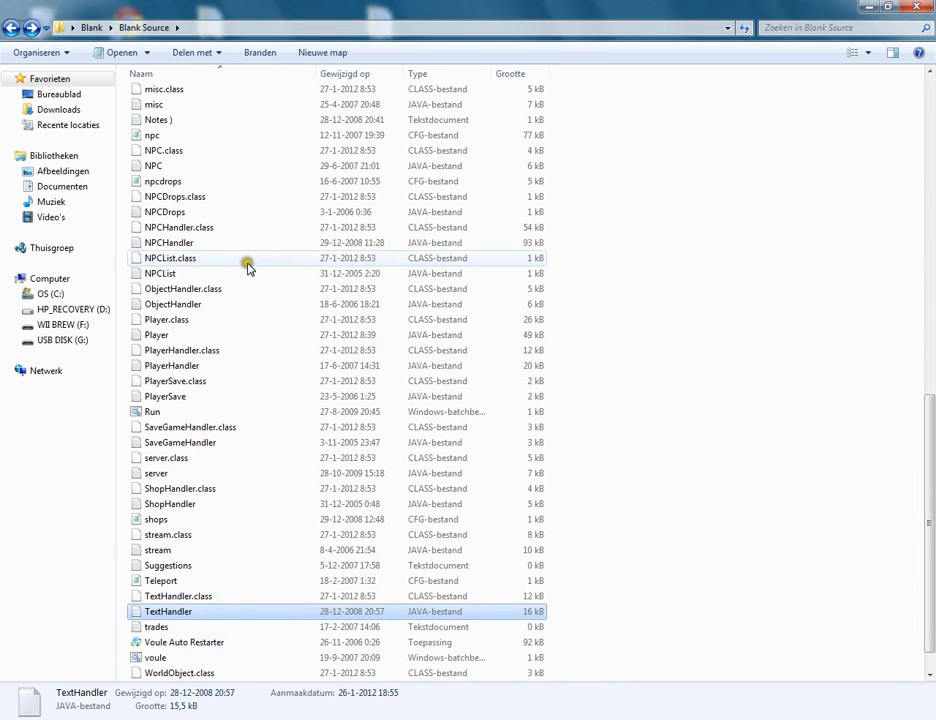
{"action": "double_click", "coordinate": [168, 242]}
{"action": "type", "text": "524"}
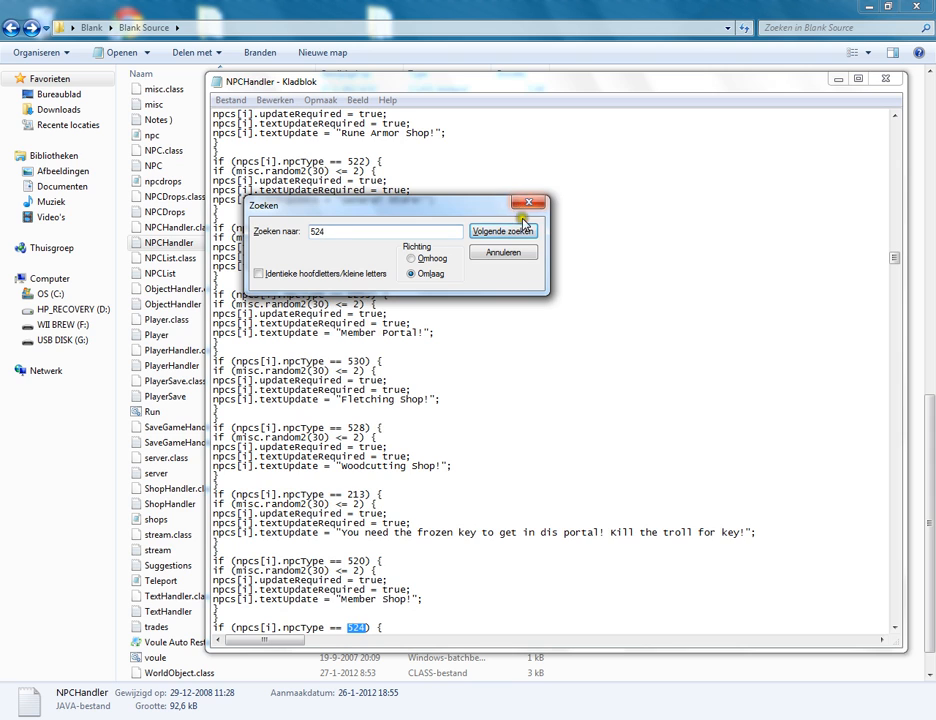
- Duplicate the npcType 524 overhead-text block and change its NPC number to 2244
{"action": "left_click", "coordinate": [505, 230]}
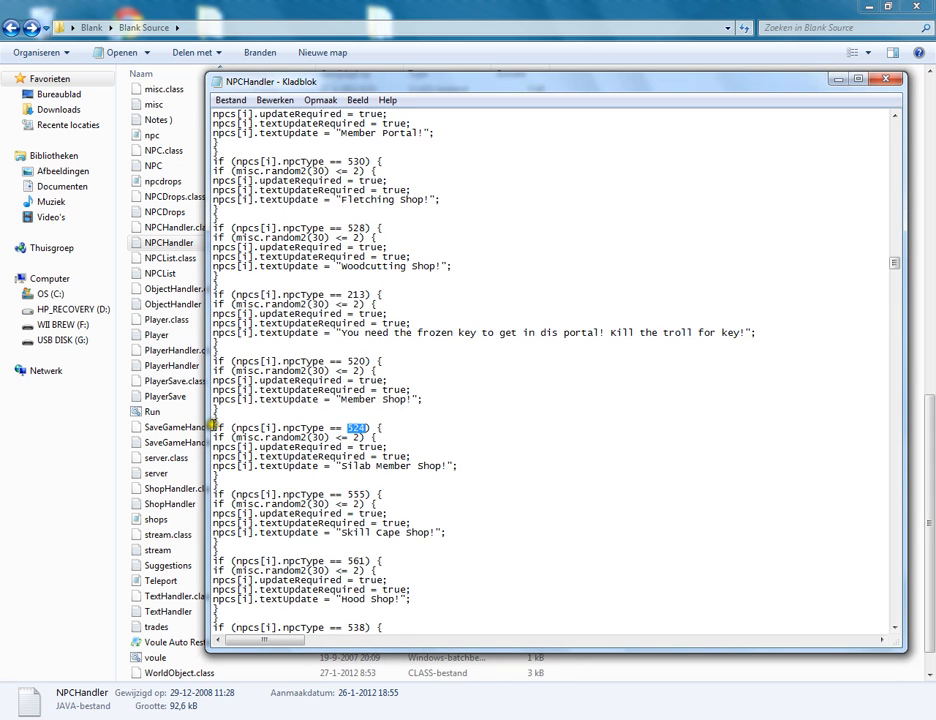
{"action": "right_click", "coordinate": [300, 450]}
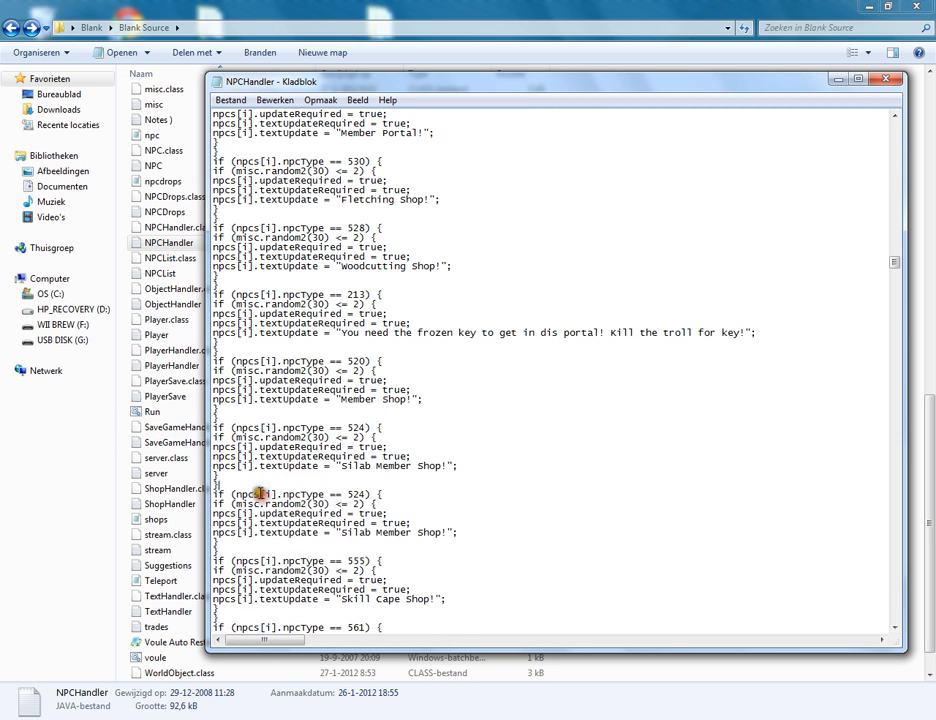
{"action": "double_click", "coordinate": [356, 427]}
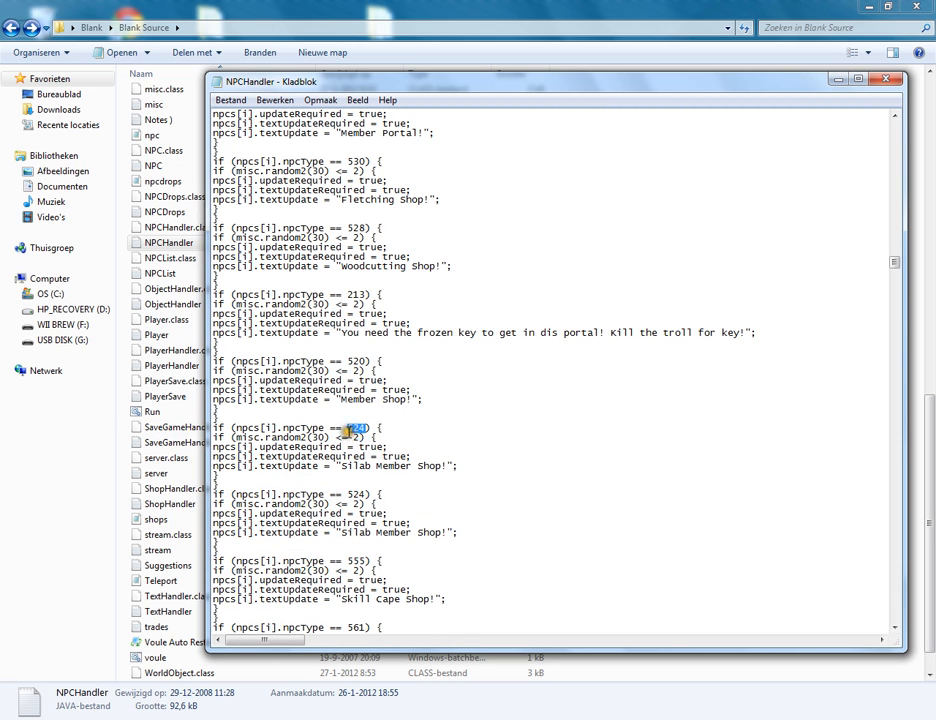
{"action": "type", "text": "2244"}
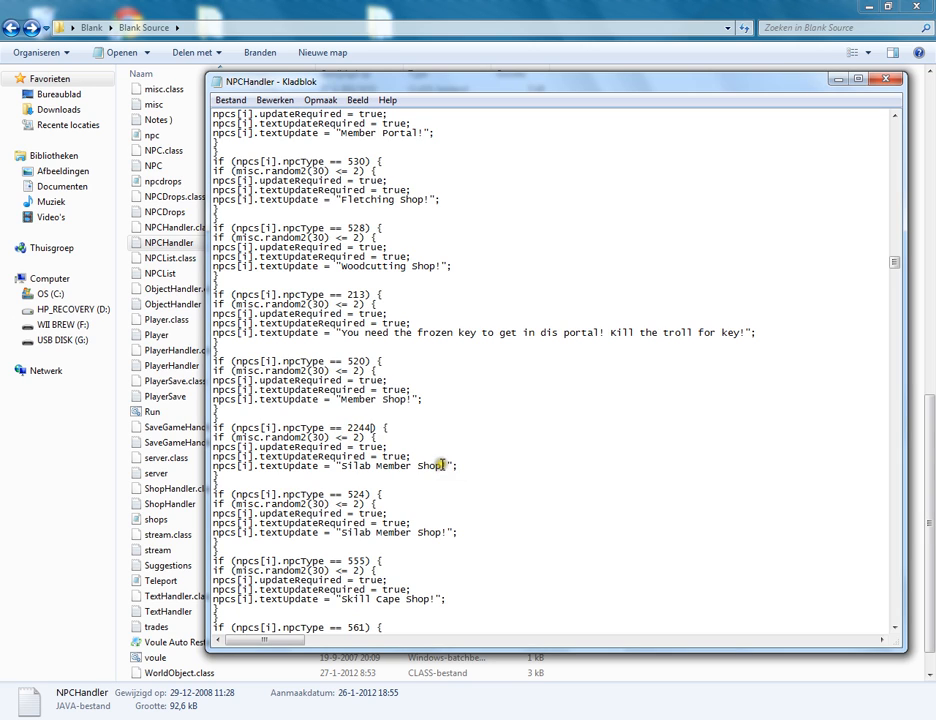
- Replace the Silab Member Shop! message with 'Talk with me to start making money'
{"action": "double_click", "coordinate": [396, 465]}
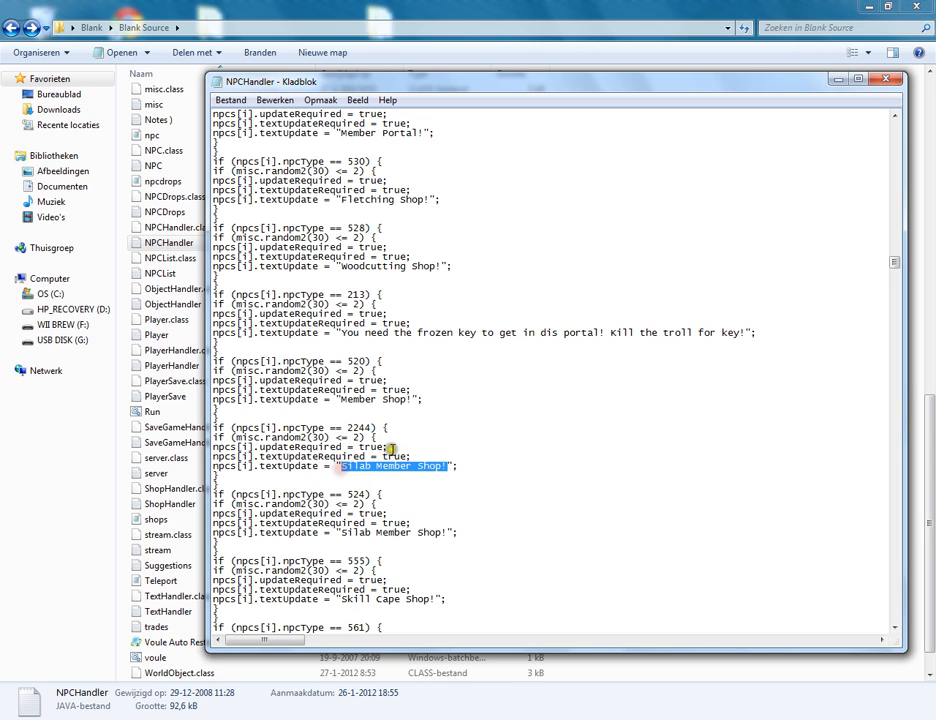
{"action": "type", "text": "Talk with"}
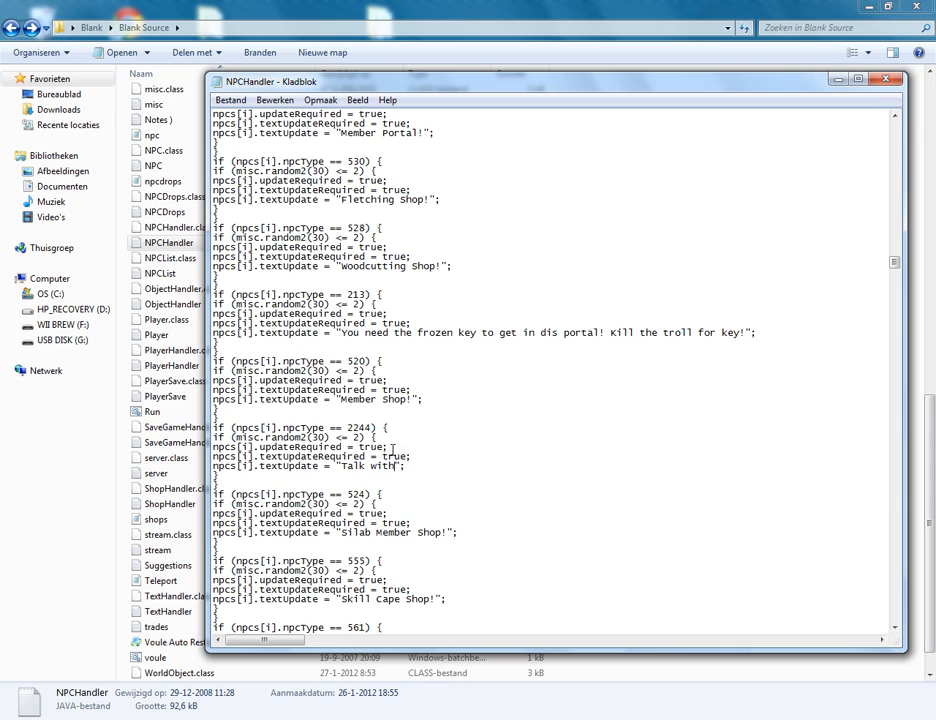
{"action": "type", "text": "me for 100"}
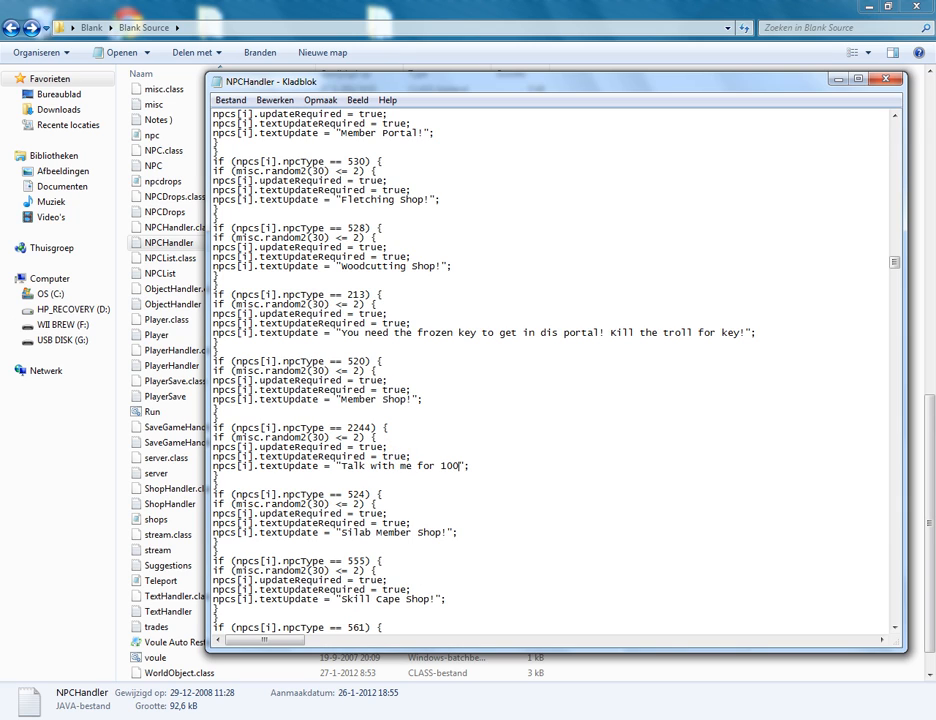
{"action": "type", "text": "00GP!"}
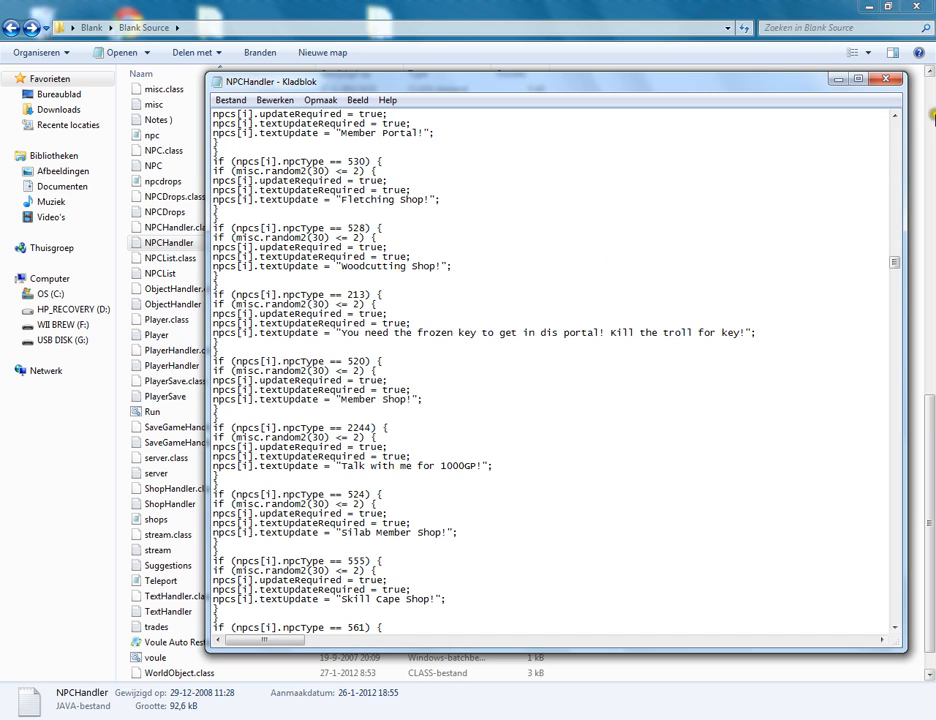
{"action": "mouse_move", "coordinate": [565, 407]}
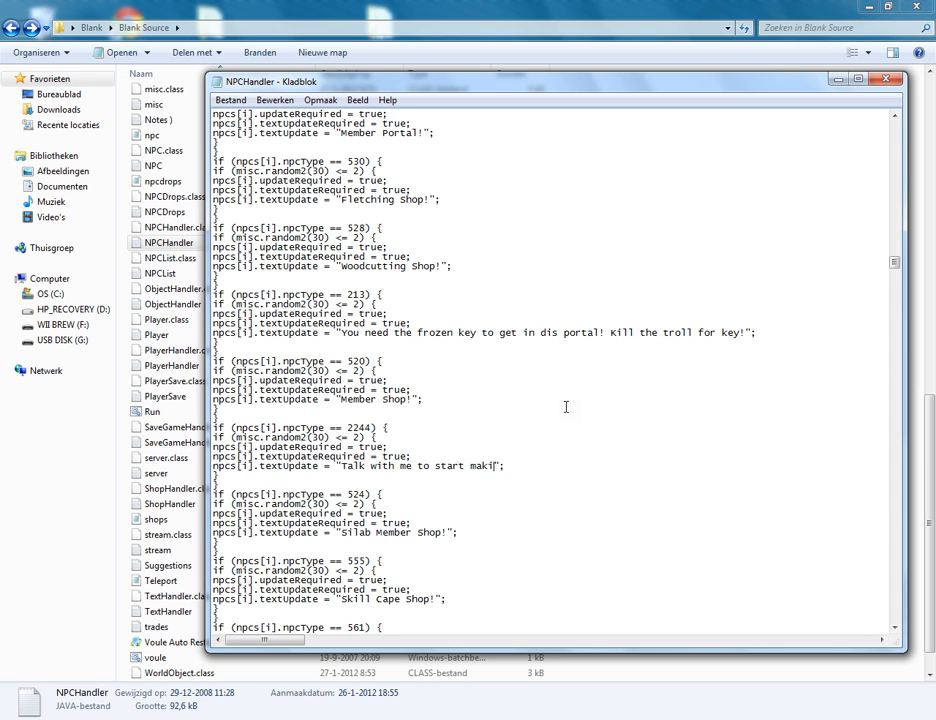
{"action": "type", "text": "ng money"}
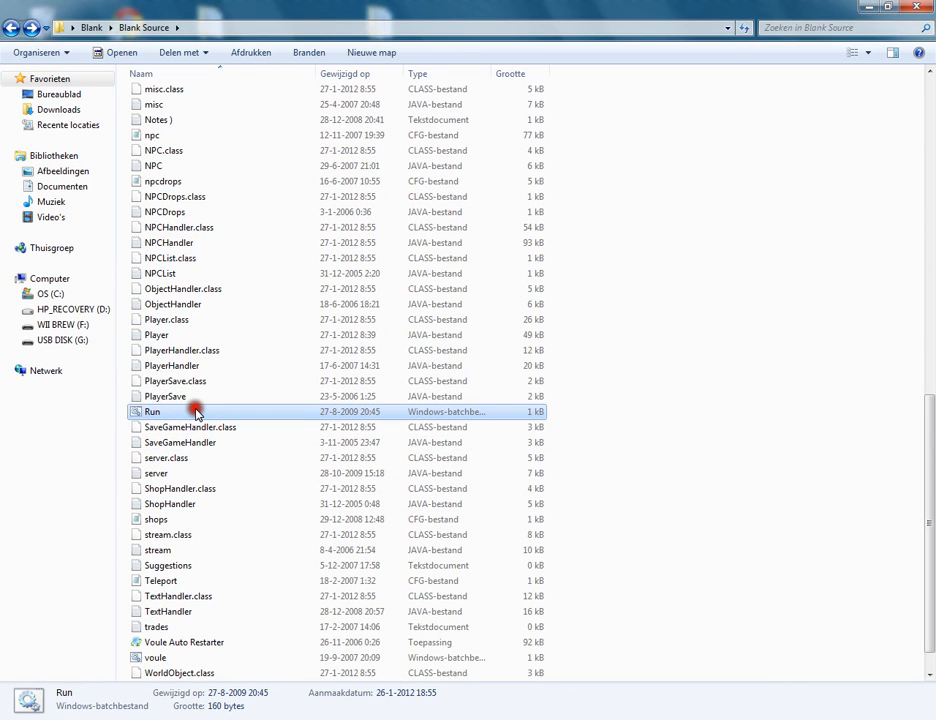
- Restart the server with Run.bat, log in, and dismiss the info scroll
{"action": "double_click", "coordinate": [152, 412]}
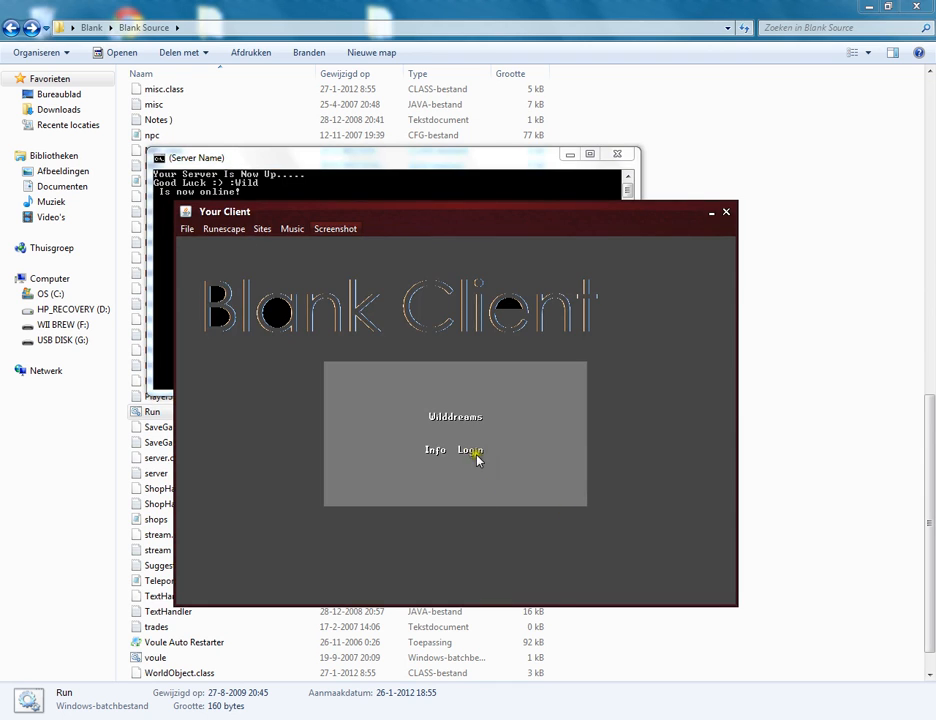
{"action": "left_click", "coordinate": [470, 450]}
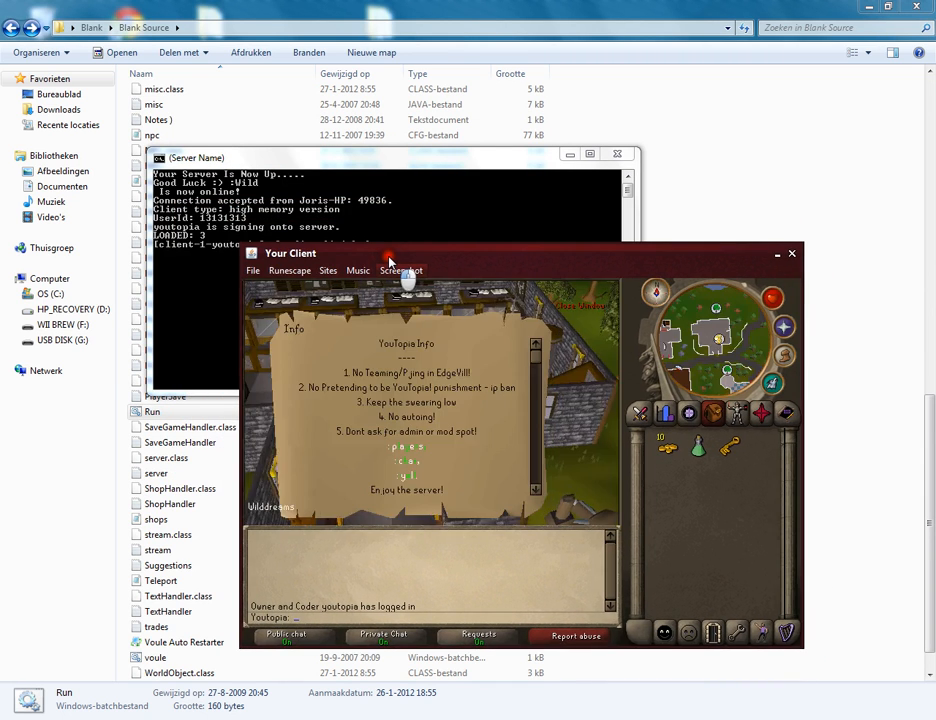
{"action": "left_click", "coordinate": [405, 461]}
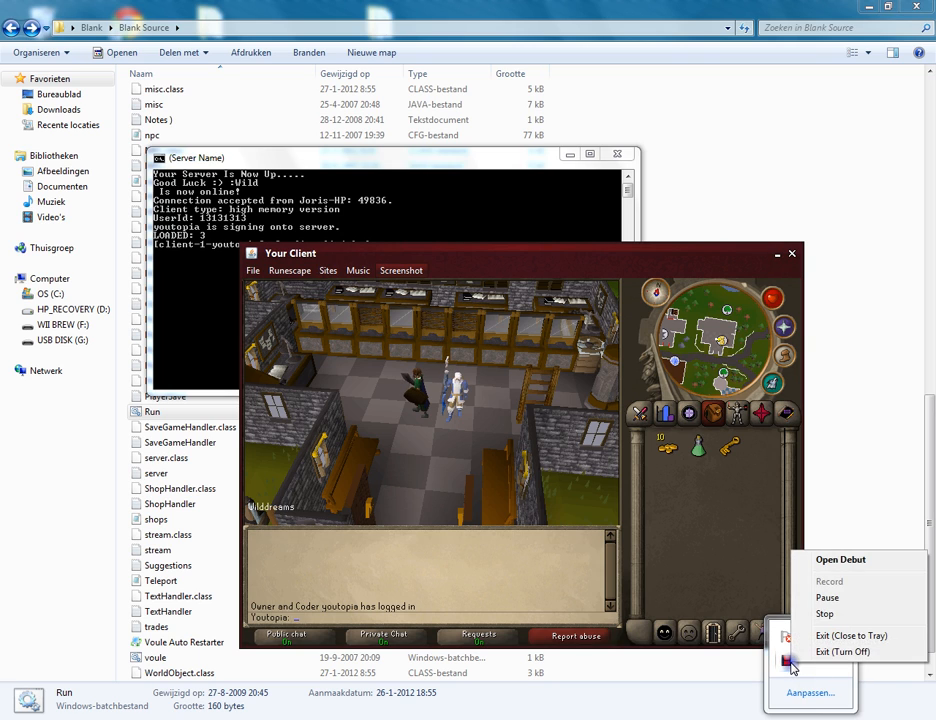
{"action": "left_click", "coordinate": [820, 680]}
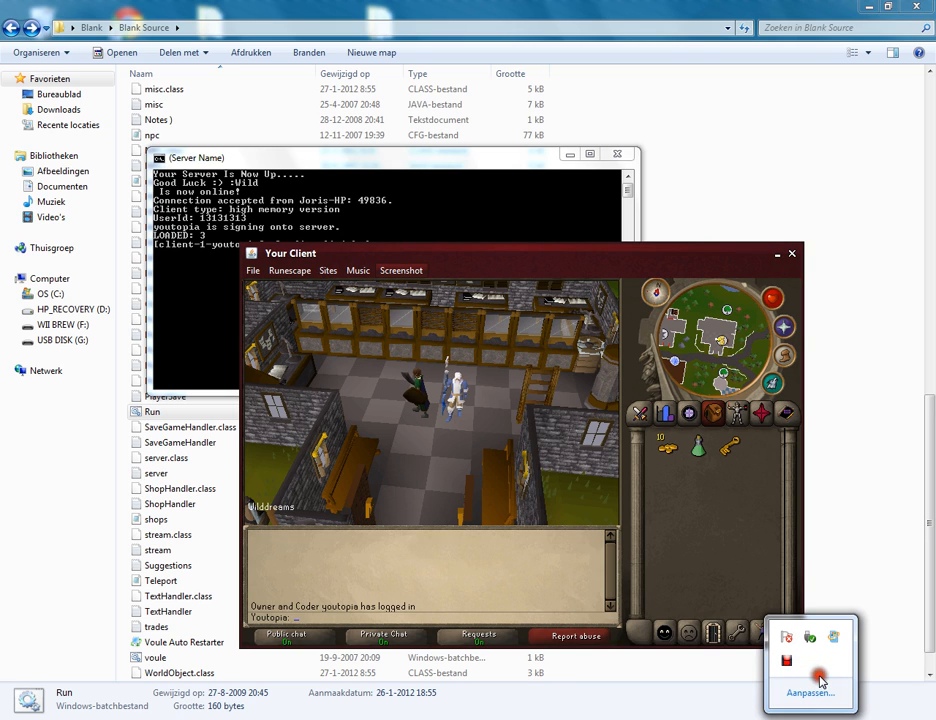